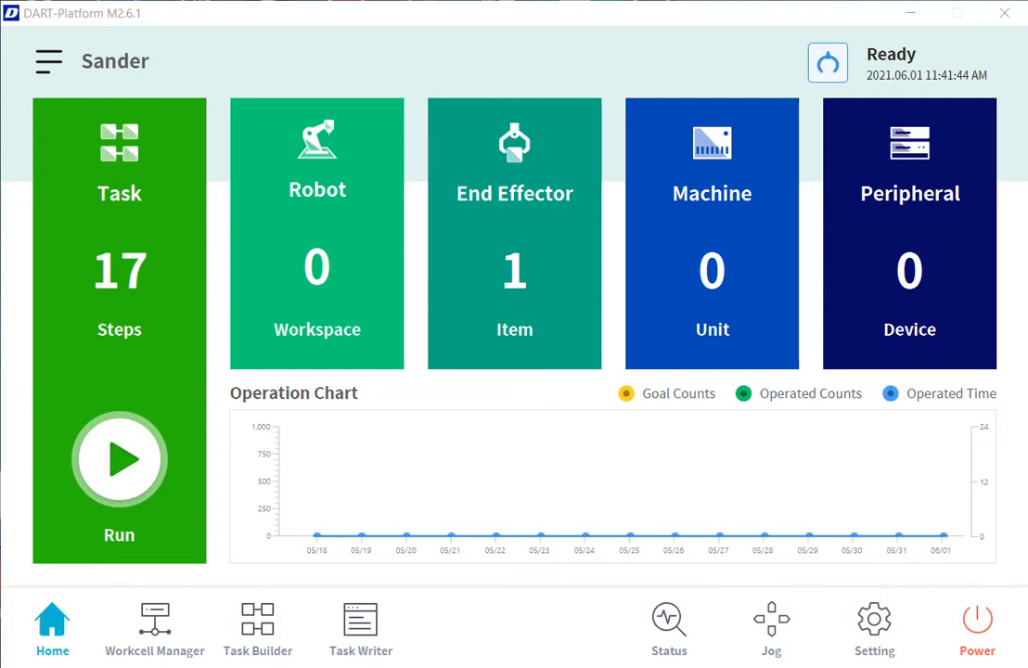
Pick the OnRobotSander end effector from the Workcell Manager's end effector list
{"action": "left_click", "coordinate": [154, 628]}
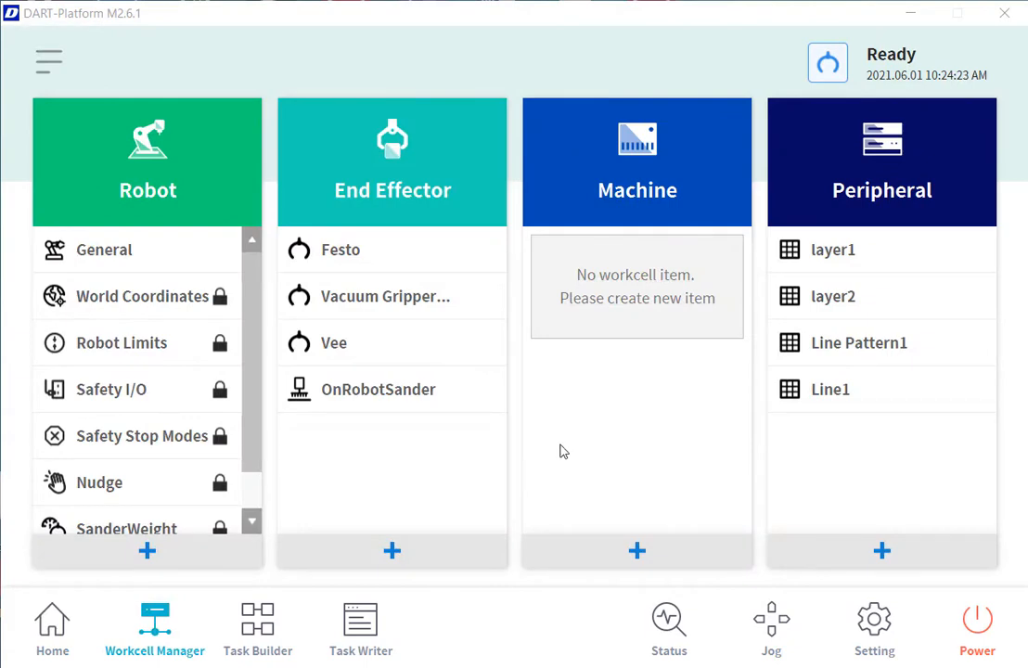
{"action": "left_click", "coordinate": [379, 389]}
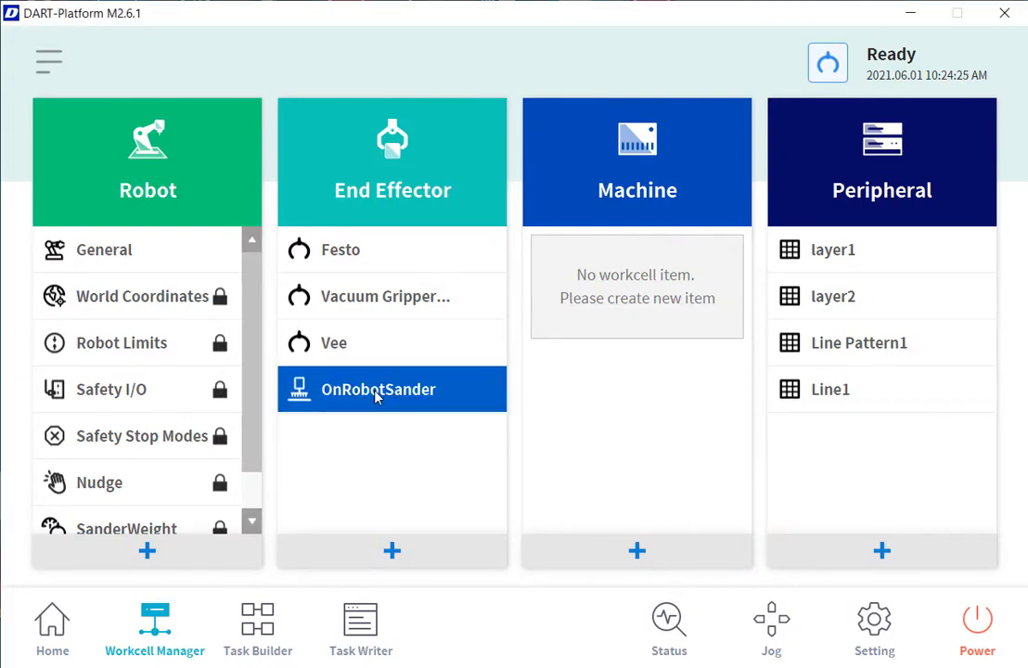
{"action": "left_click", "coordinate": [379, 390]}
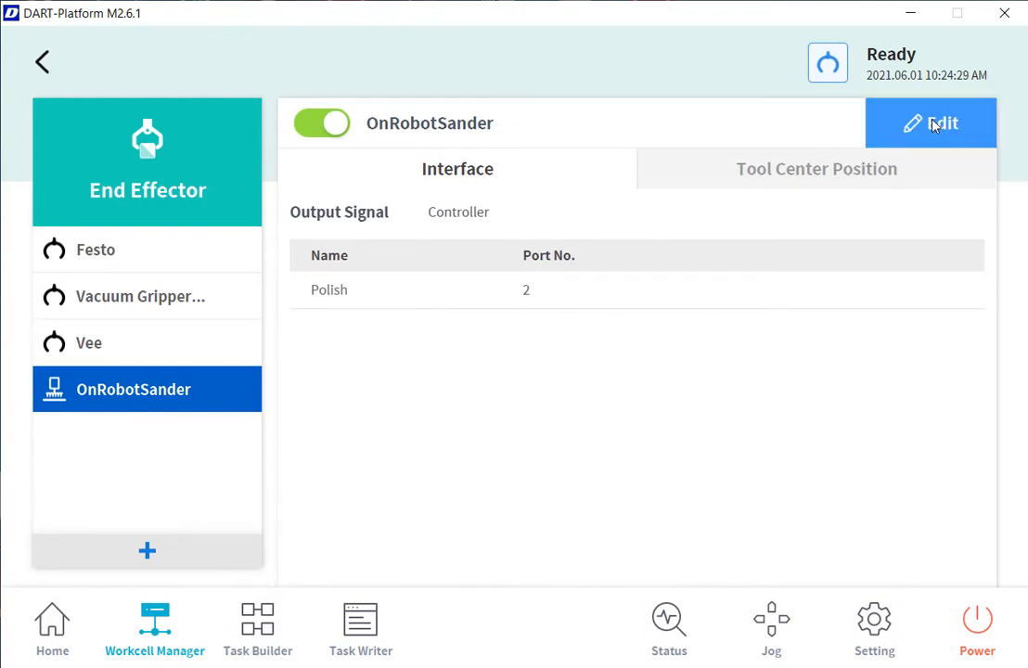
{"action": "left_click", "coordinate": [931, 123]}
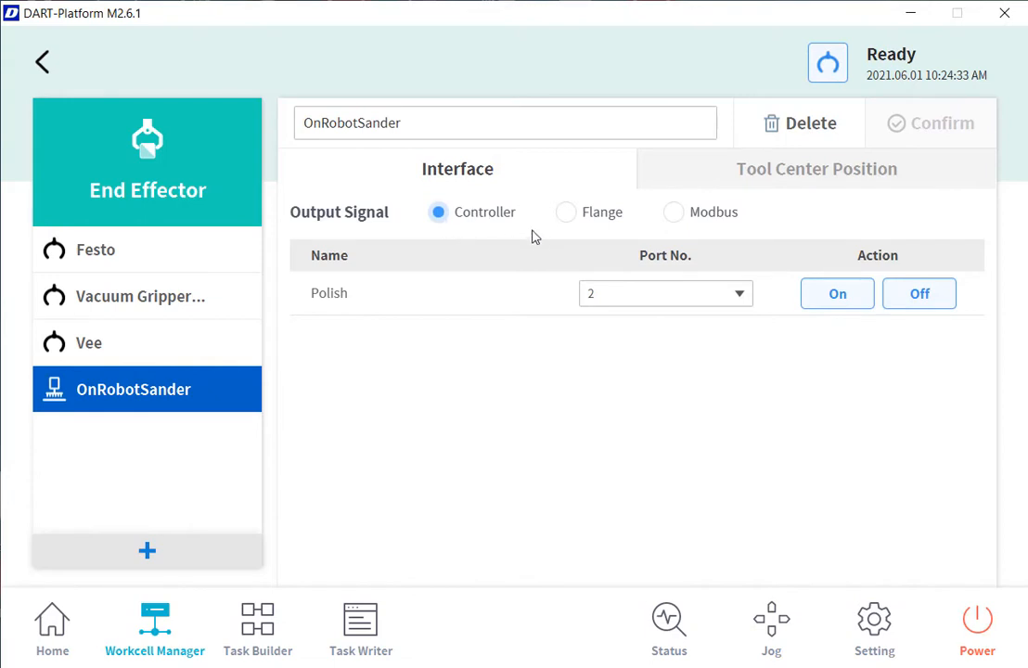
{"action": "mouse_move", "coordinate": [809, 293]}
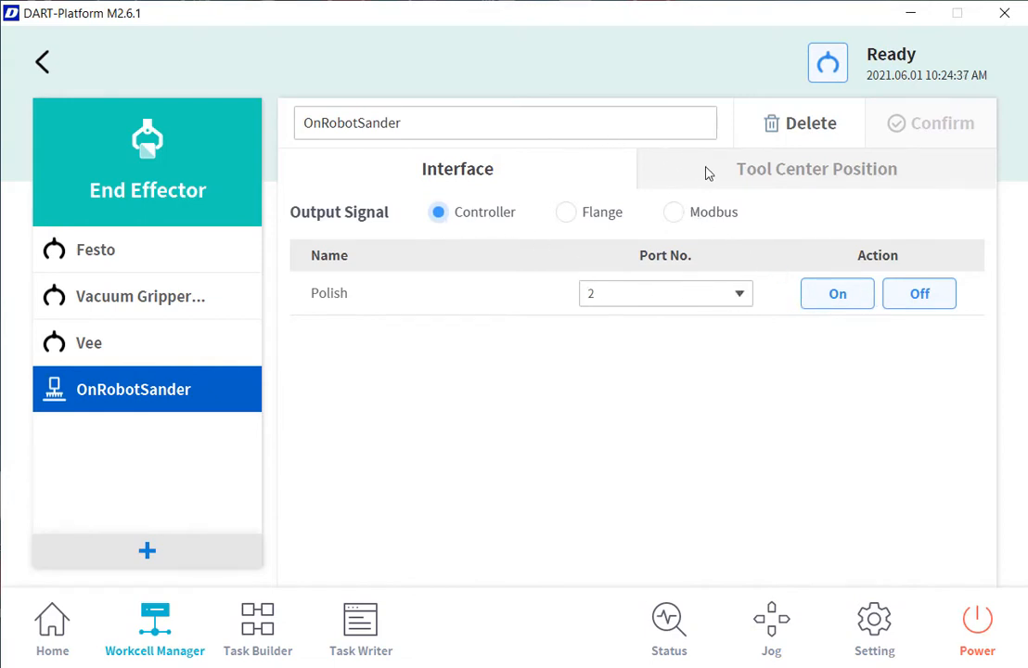
{"action": "left_click", "coordinate": [816, 169]}
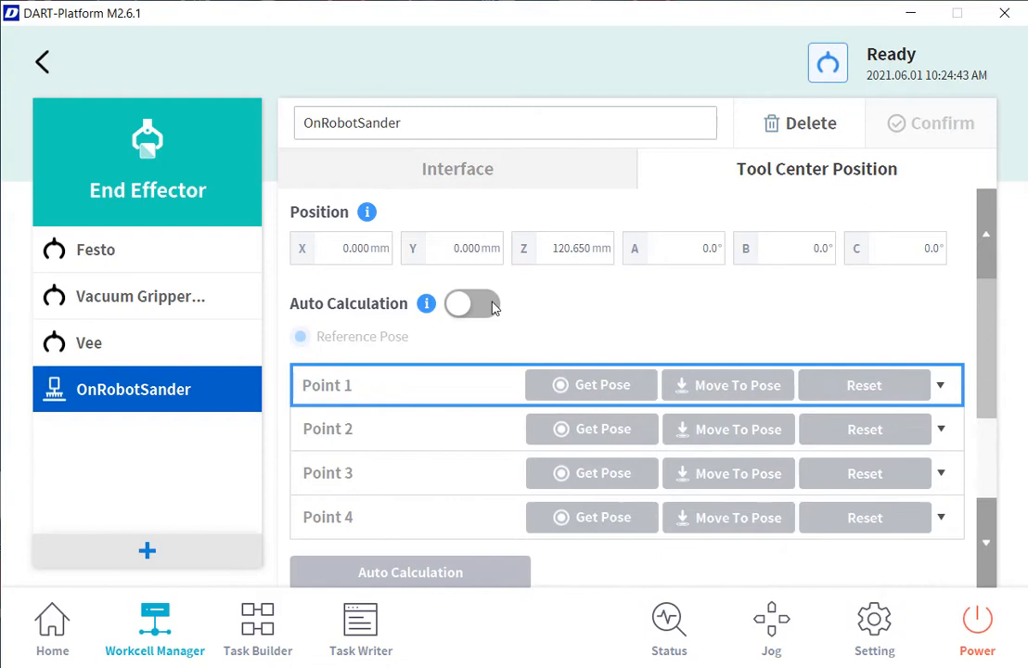
{"action": "left_click", "coordinate": [471, 304]}
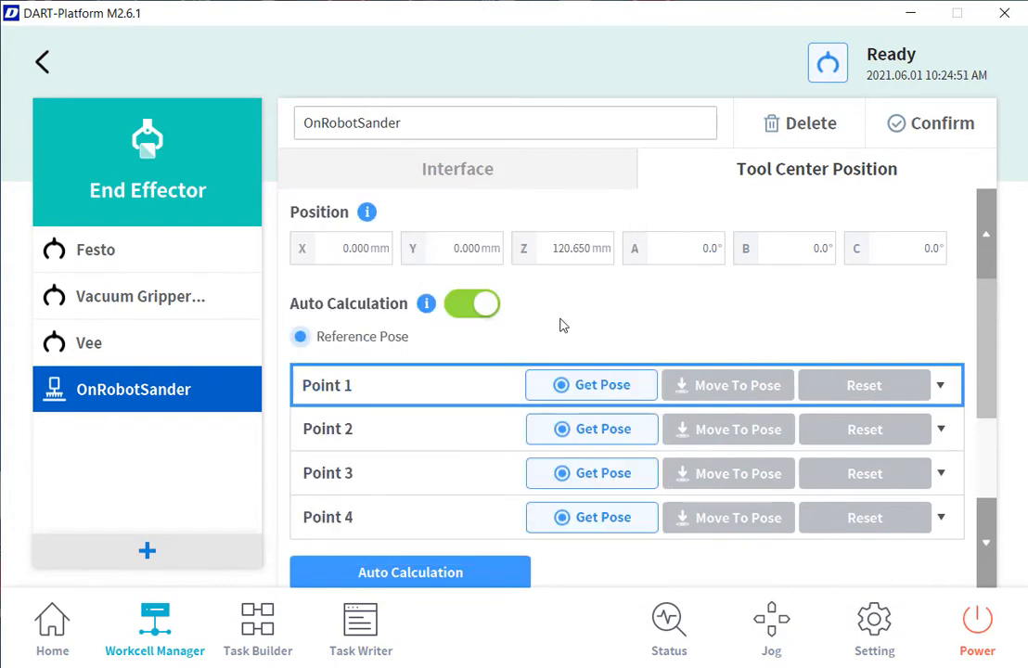
{"action": "mouse_move", "coordinate": [942, 390]}
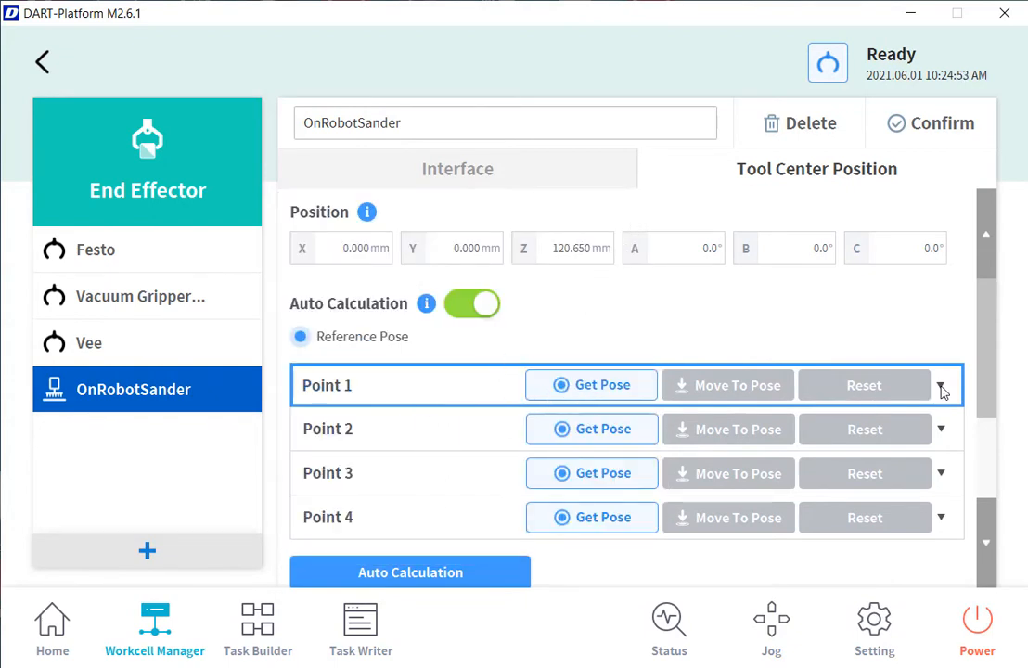
{"action": "mouse_move", "coordinate": [494, 393]}
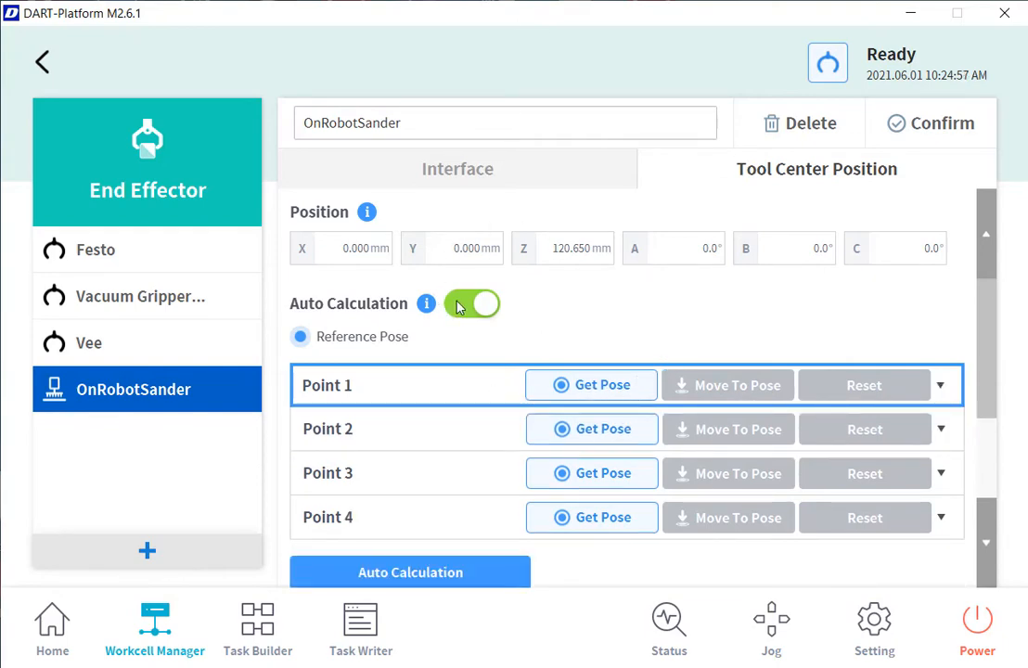
{"action": "left_click", "coordinate": [472, 304]}
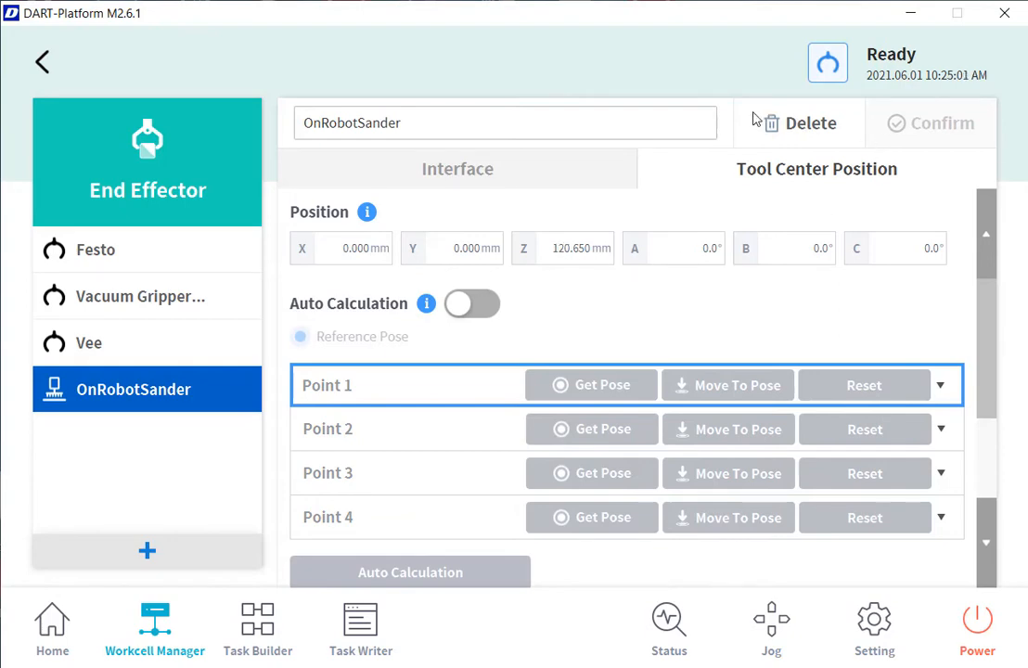
{"action": "left_click", "coordinate": [457, 167]}
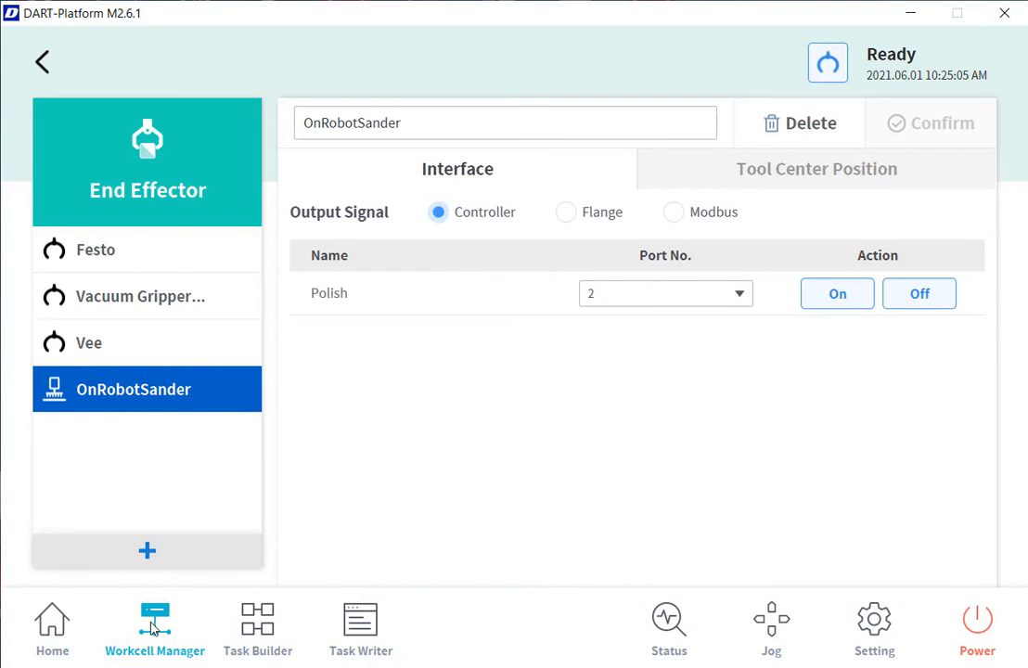
{"action": "left_click", "coordinate": [41, 61]}
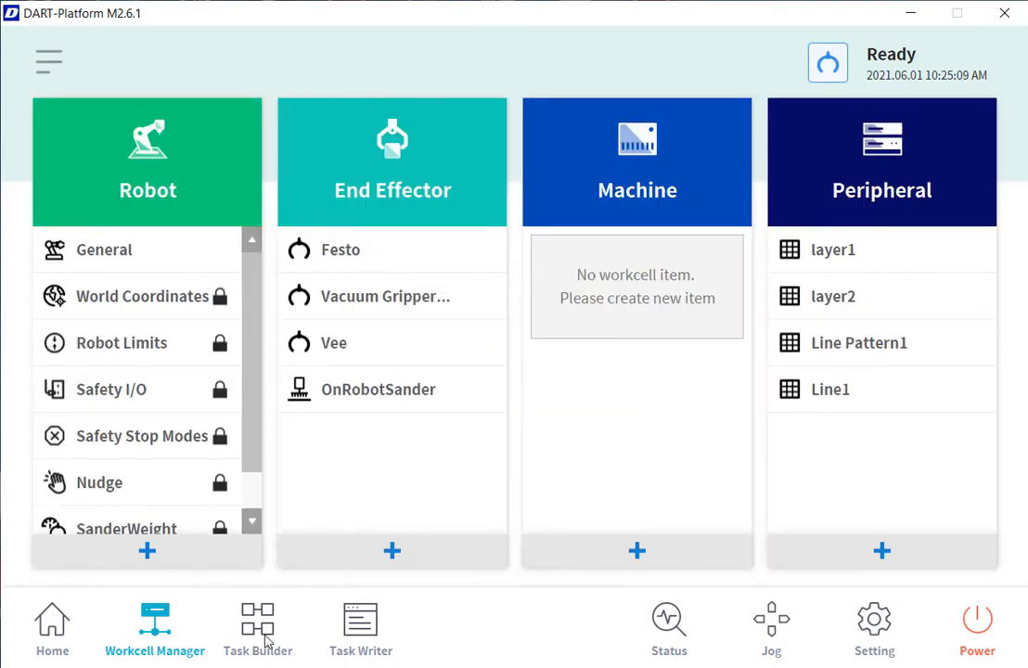
Start a new task and add OnRobotSander and SanderWeight to its workcell items
{"action": "left_click", "coordinate": [258, 628]}
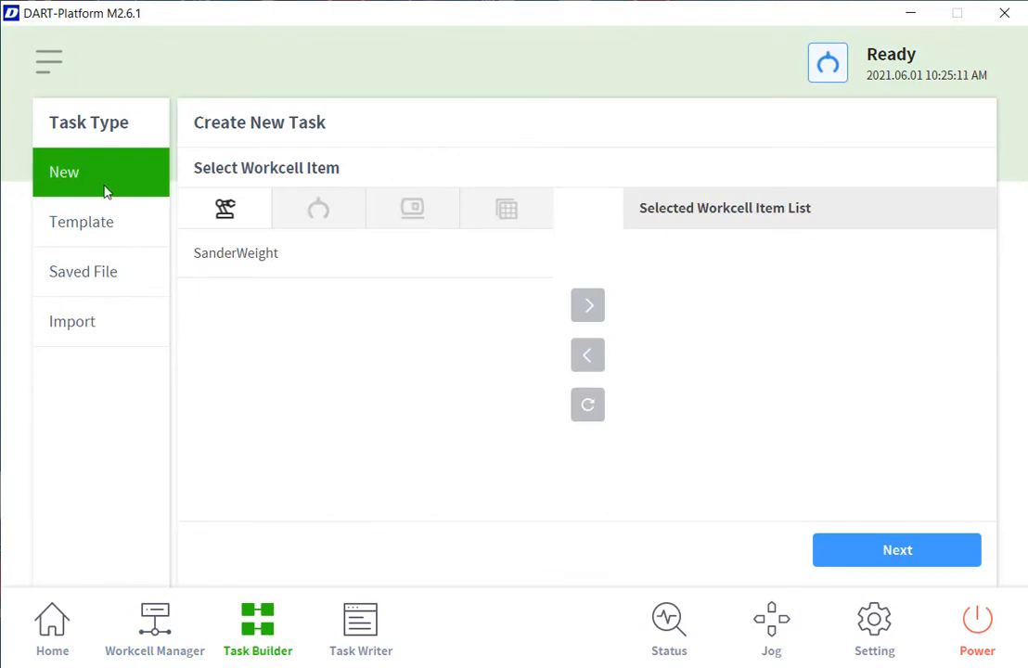
{"action": "left_click", "coordinate": [319, 207]}
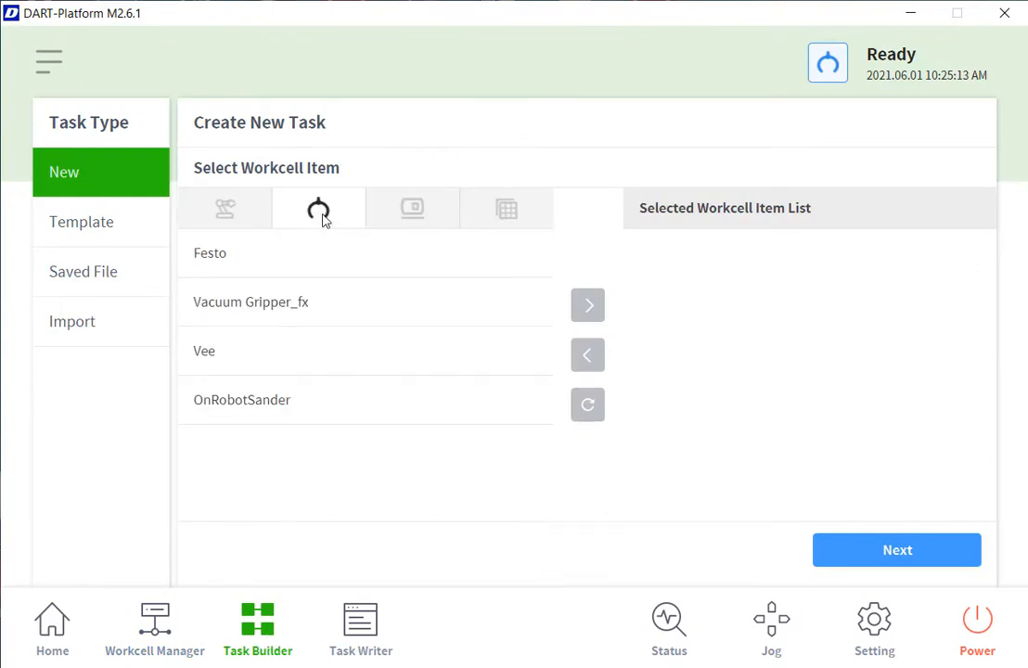
{"action": "left_click", "coordinate": [241, 399]}
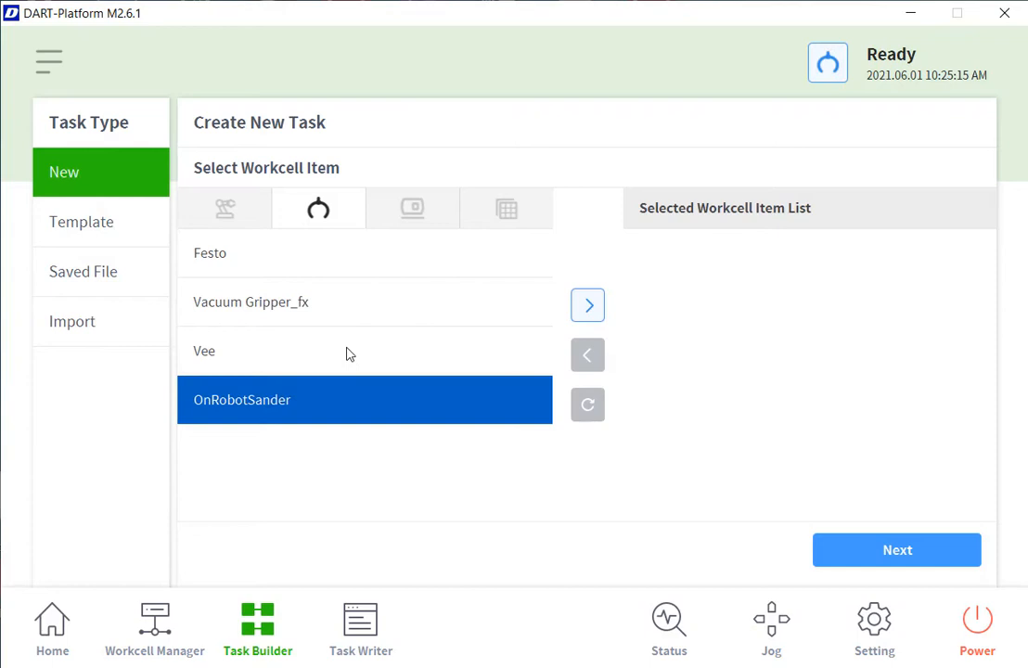
{"action": "left_click", "coordinate": [586, 305]}
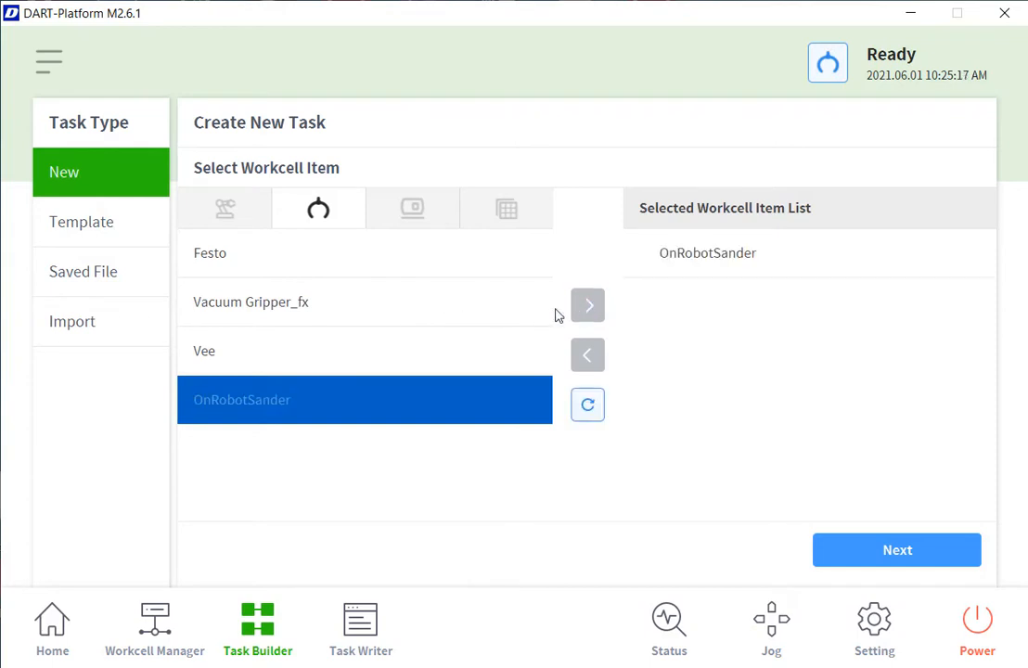
{"action": "left_click", "coordinate": [225, 208]}
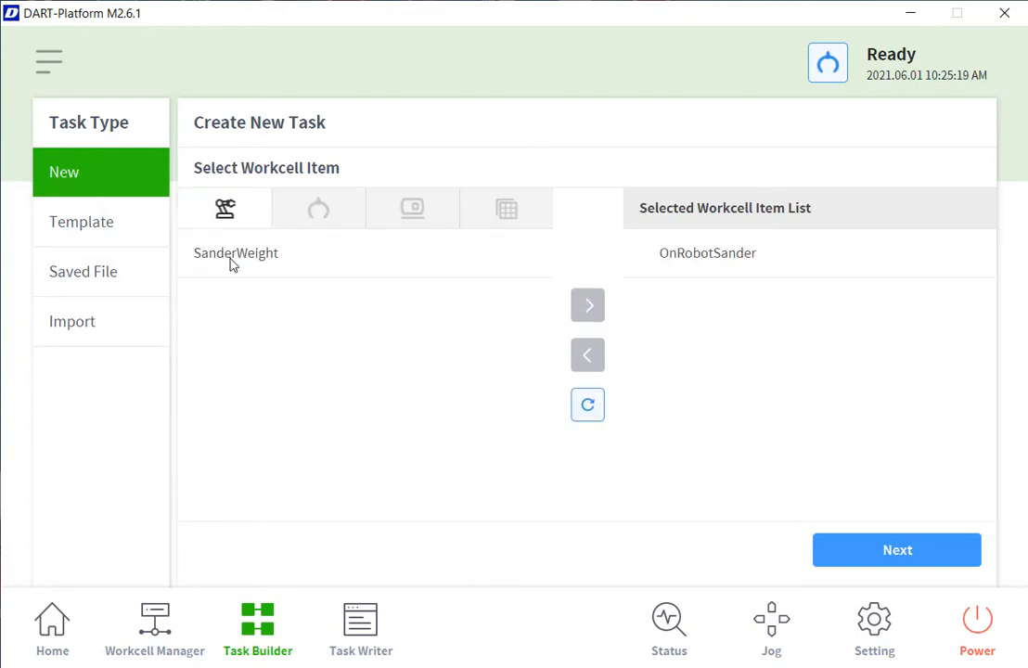
{"action": "left_click", "coordinate": [587, 305]}
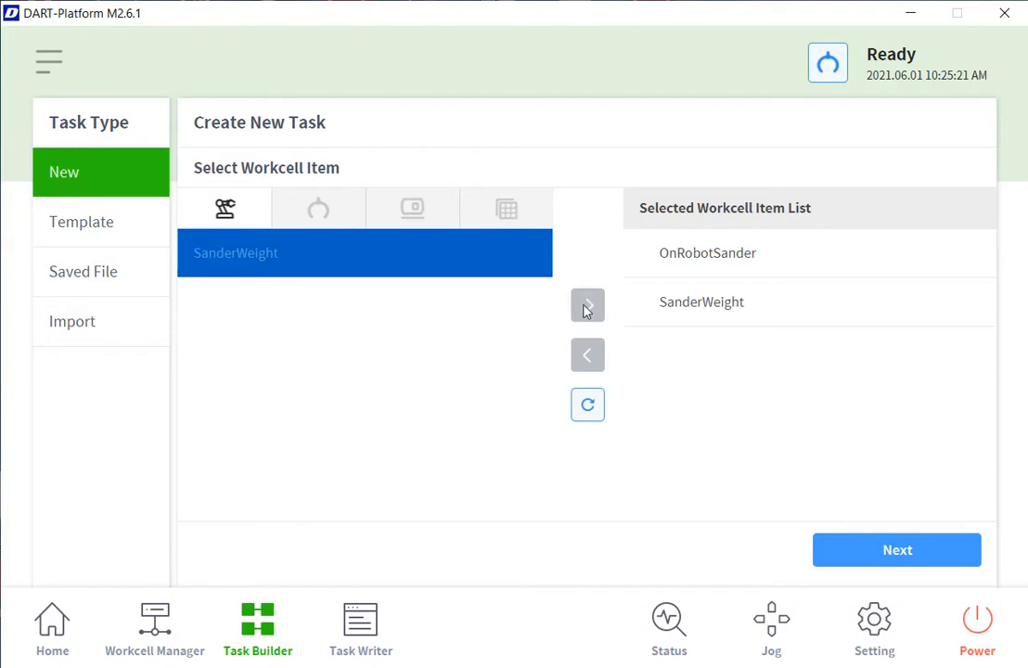
Name the new task 'Sander' and confirm its creation
{"action": "left_click", "coordinate": [897, 550]}
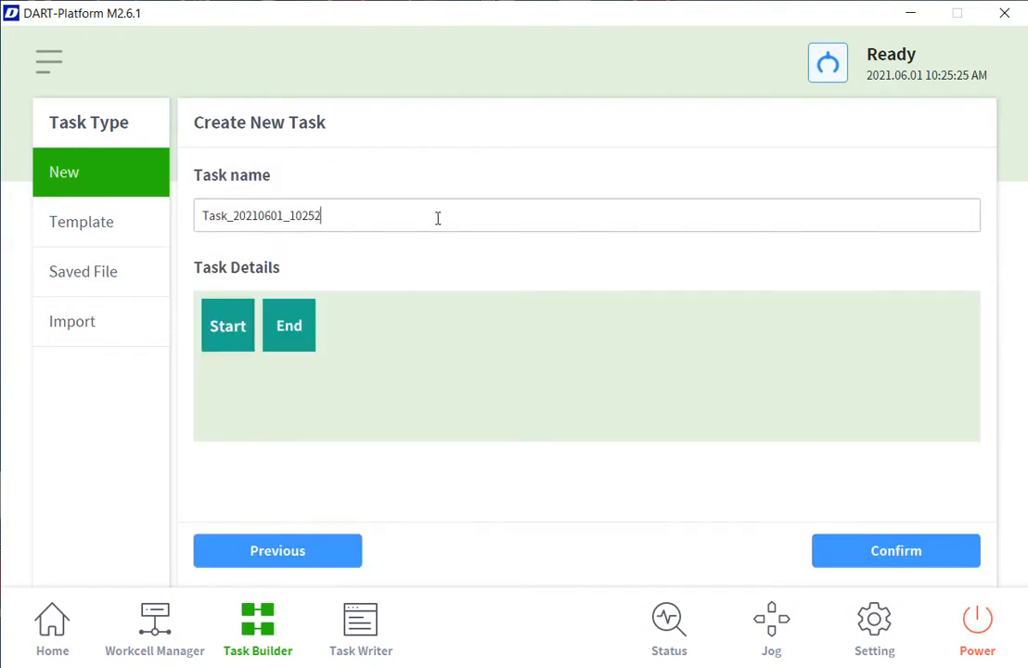
{"action": "type", "text": "Sander"}
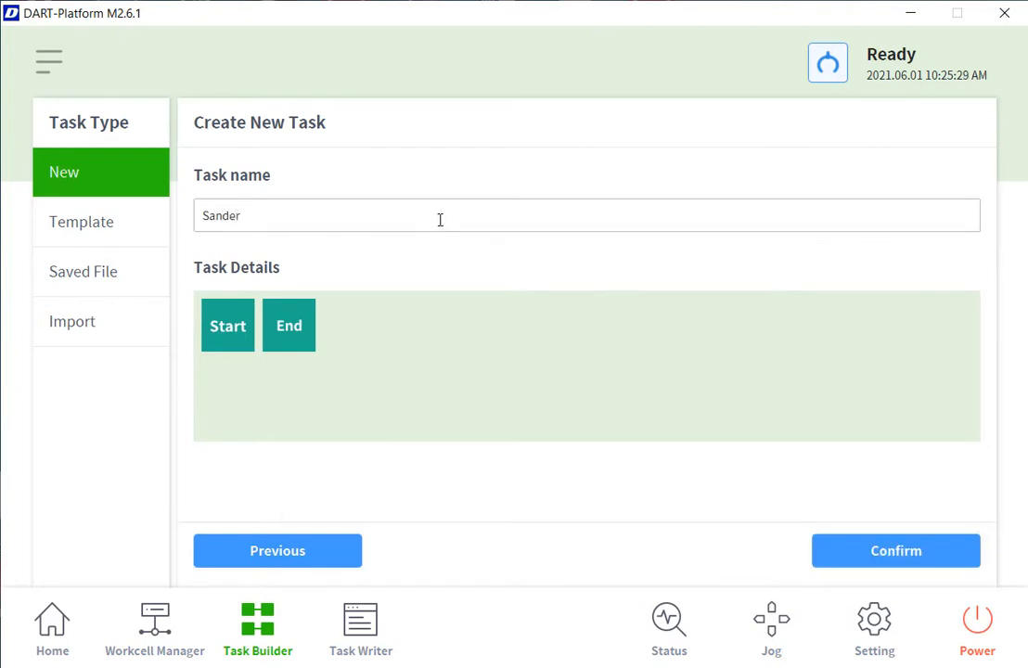
{"action": "left_click", "coordinate": [896, 549]}
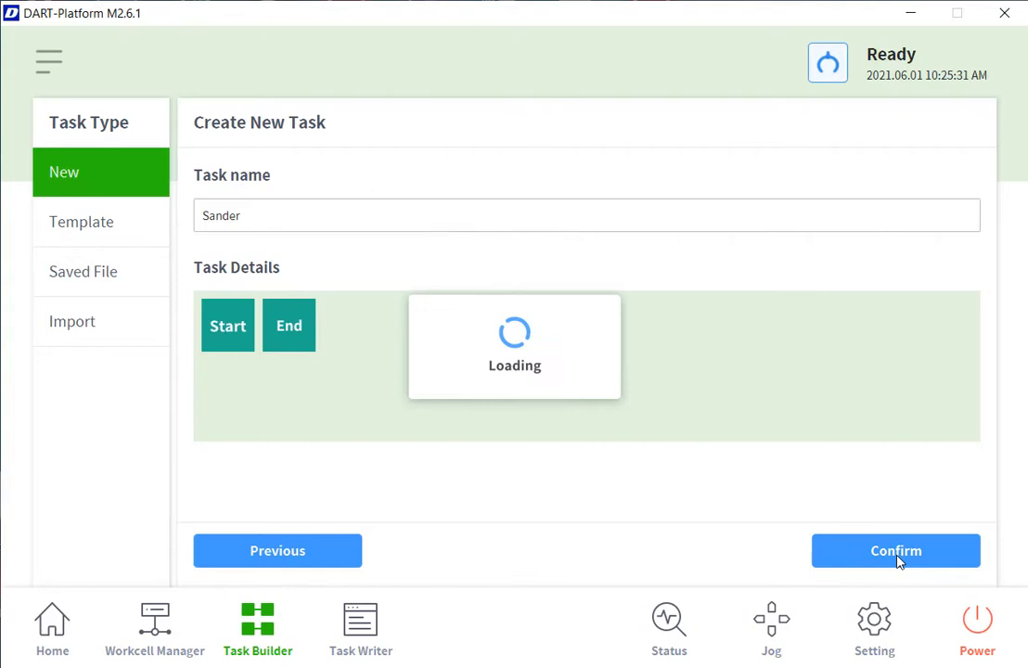
Set the main routine to repeat in an infinite loop
{"action": "left_click", "coordinate": [894, 549]}
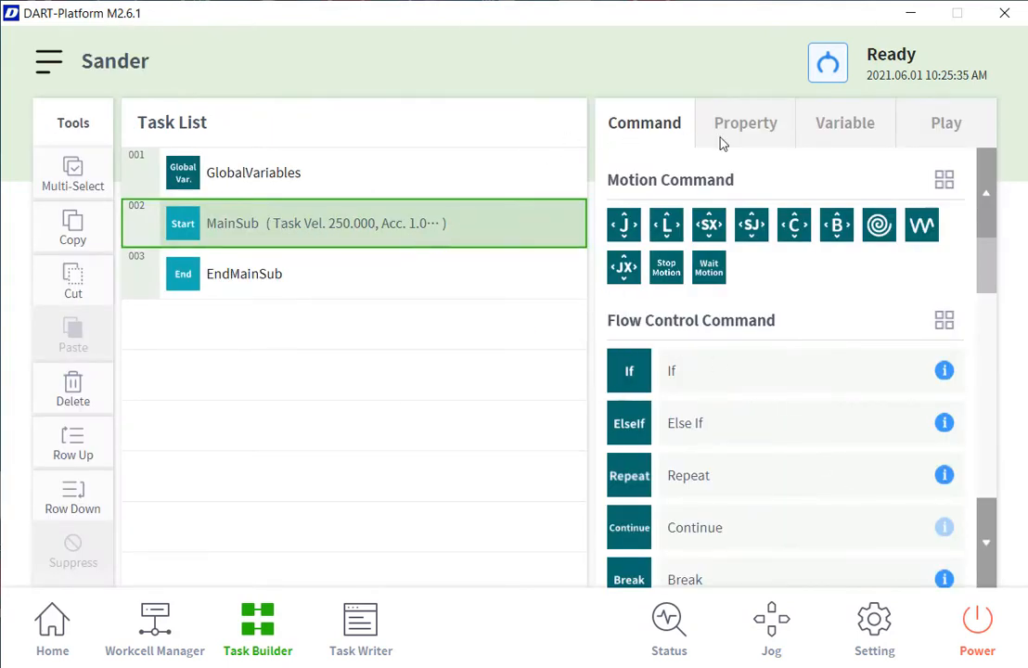
{"action": "left_click", "coordinate": [746, 123]}
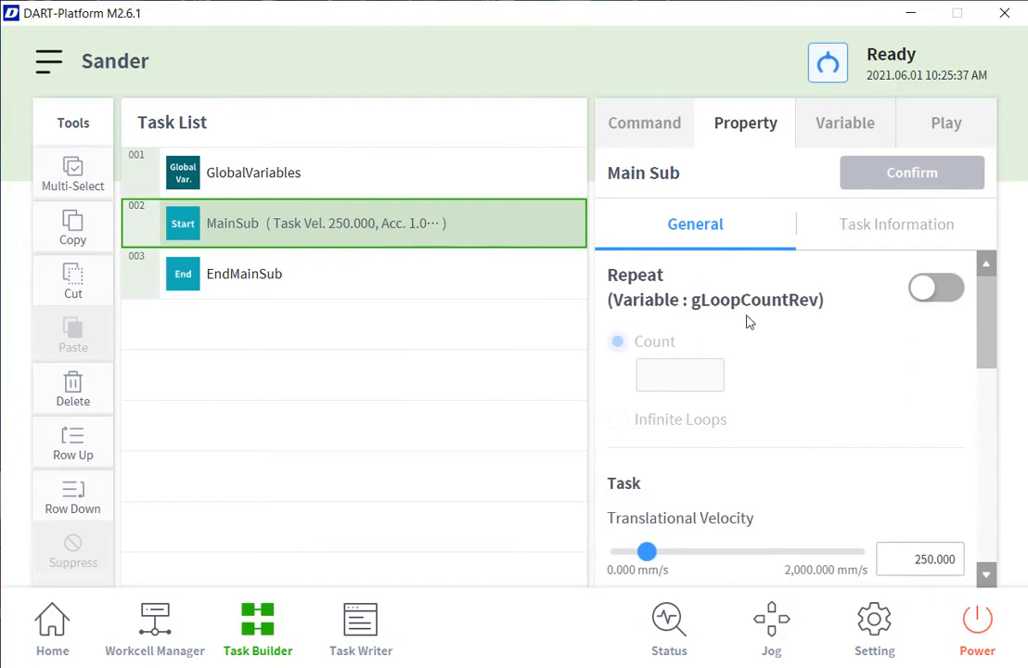
{"action": "left_click", "coordinate": [935, 288]}
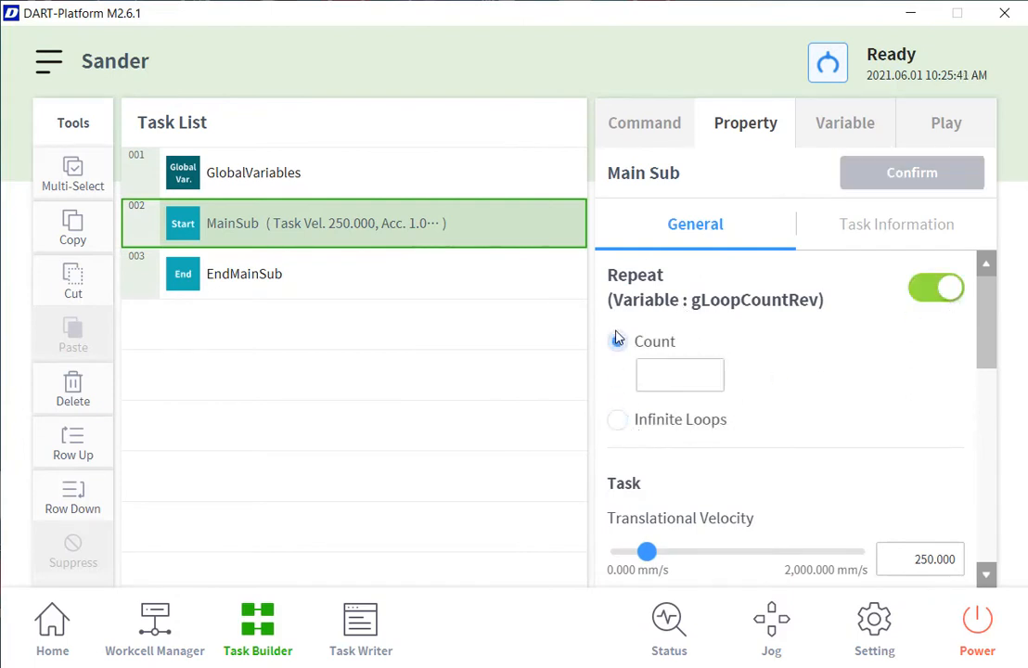
{"action": "left_click", "coordinate": [617, 420]}
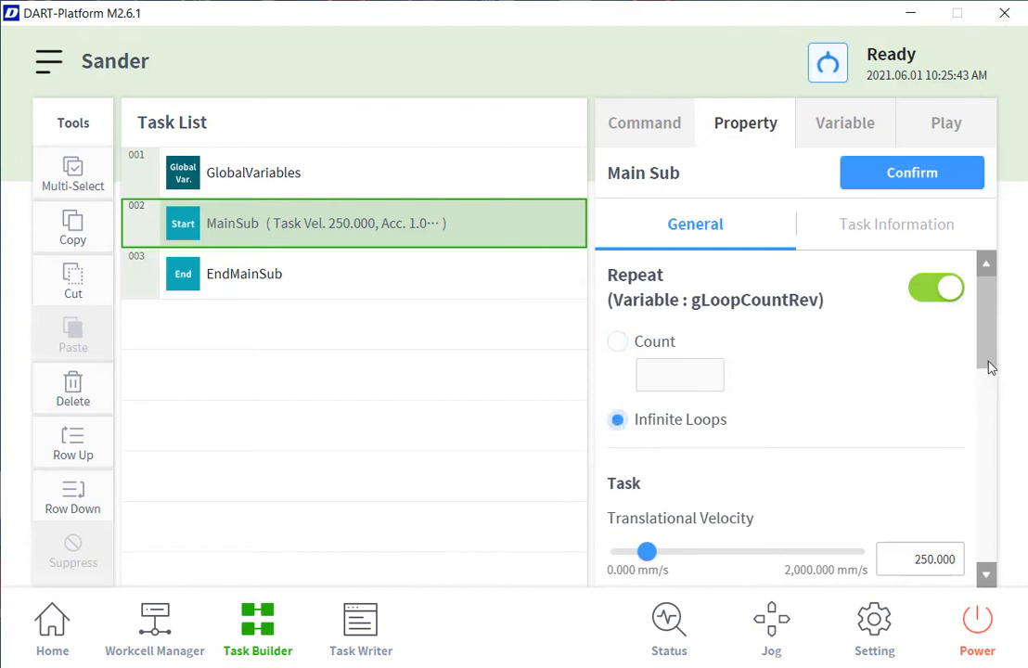
Set task translational velocity to 1000 mm/s and acceleration to 0.5 m/s², then confirm
{"action": "scroll", "scroll_direction": "down", "scroll_amount": 3}
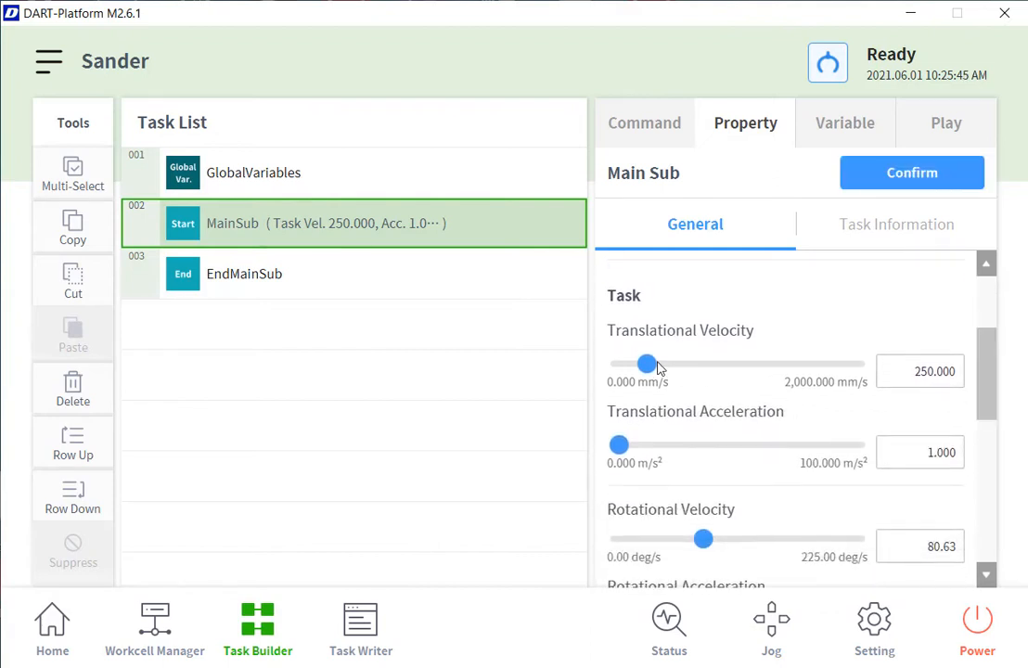
{"action": "left_click_drag", "start_coordinate": [646, 363], "coordinate": [701, 364]}
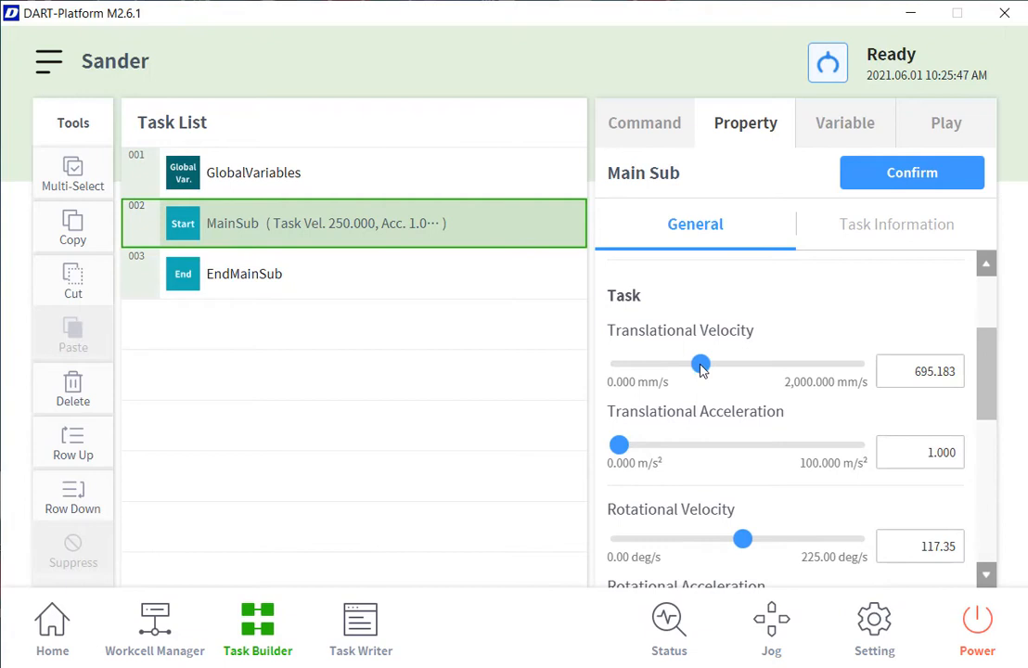
{"action": "left_click_drag", "start_coordinate": [702, 364], "coordinate": [694, 364]}
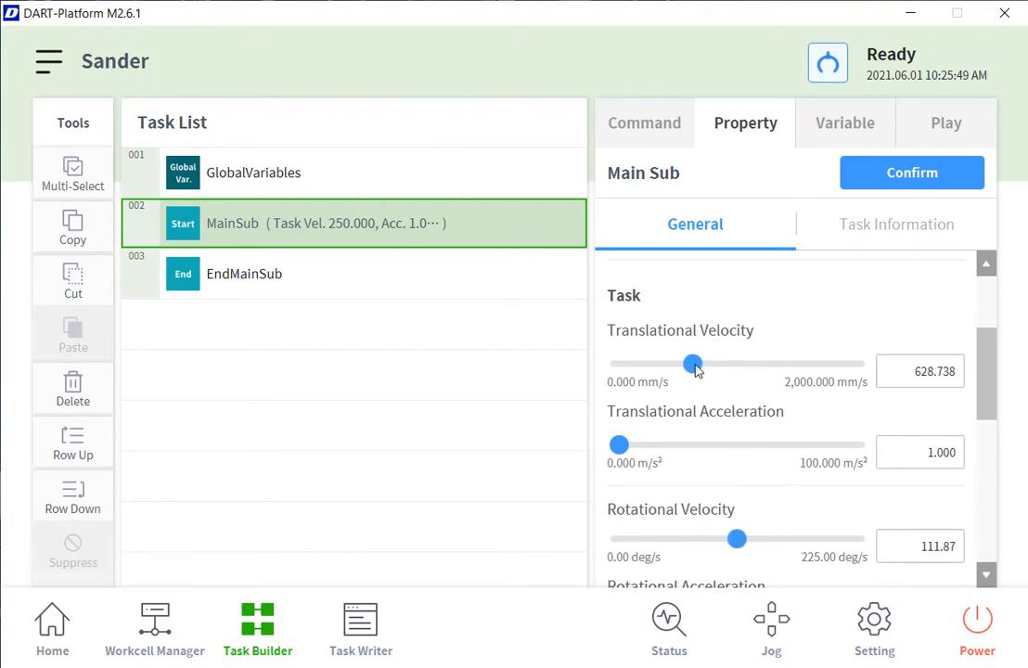
{"action": "left_click_drag", "start_coordinate": [694, 363], "coordinate": [779, 363]}
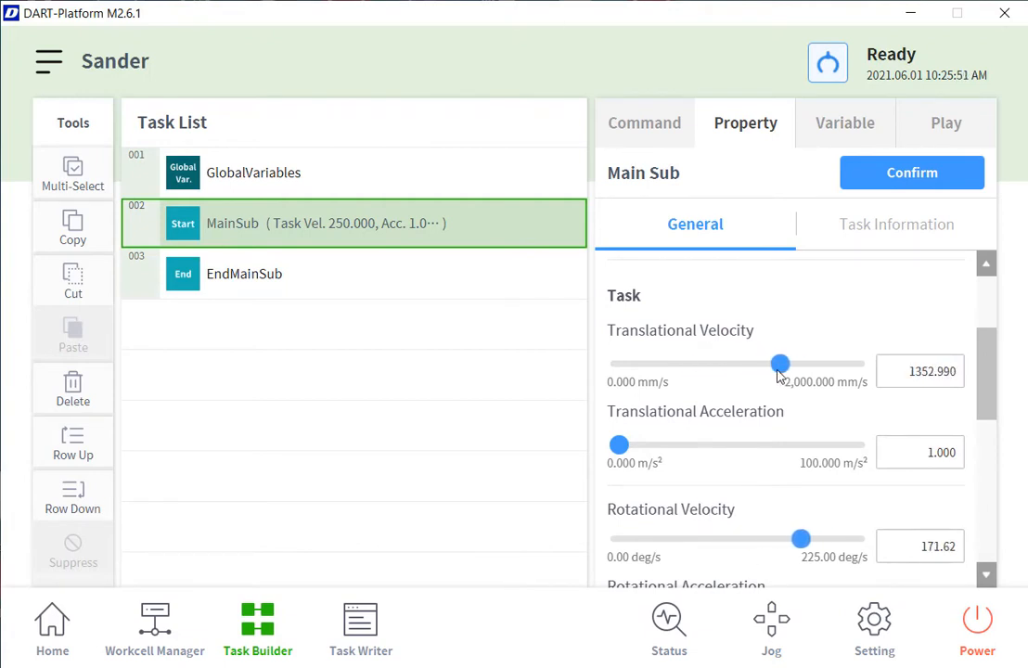
{"action": "left_click_drag", "start_coordinate": [780, 364], "coordinate": [742, 364]}
{"action": "type", "text": ".5"}
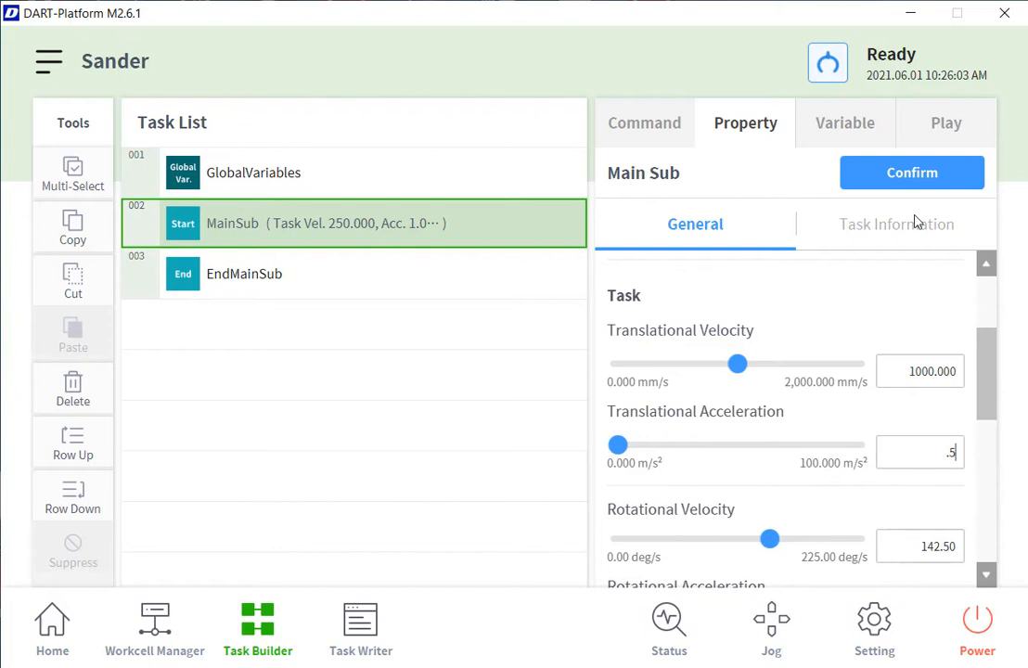
{"action": "left_click", "coordinate": [912, 172]}
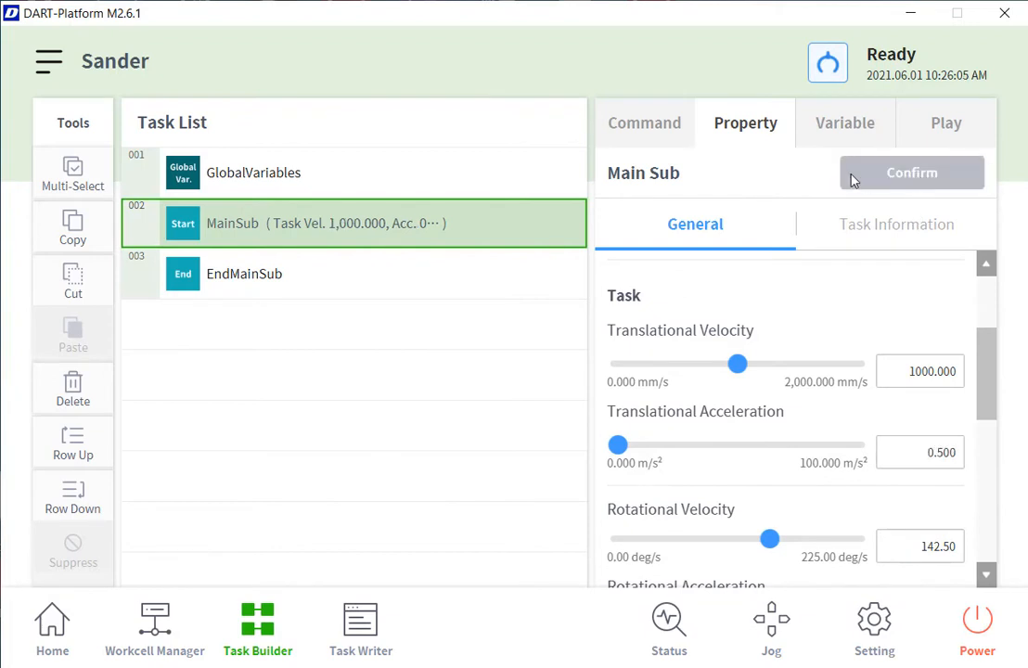
{"action": "left_click", "coordinate": [644, 123]}
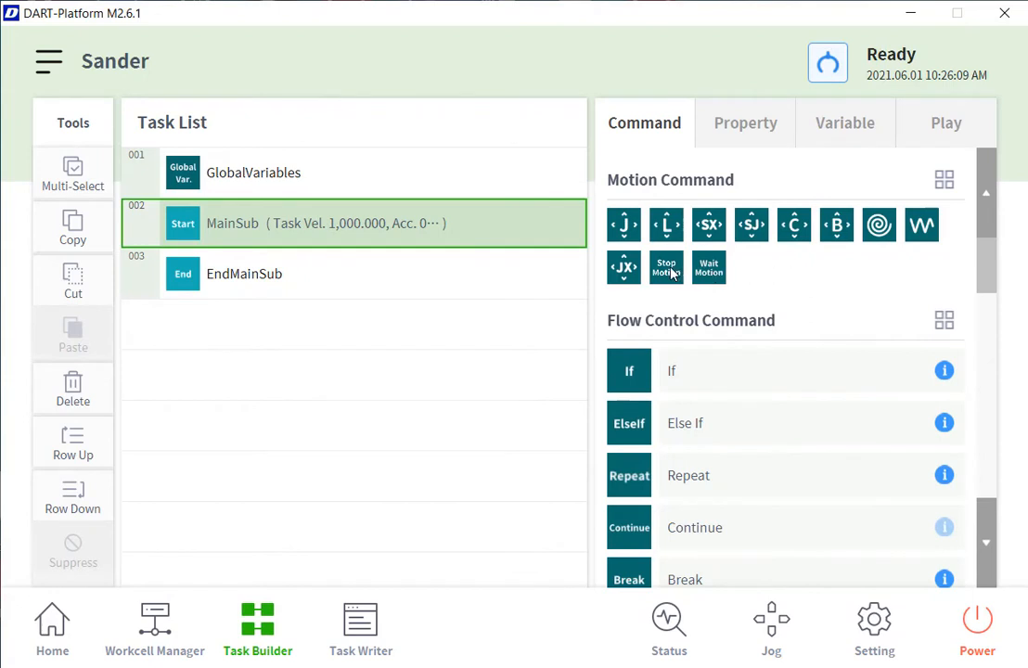
{"action": "mouse_move", "coordinate": [639, 267]}
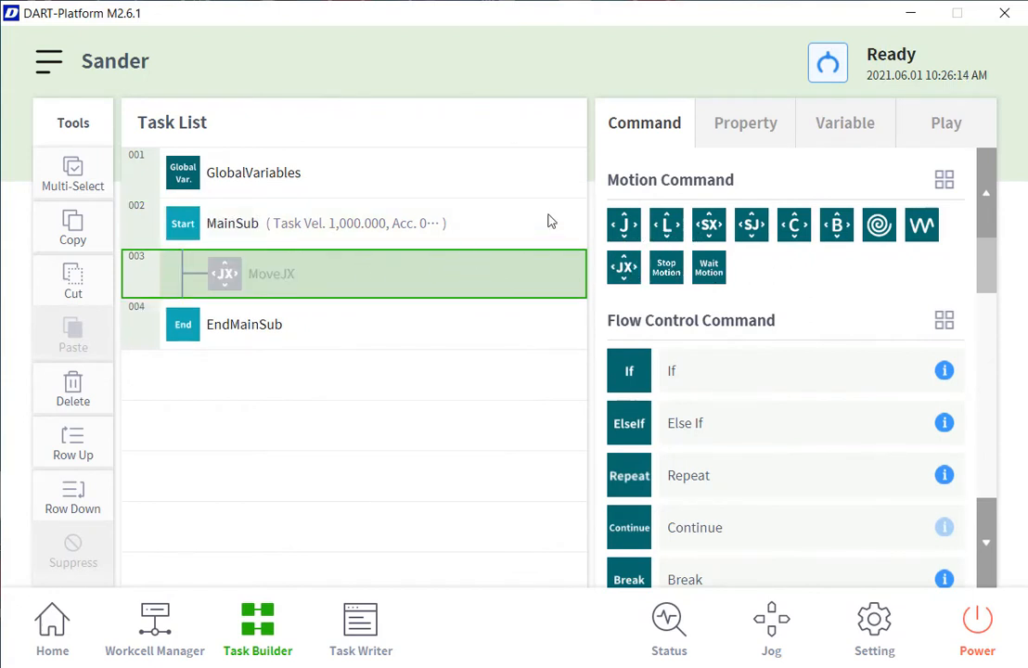
Show the pose settings of the newly added MoveJX step
{"action": "left_click", "coordinate": [746, 123]}
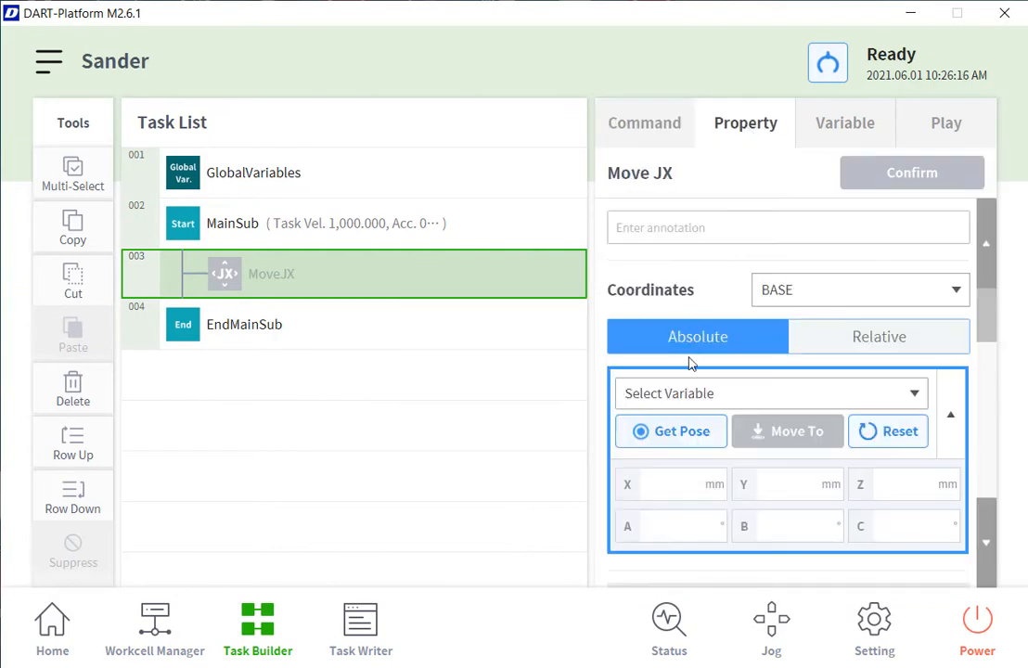
{"action": "mouse_move", "coordinate": [806, 594]}
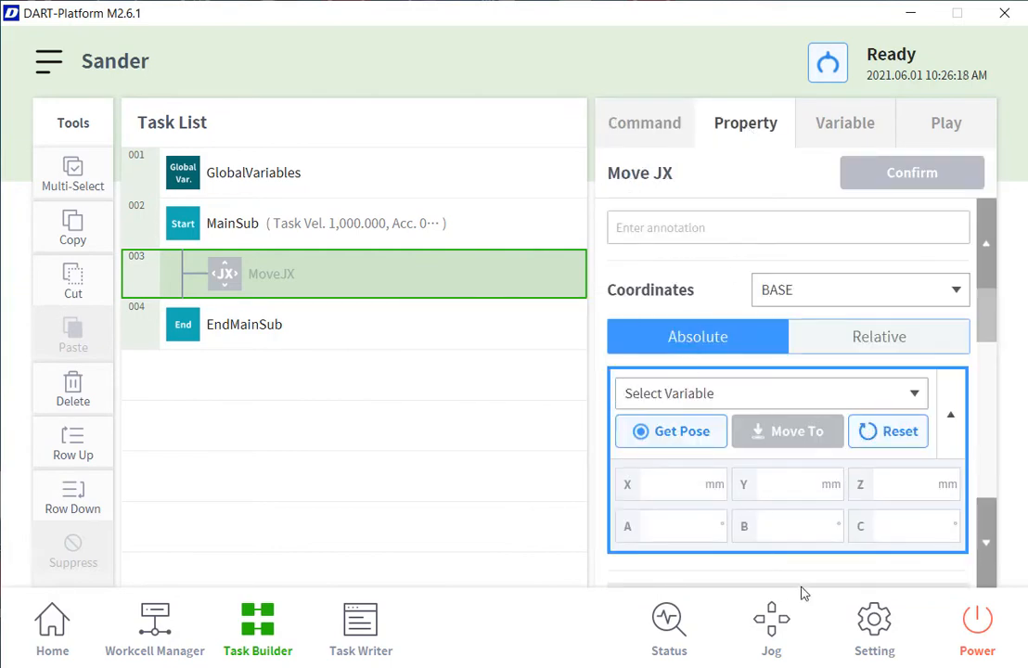
Jog the robot along X, Y and Z to about X 568.6, Y 35.9, Z 168.6 mm
{"action": "left_click", "coordinate": [772, 627]}
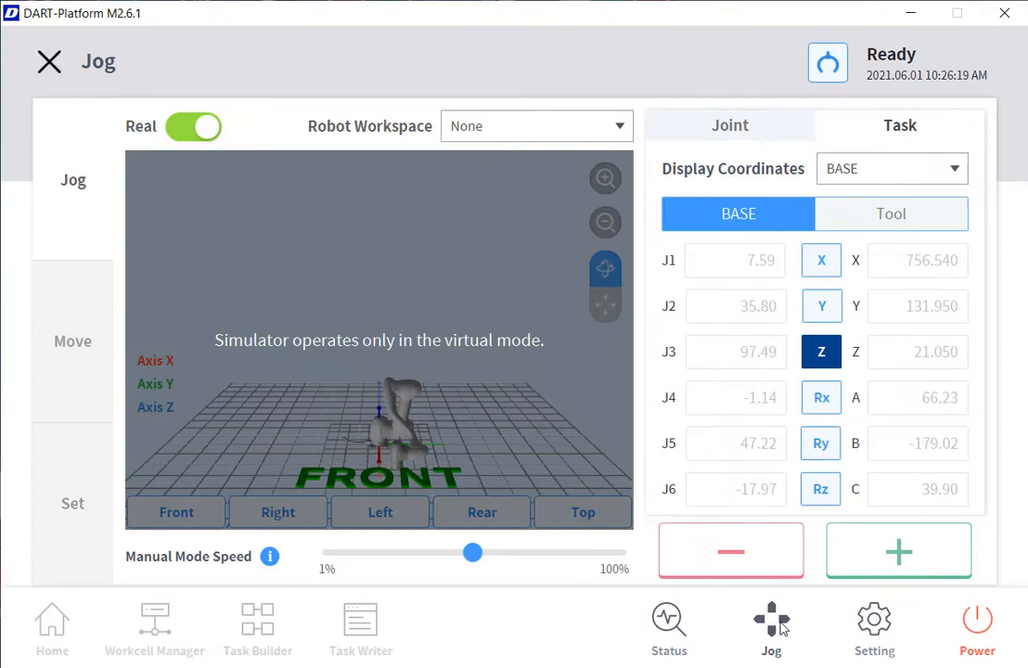
{"action": "left_click", "coordinate": [821, 260]}
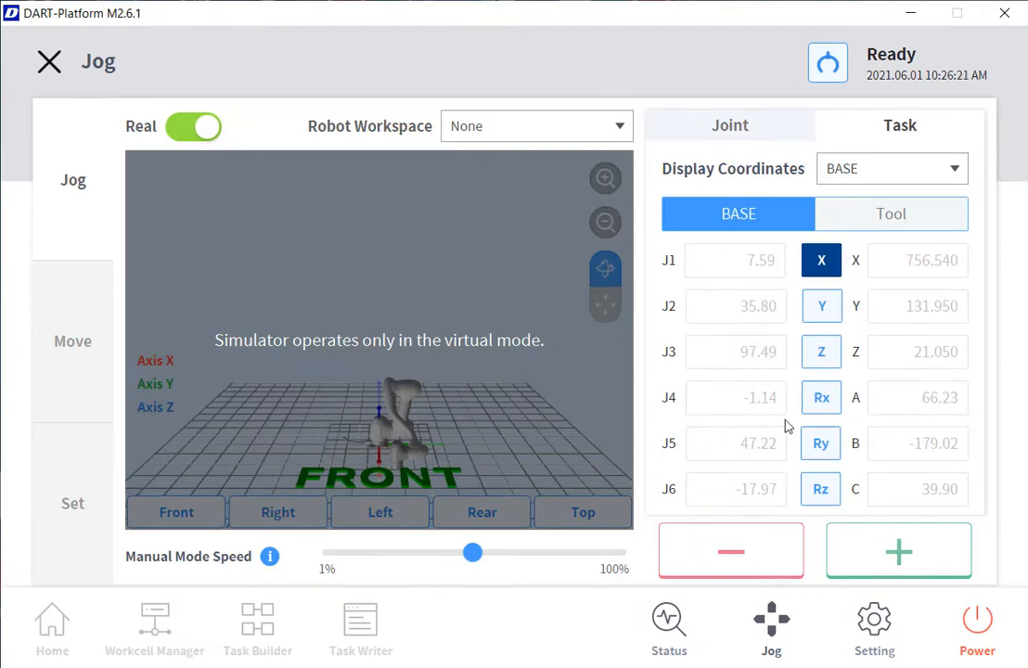
{"action": "left_click", "coordinate": [731, 549]}
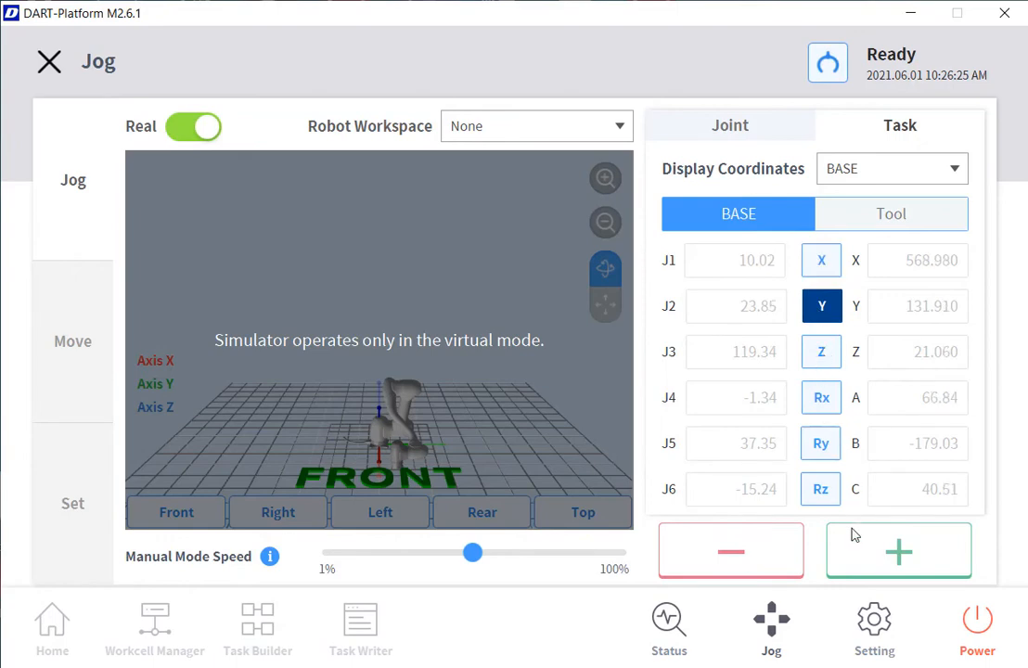
{"action": "left_click", "coordinate": [731, 549]}
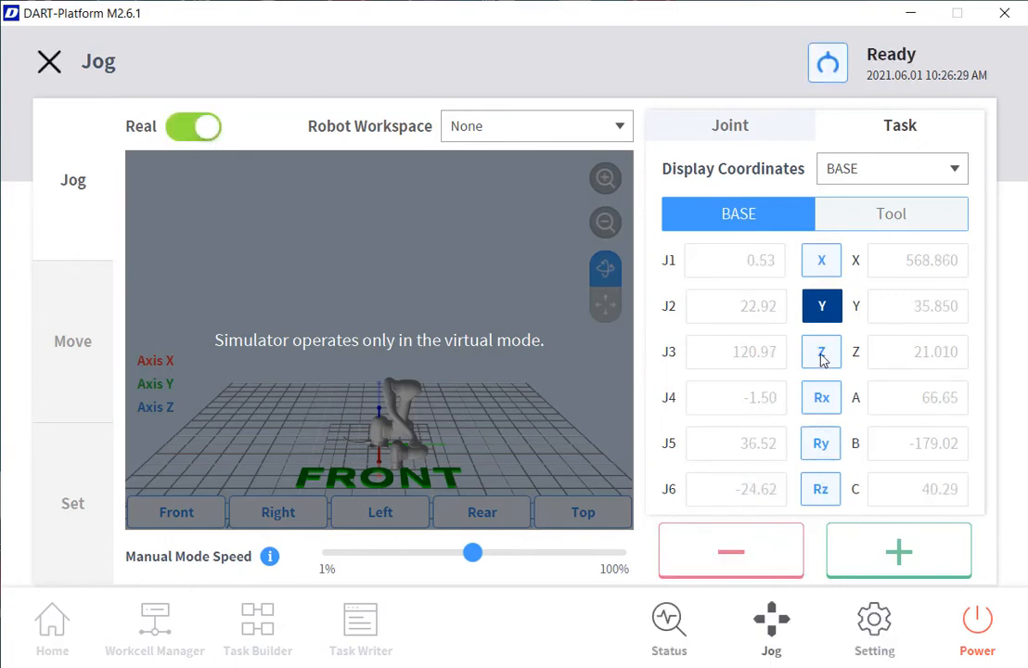
{"action": "left_click", "coordinate": [898, 549]}
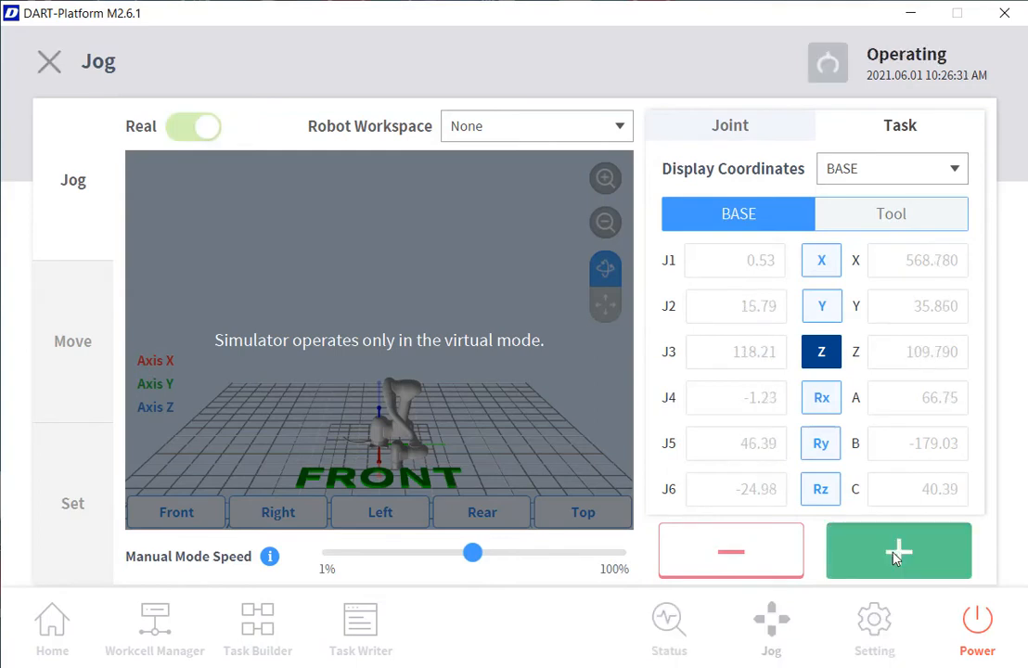
{"action": "left_click", "coordinate": [898, 549]}
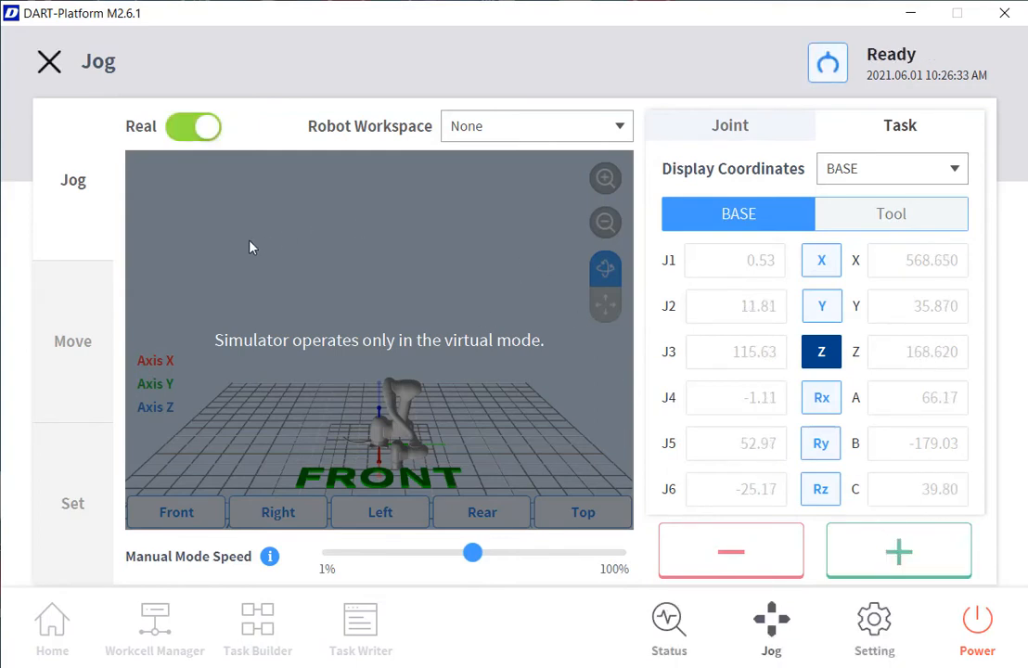
{"action": "mouse_move", "coordinate": [87, 377]}
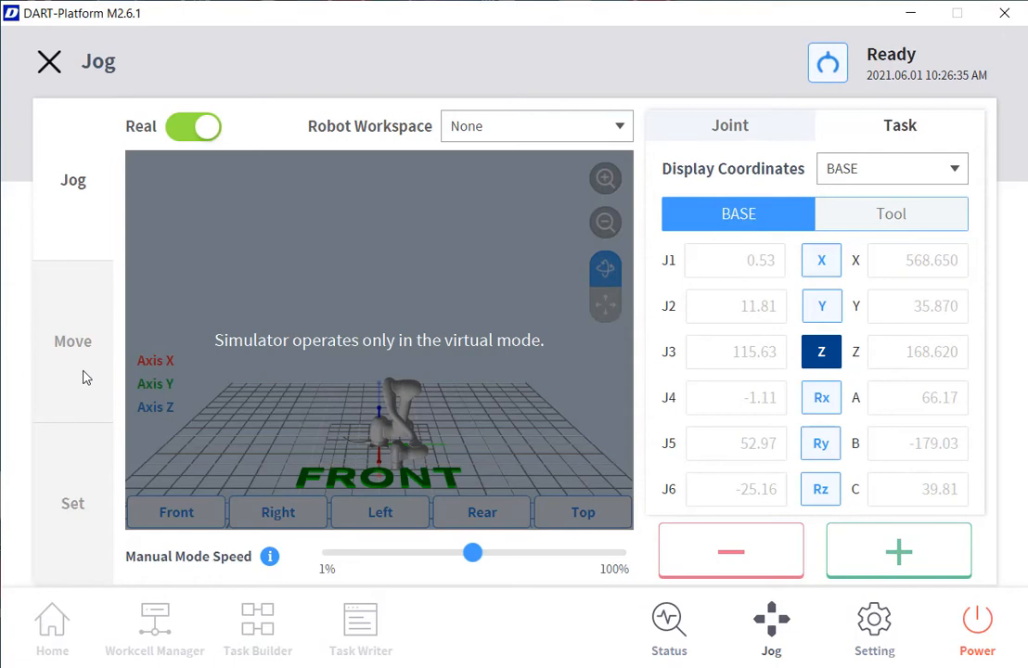
Move the robot to joints 0, 12, 115, 0, 52.97, -25.16 degrees
{"action": "left_click", "coordinate": [73, 341]}
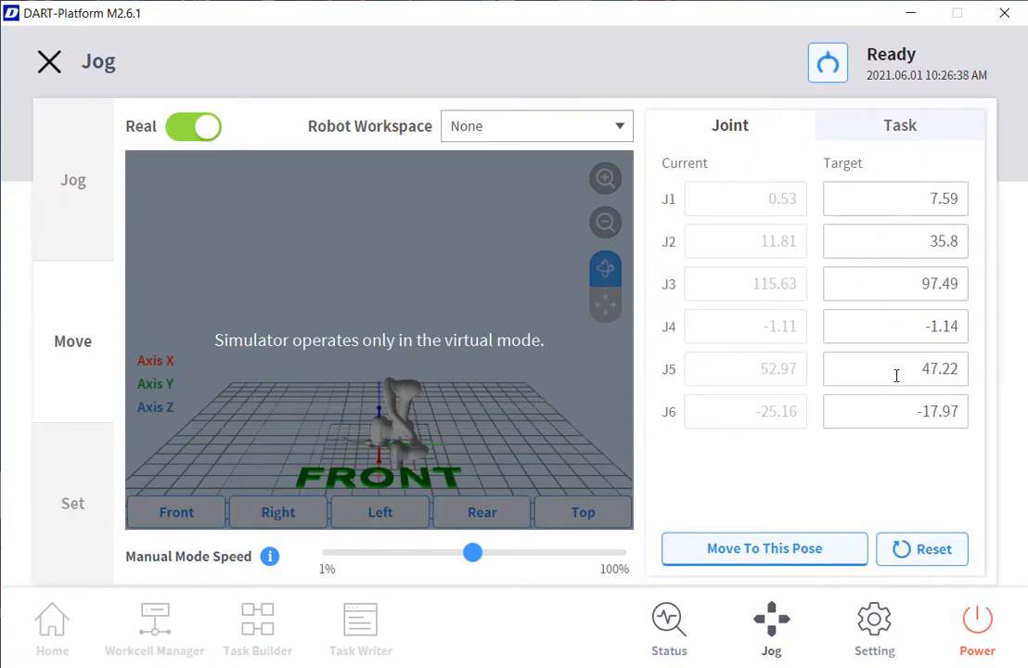
{"action": "left_click", "coordinate": [921, 550]}
{"action": "type", "text": "0"}
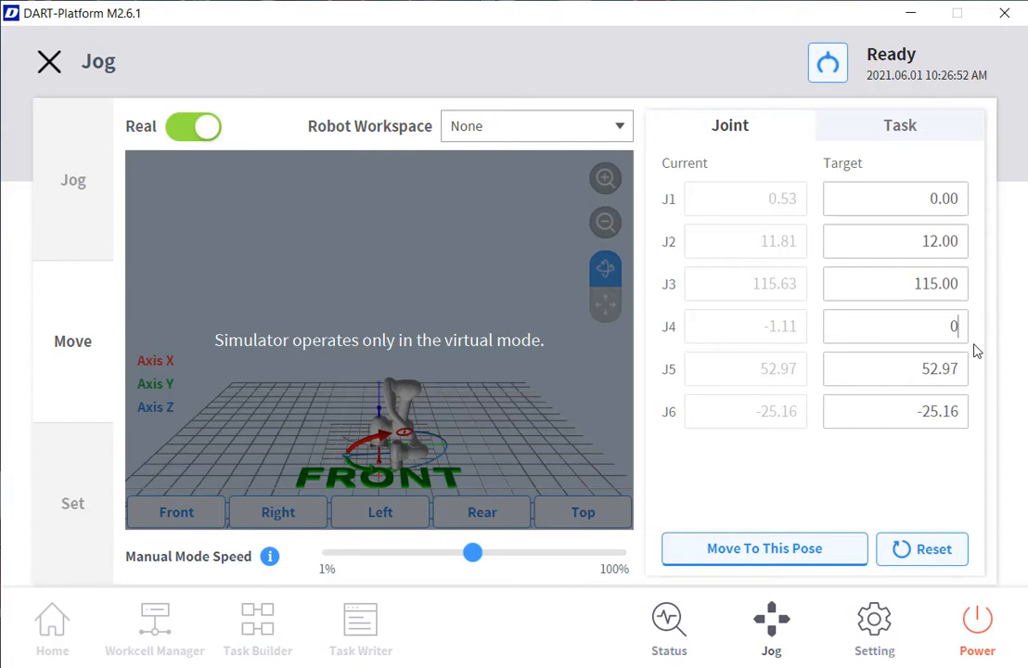
{"action": "left_click", "coordinate": [765, 549]}
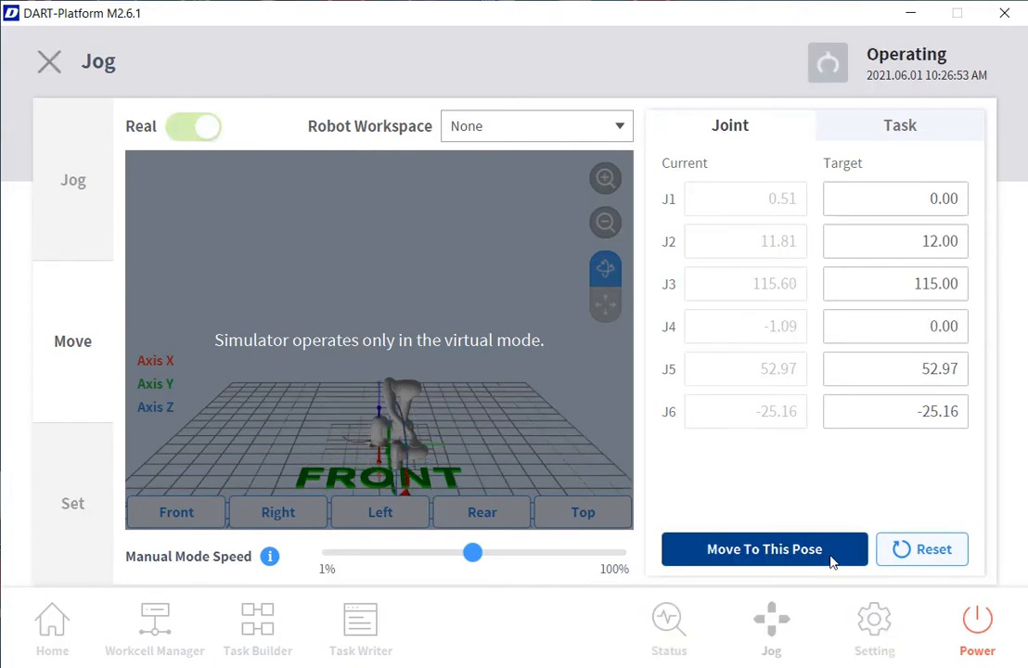
Align the tool parallel to the base Z axis pointing down
{"action": "left_click", "coordinate": [764, 549]}
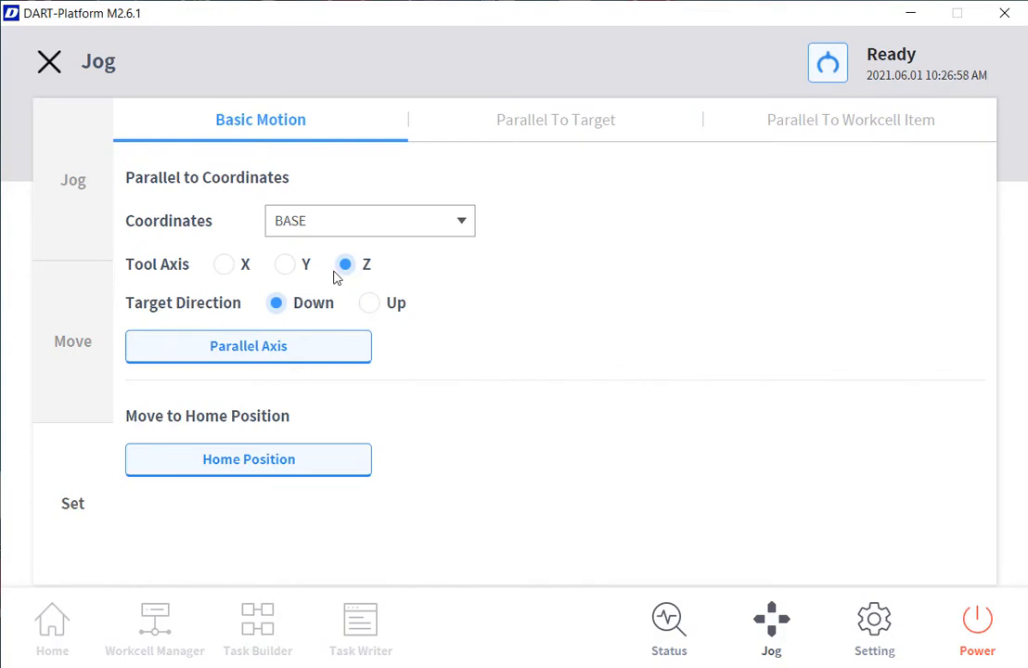
{"action": "left_click", "coordinate": [249, 347]}
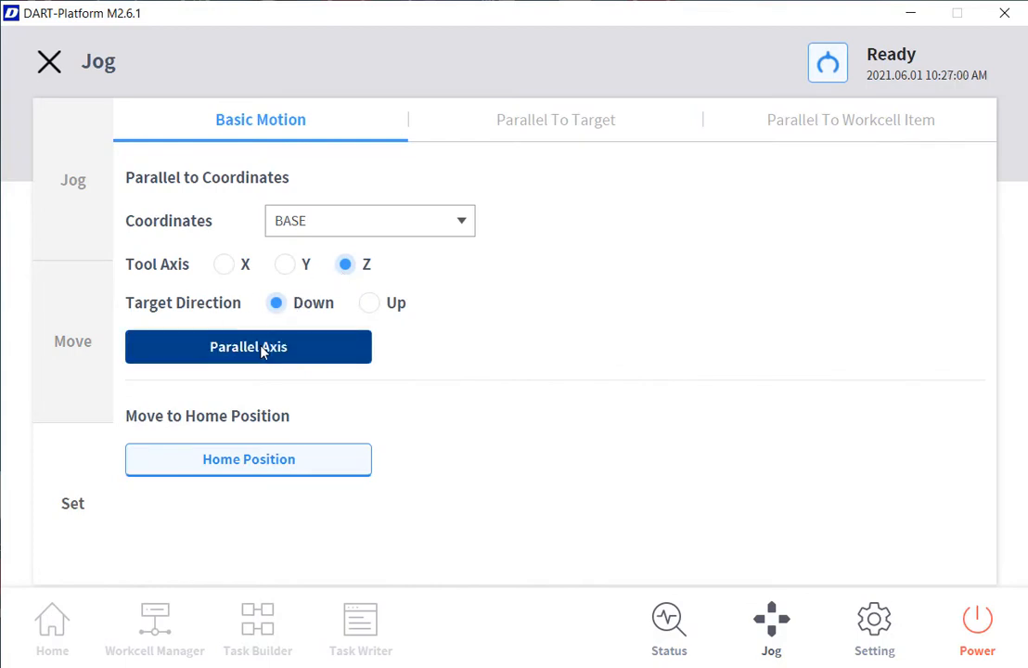
{"action": "left_click", "coordinate": [248, 347]}
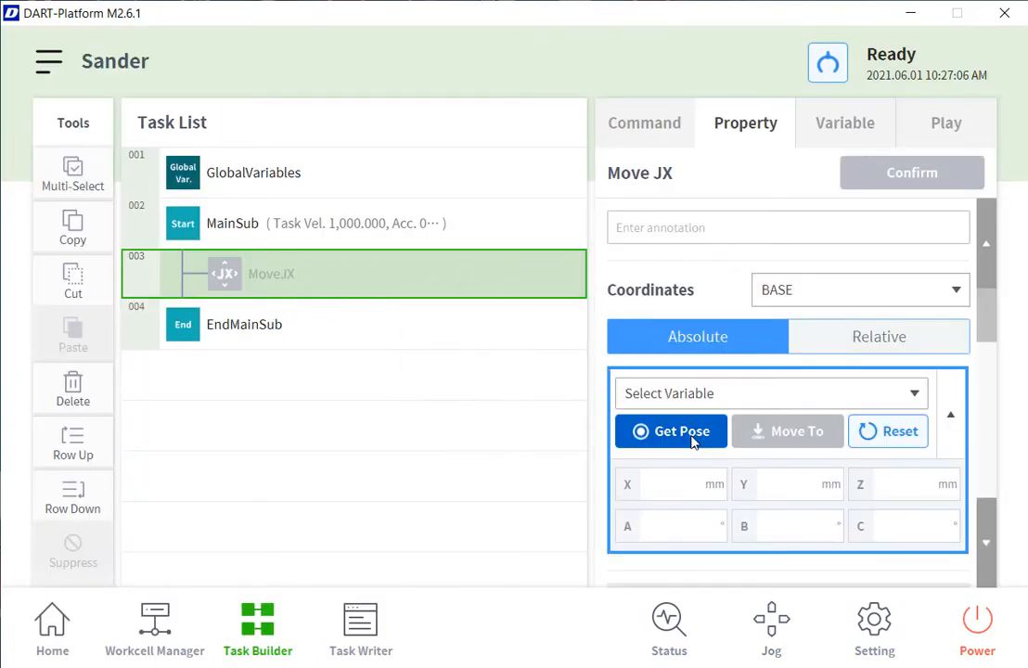
Capture the current pose (X 575.47, Y 34.5, Z 171.56) into MoveJX and add a MoveB blend after it
{"action": "left_click", "coordinate": [670, 431]}
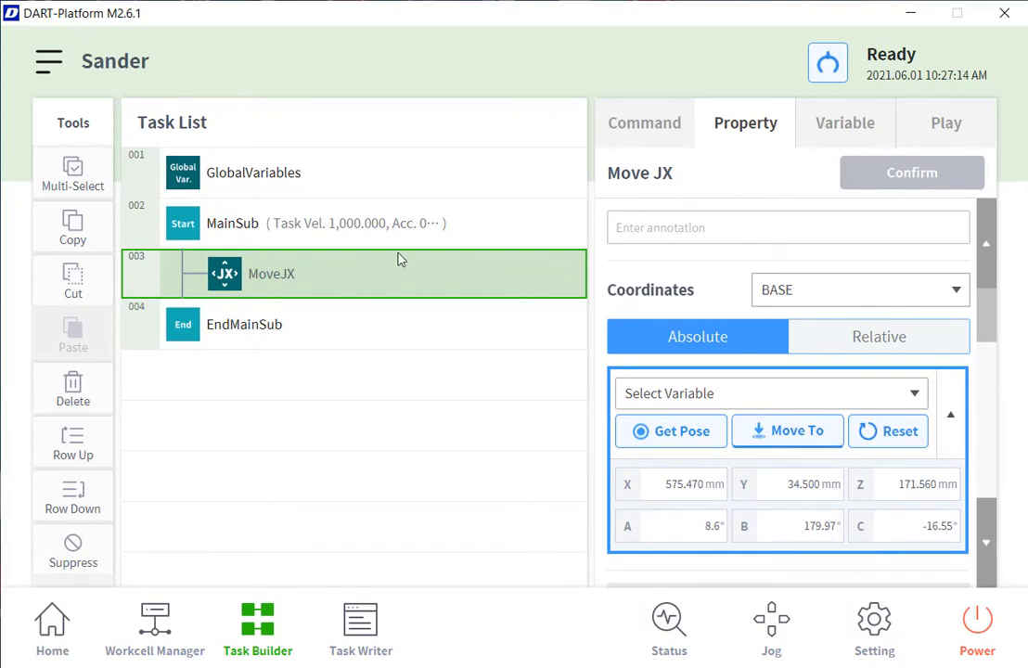
{"action": "left_click", "coordinate": [644, 122]}
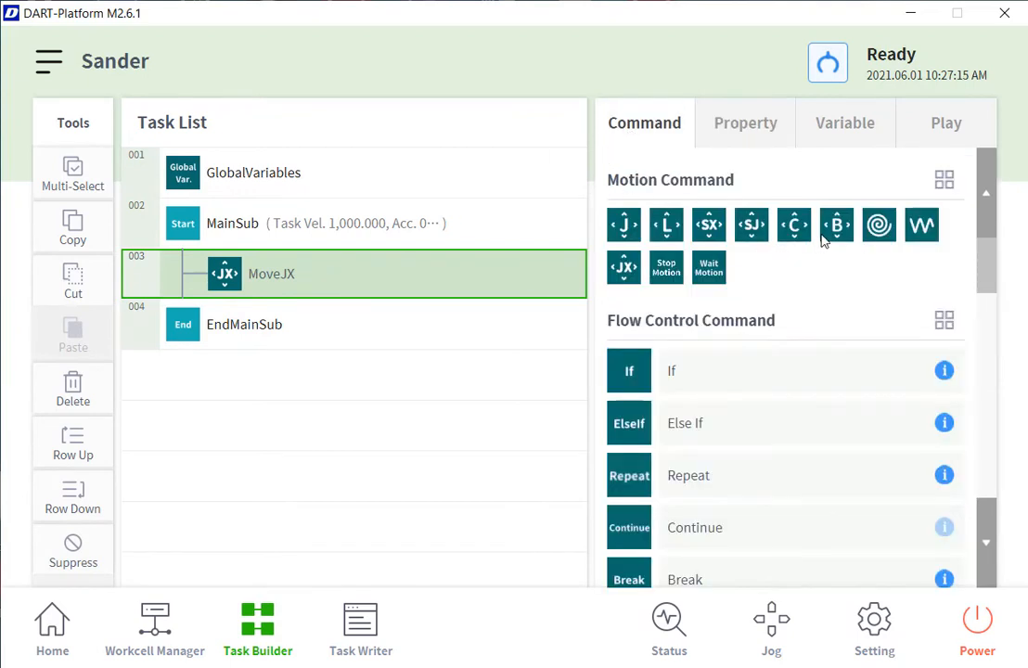
{"action": "left_click", "coordinate": [835, 224]}
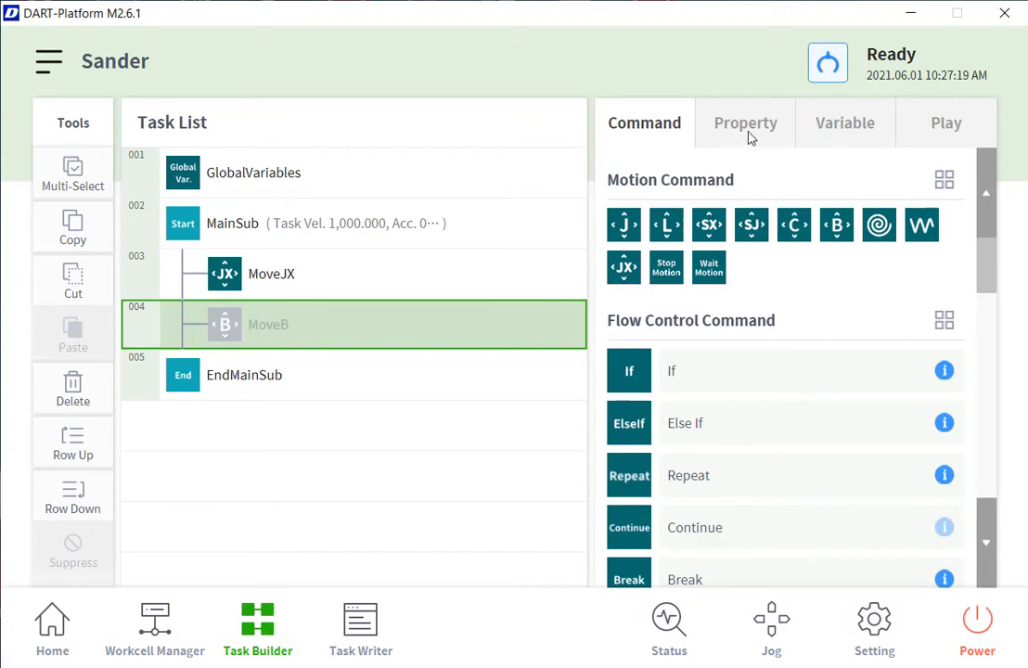
Review the MoveB settings and reselect the MoveJX step
{"action": "left_click", "coordinate": [746, 123]}
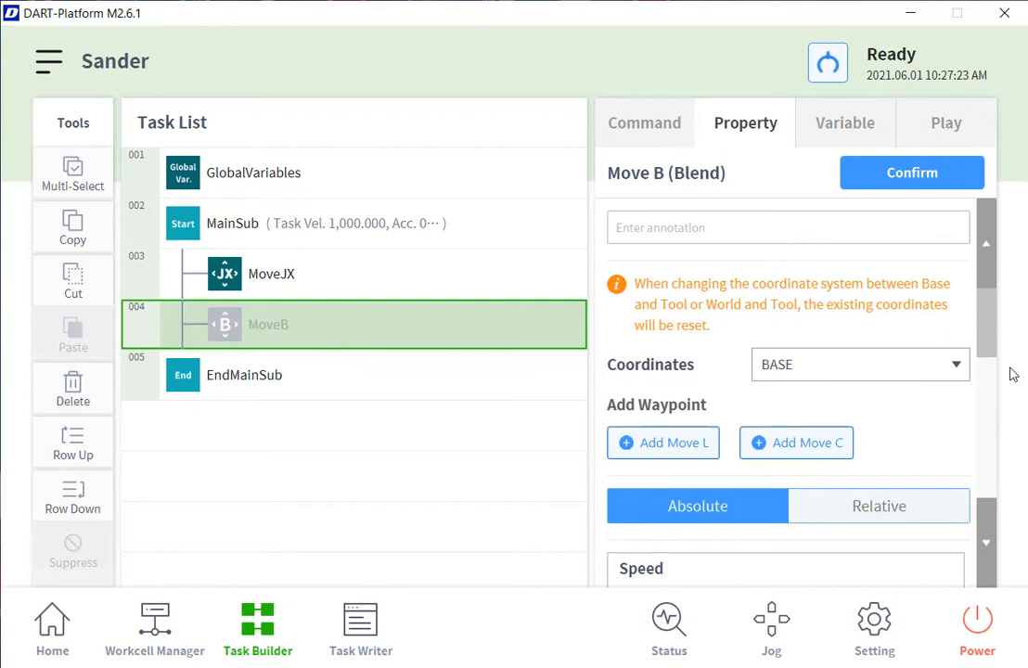
{"action": "scroll", "scroll_direction": "down", "scroll_amount": 3}
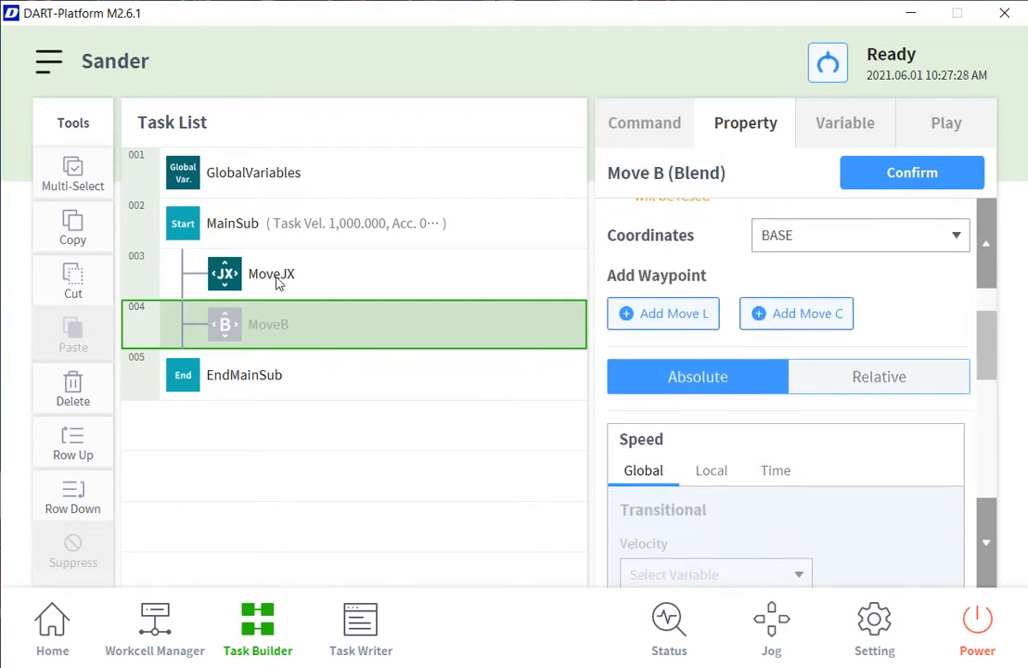
{"action": "left_click", "coordinate": [271, 274]}
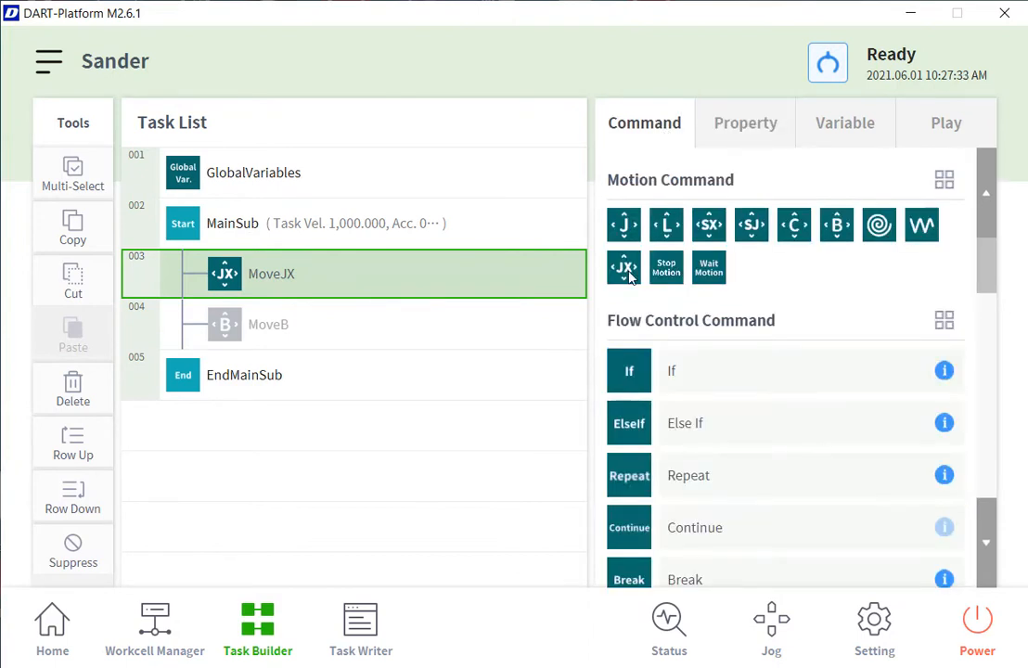
{"action": "mouse_move", "coordinate": [667, 224]}
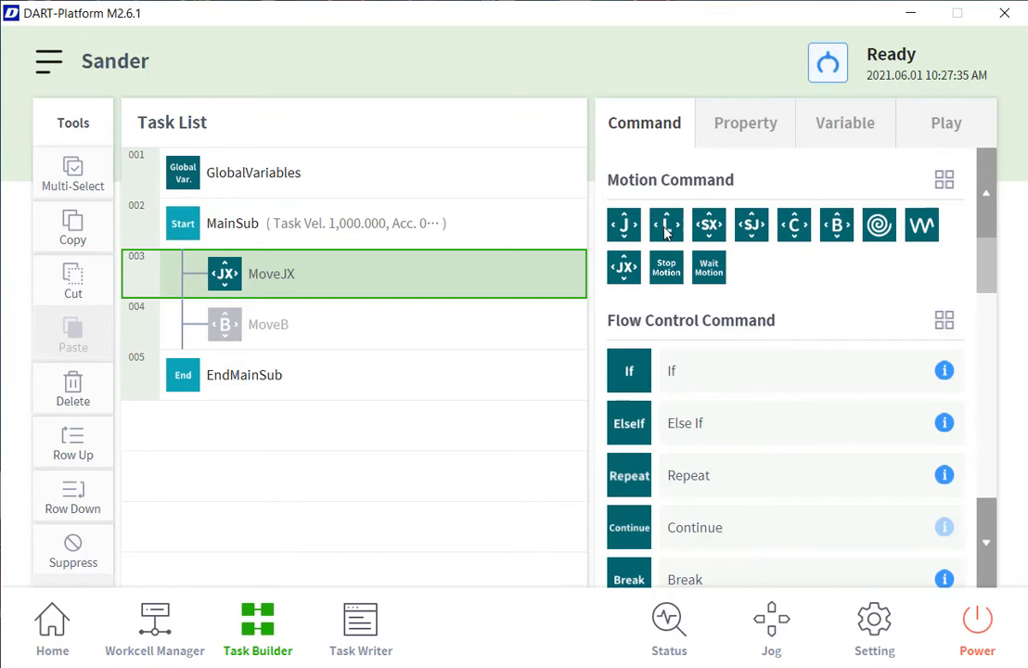
Give MoveL the robot's current pose with Z lowered to 35 mm and confirm
{"action": "left_click", "coordinate": [666, 224]}
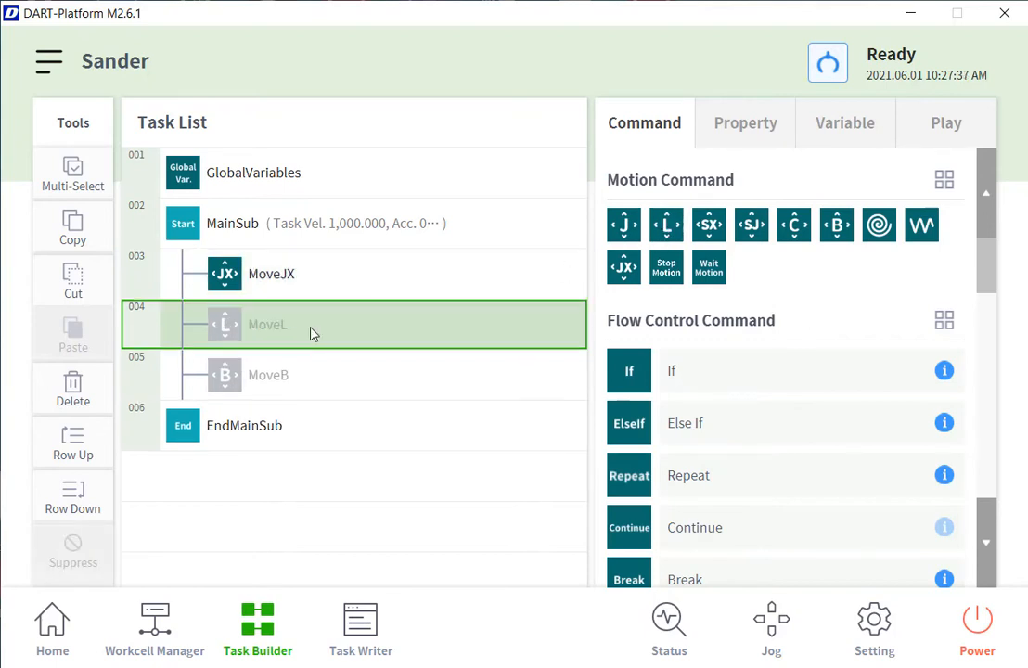
{"action": "left_click", "coordinate": [269, 323]}
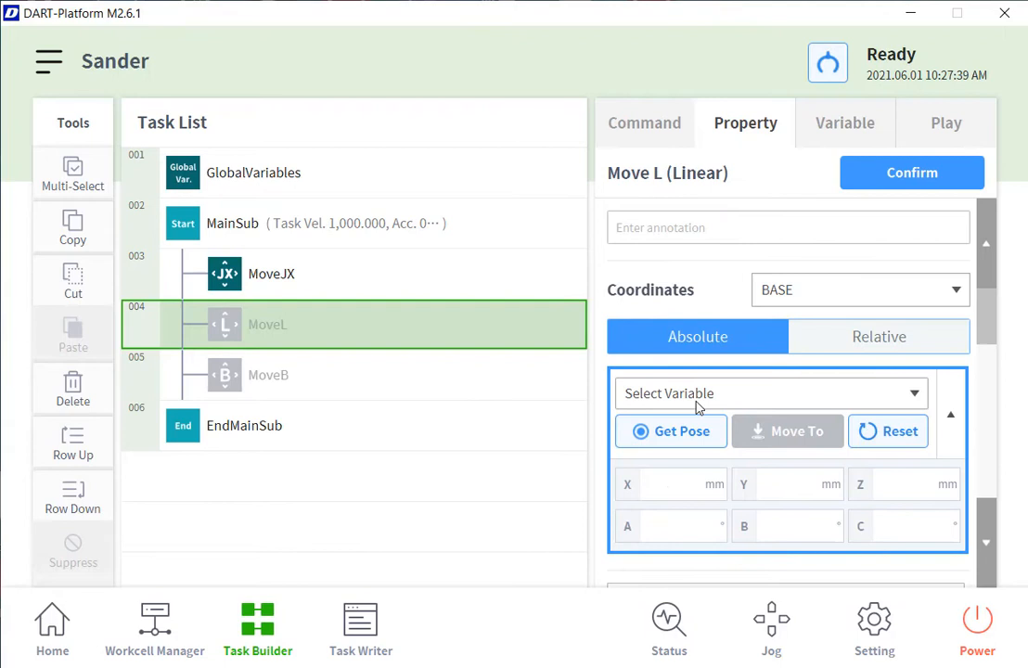
{"action": "left_click", "coordinate": [670, 431]}
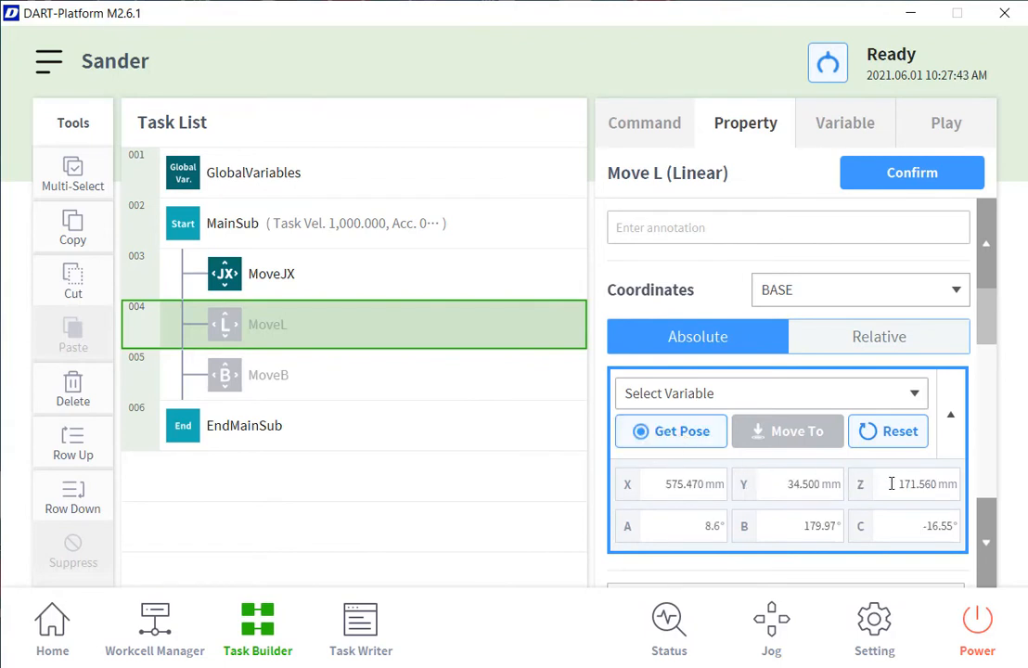
{"action": "triple_click", "coordinate": [919, 483]}
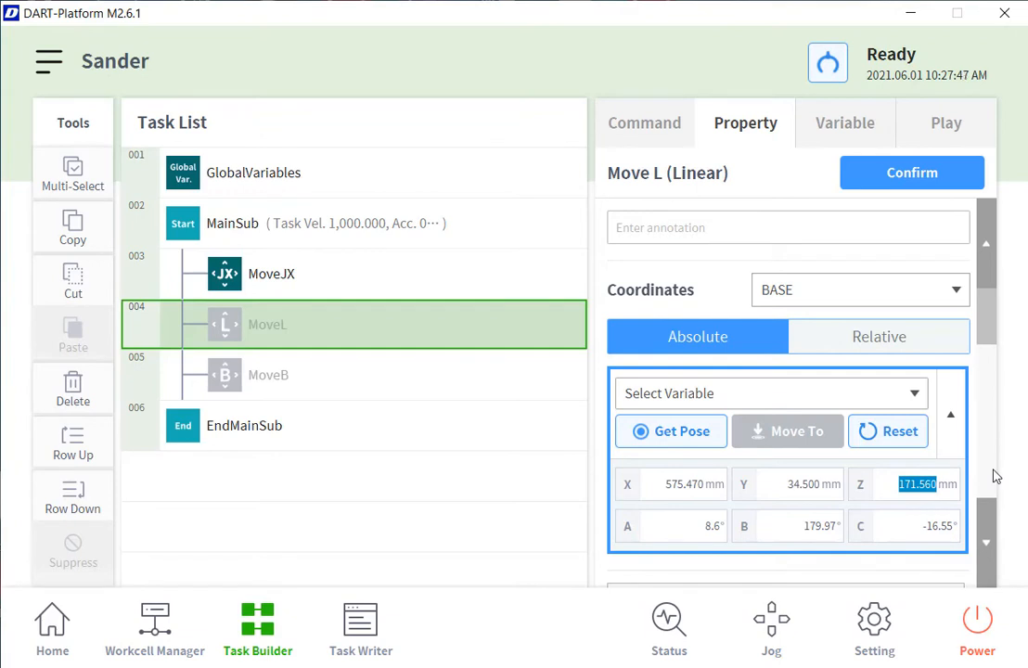
{"action": "type", "text": "35"}
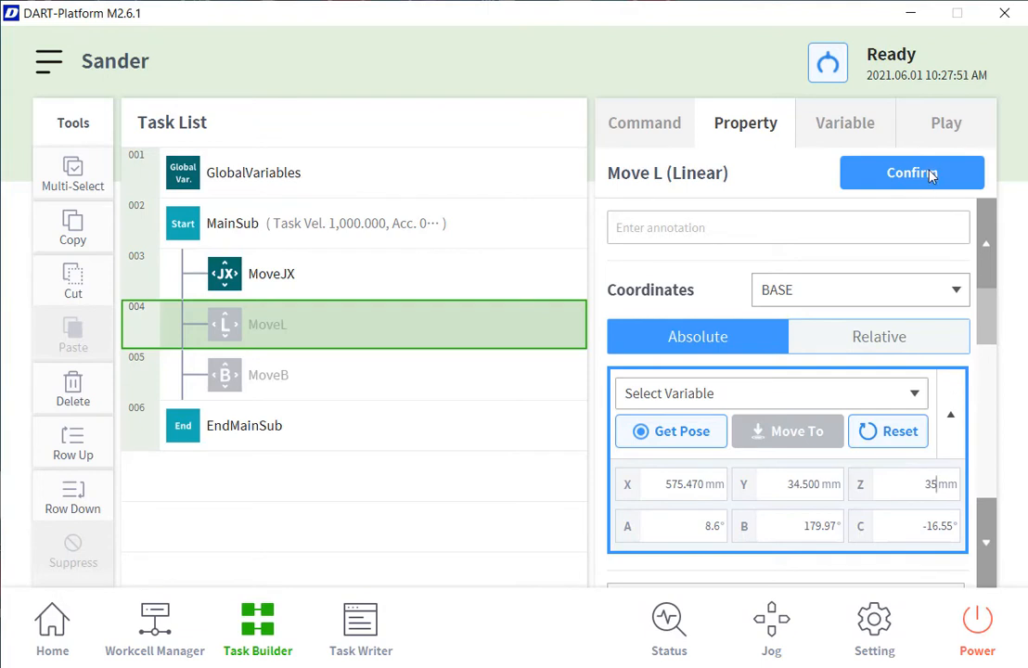
{"action": "left_click", "coordinate": [911, 173]}
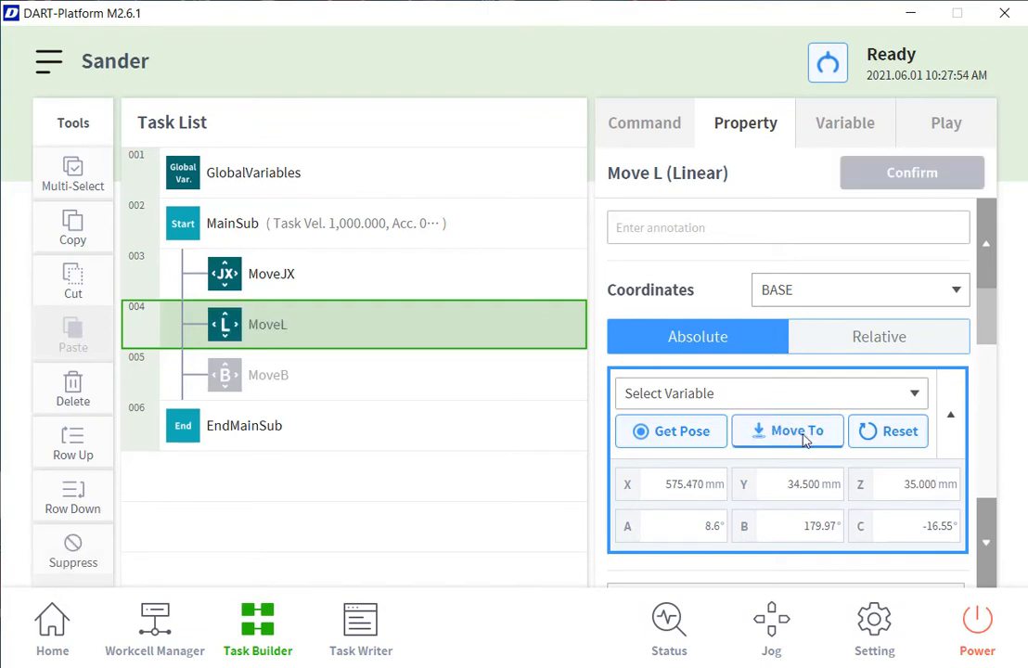
Drive to the MoveL target and save the reached pose X 575.51, Y 34.5, Z 34.86
{"action": "left_click", "coordinate": [787, 431]}
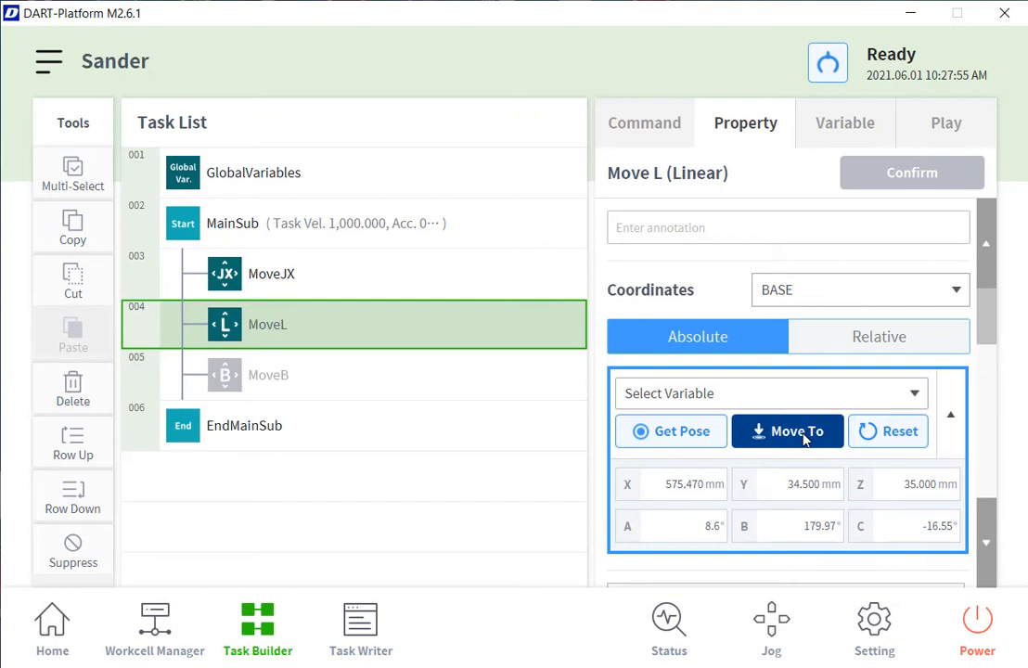
{"action": "left_click", "coordinate": [670, 430]}
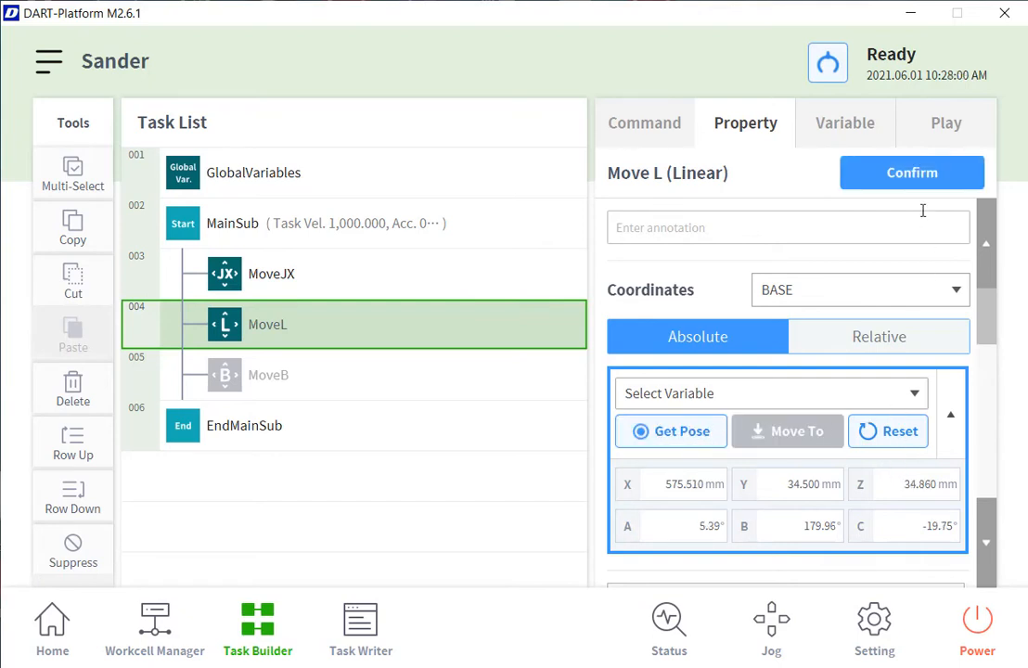
{"action": "left_click", "coordinate": [787, 430]}
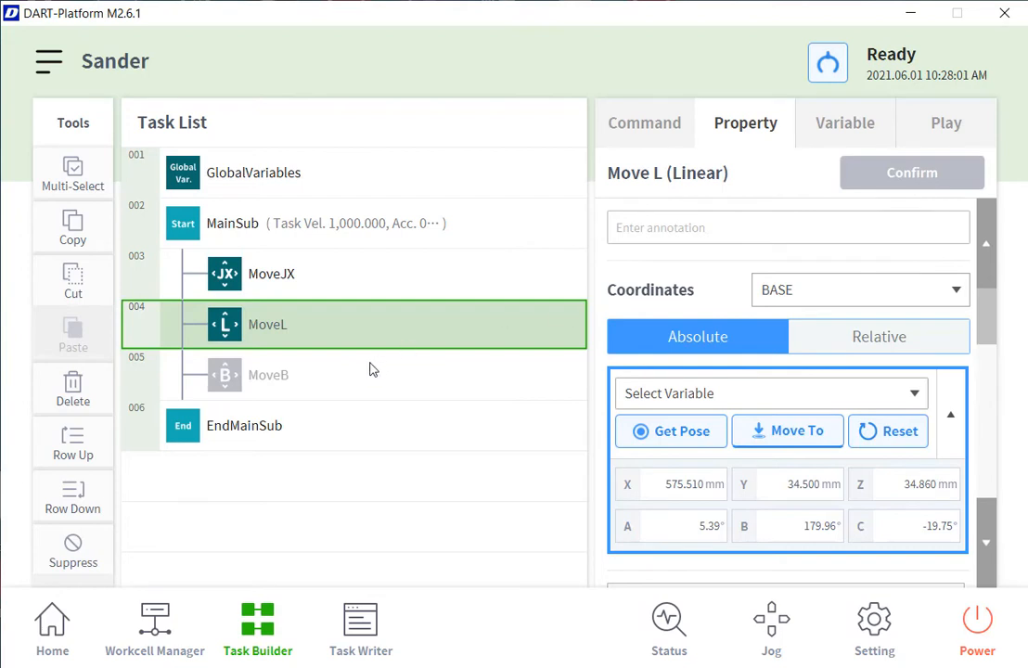
Add a linear segment and two circular segments to the MoveB blend path
{"action": "left_click", "coordinate": [267, 375]}
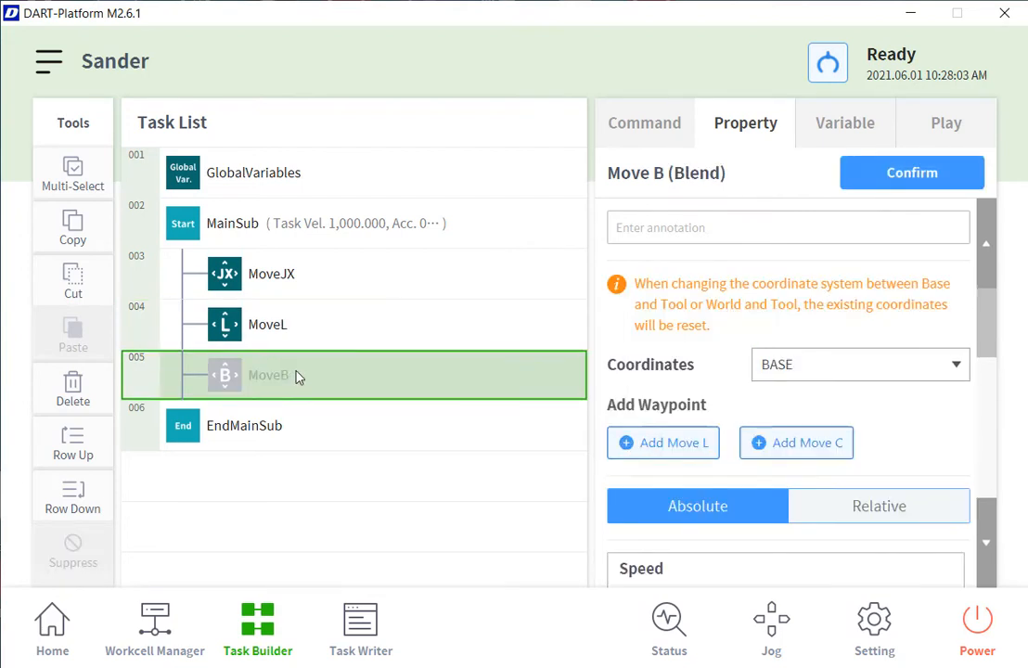
{"action": "scroll", "scroll_direction": "down", "scroll_amount": 3}
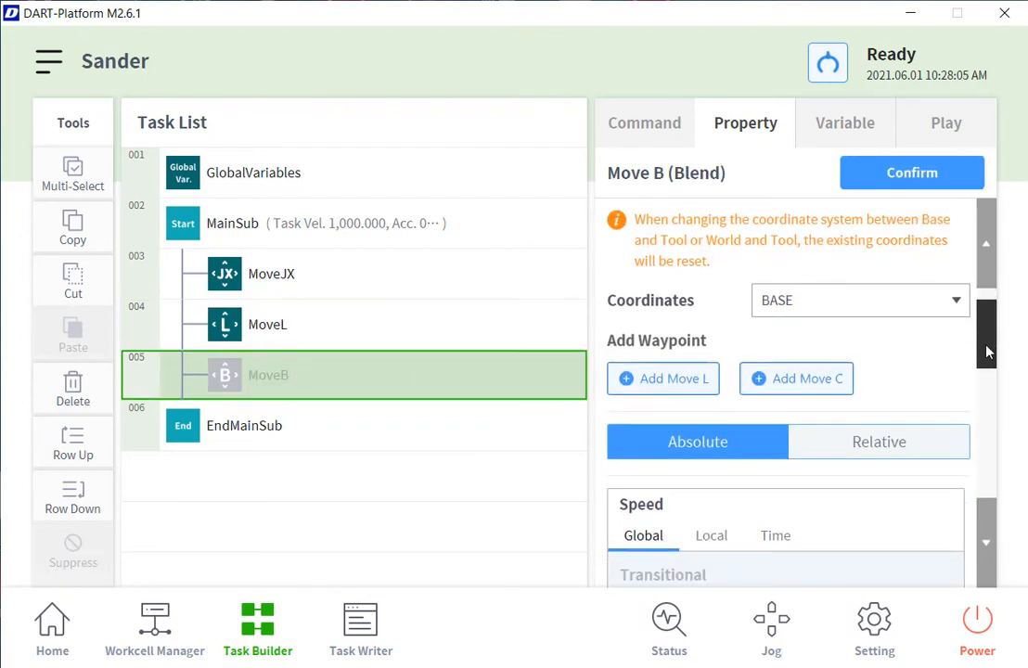
{"action": "scroll", "scroll_direction": "down", "scroll_amount": 3}
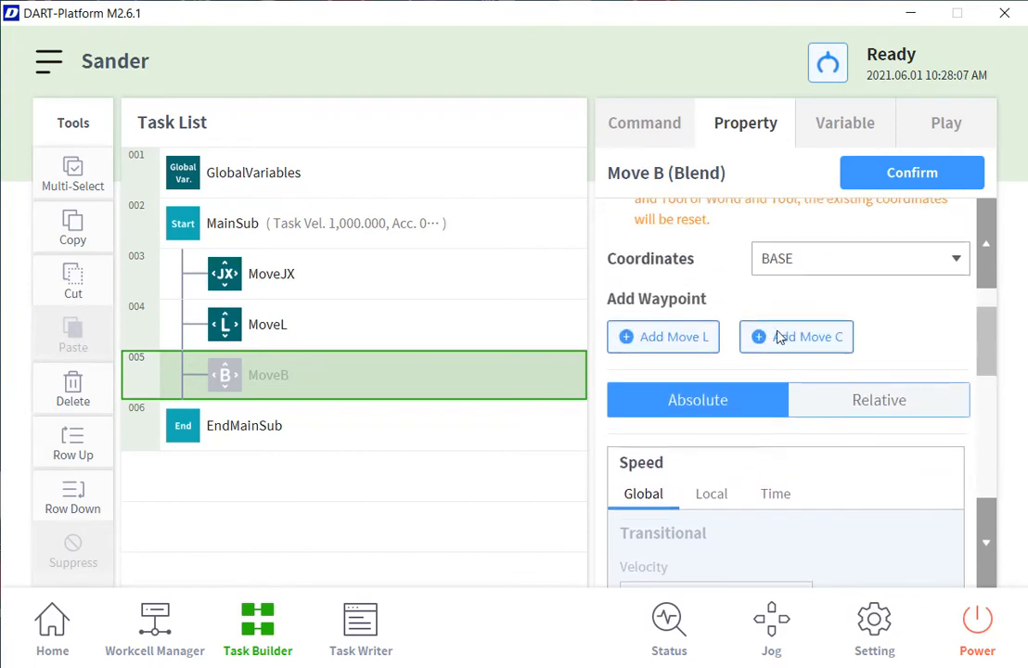
{"action": "left_click", "coordinate": [663, 336]}
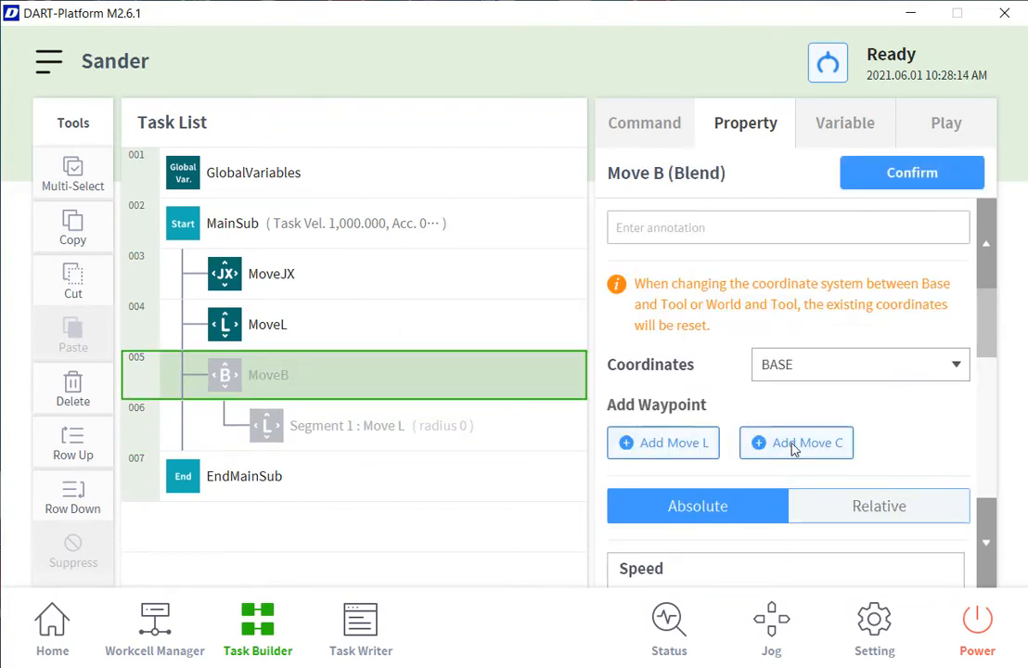
{"action": "left_click", "coordinate": [796, 441]}
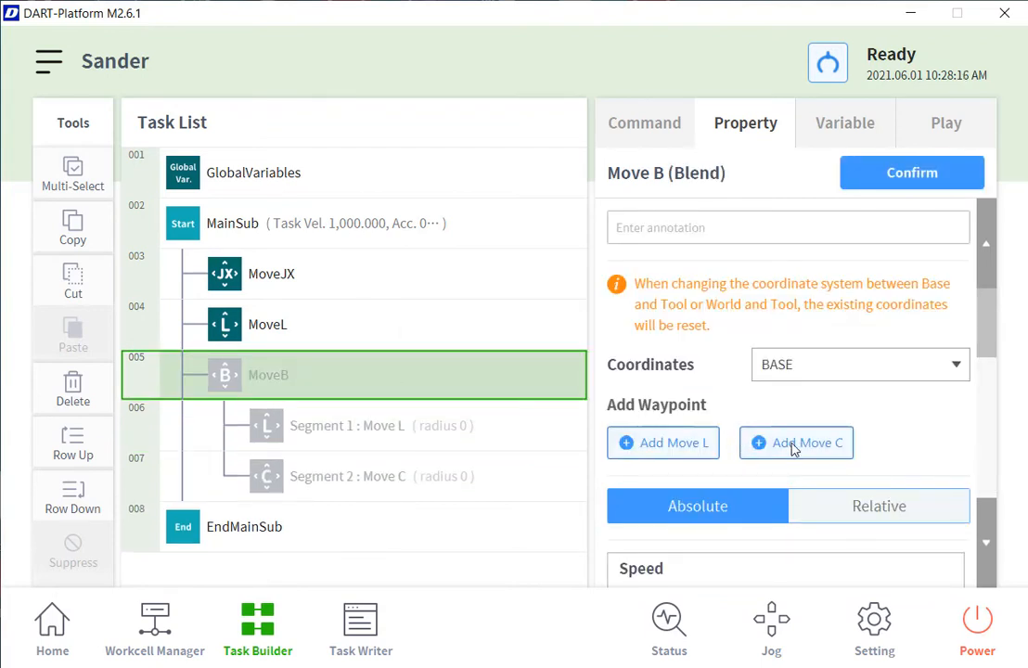
{"action": "left_click", "coordinate": [794, 441]}
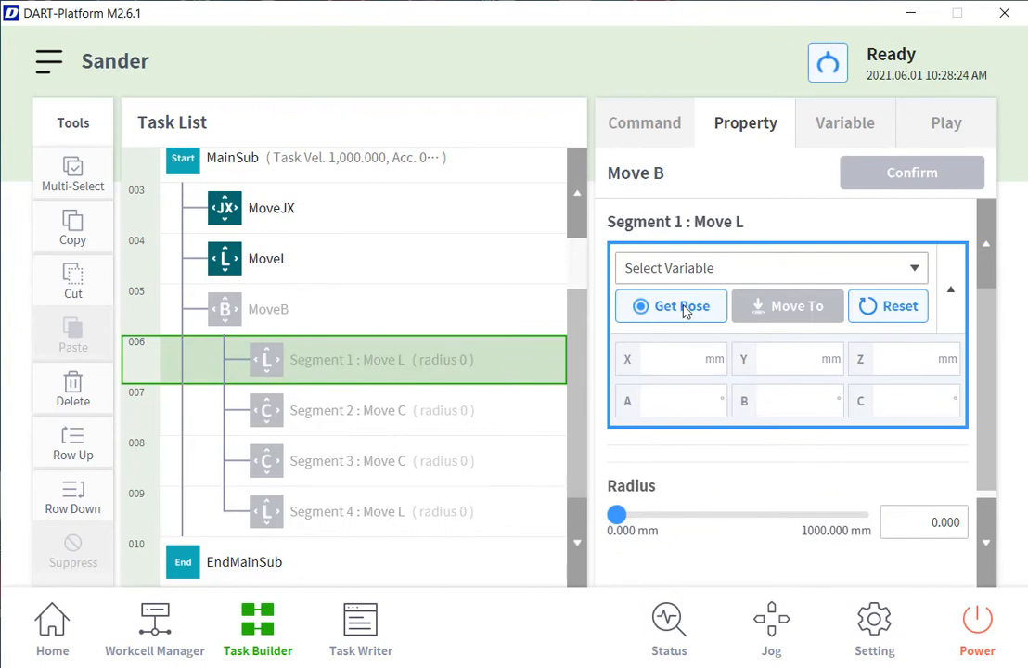
{"action": "mouse_move", "coordinate": [705, 522]}
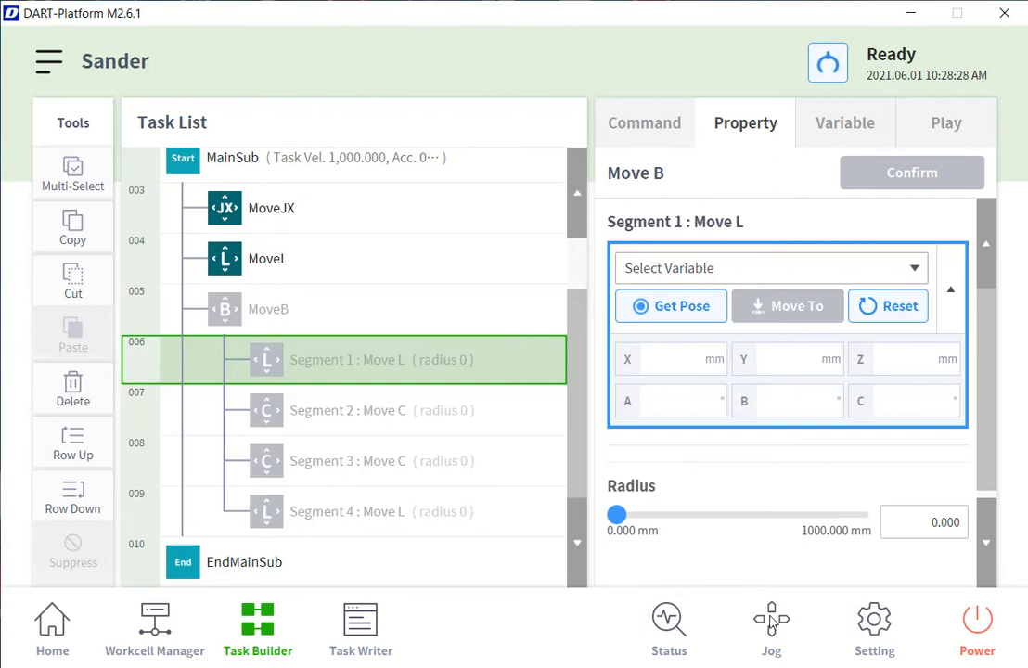
{"action": "mouse_move", "coordinate": [850, 70]}
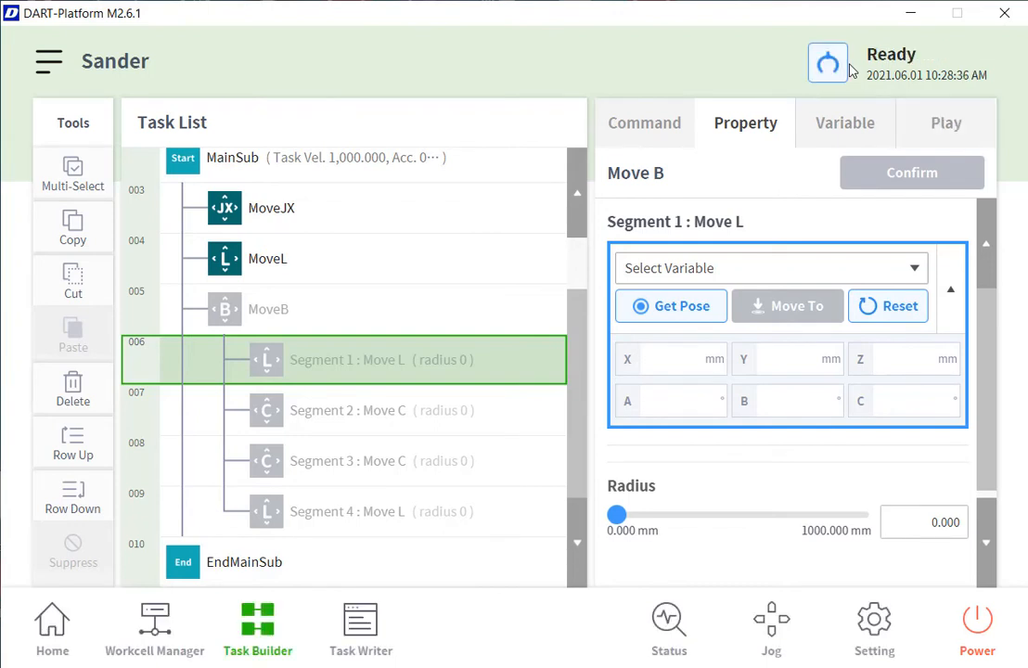
Store Segment 1 at X 750.97, Y 34.53, Z 35 with radius 20, then select Segment 2
{"action": "left_click", "coordinate": [670, 306]}
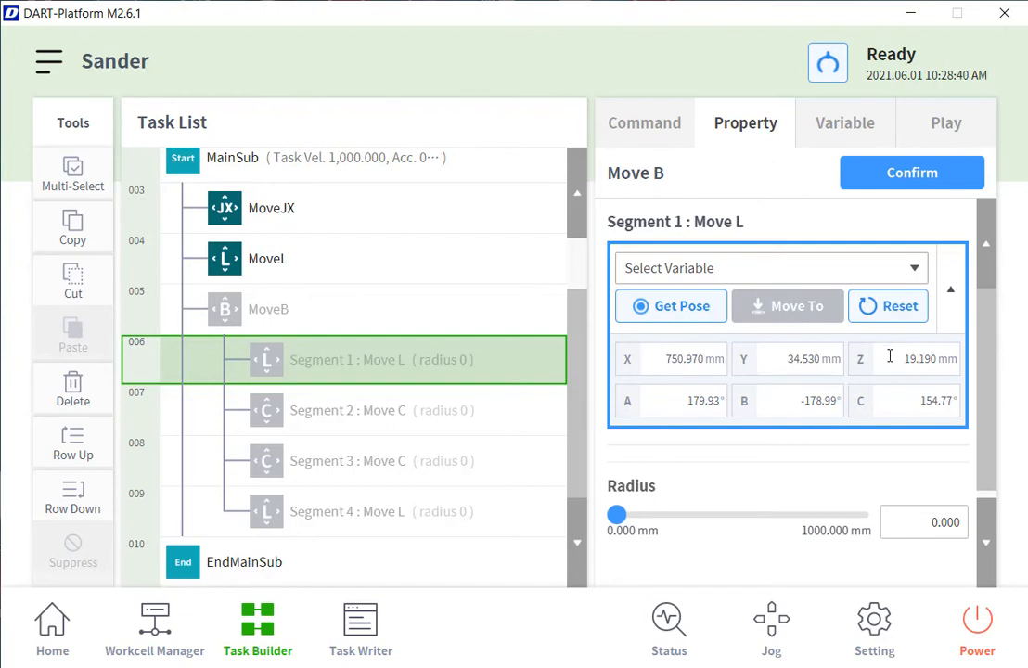
{"action": "type", "text": "35"}
{"action": "type", "text": "20.000"}
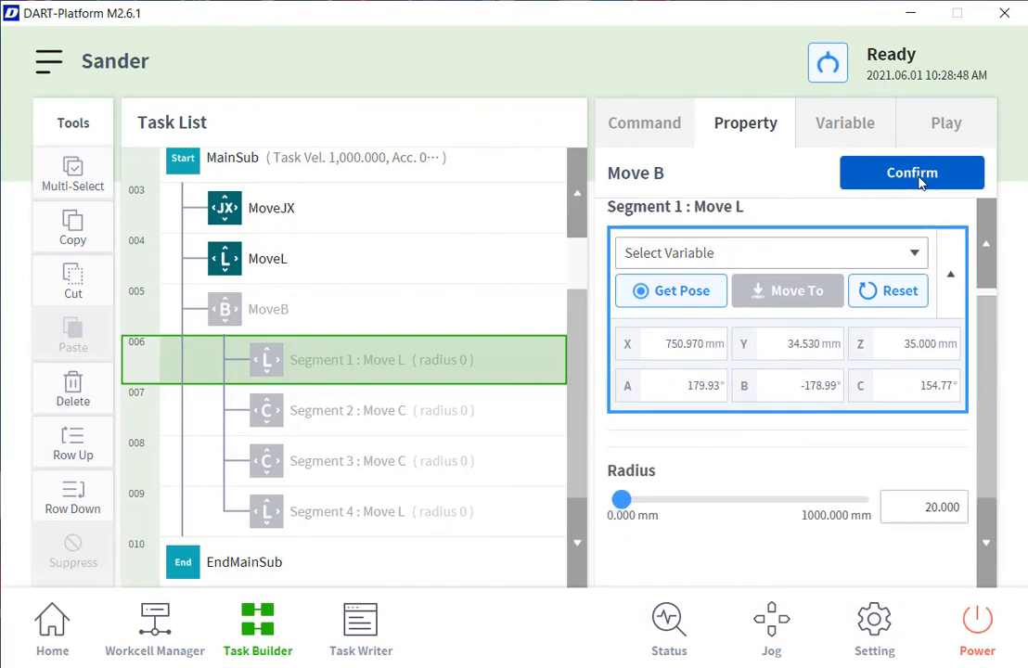
{"action": "left_click", "coordinate": [911, 172]}
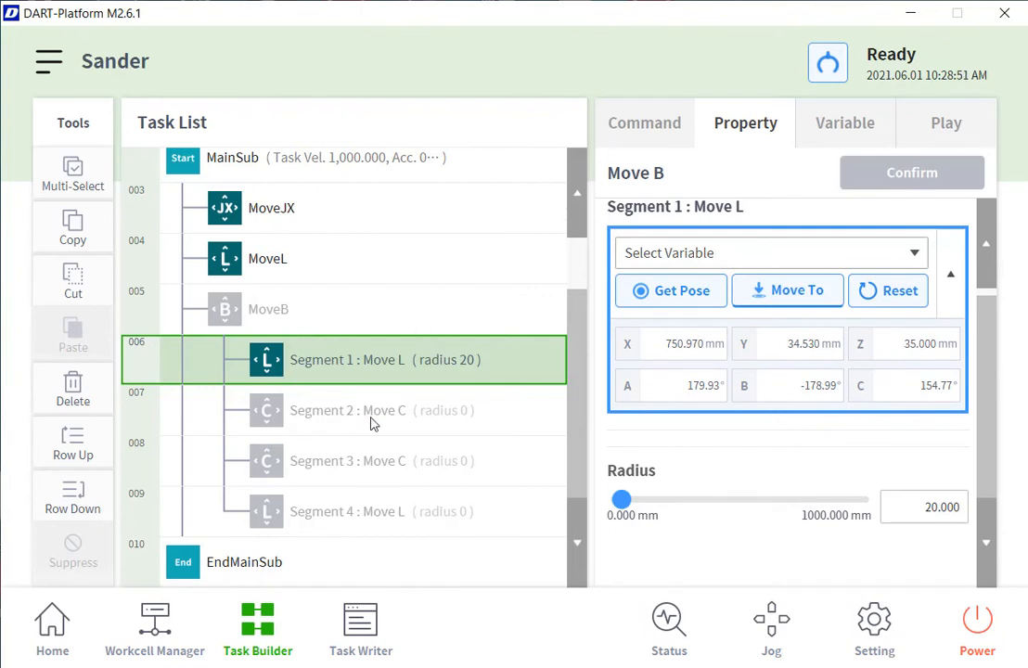
{"action": "left_click", "coordinate": [383, 410]}
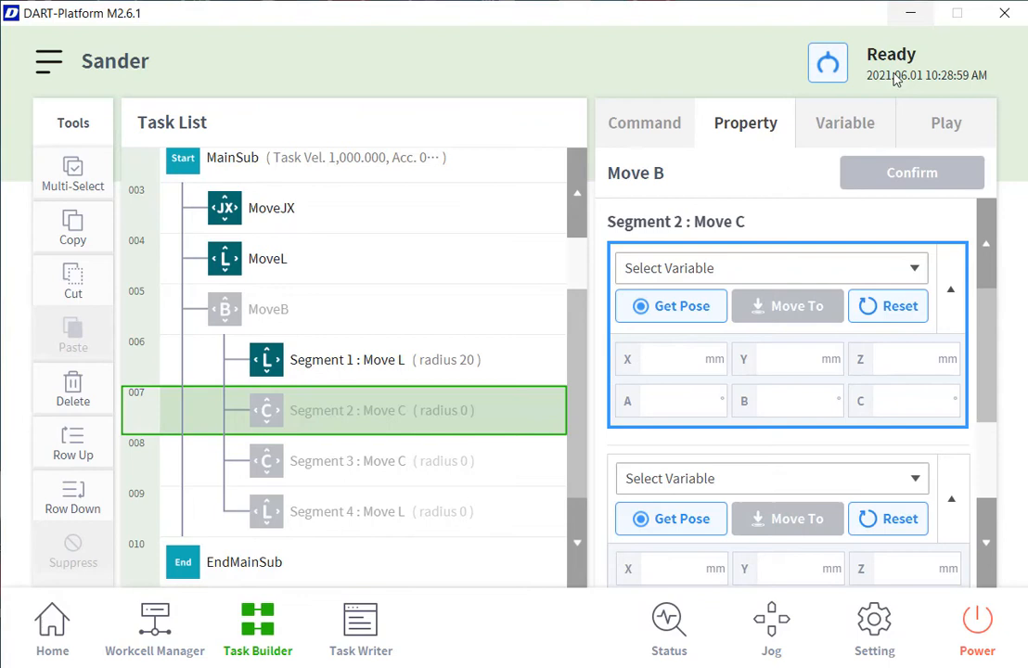
{"action": "mouse_move", "coordinate": [865, 102]}
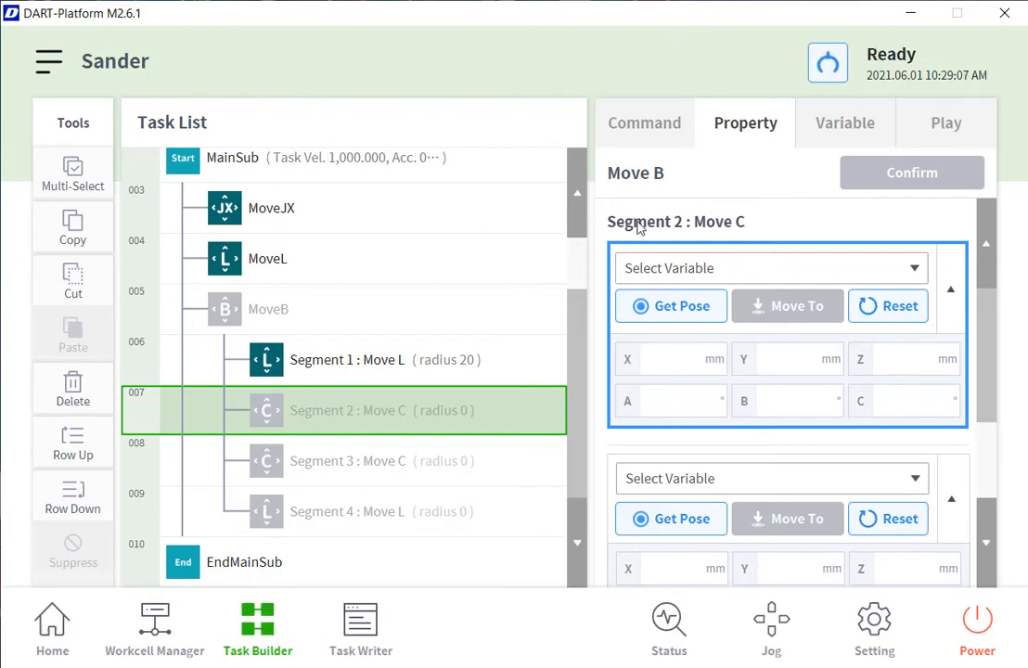
Capture both arc points for Segment 2 (X 885.32 and 656.39), set Z 35 mm, radius 20 mm, and confirm
{"action": "left_click", "coordinate": [670, 306]}
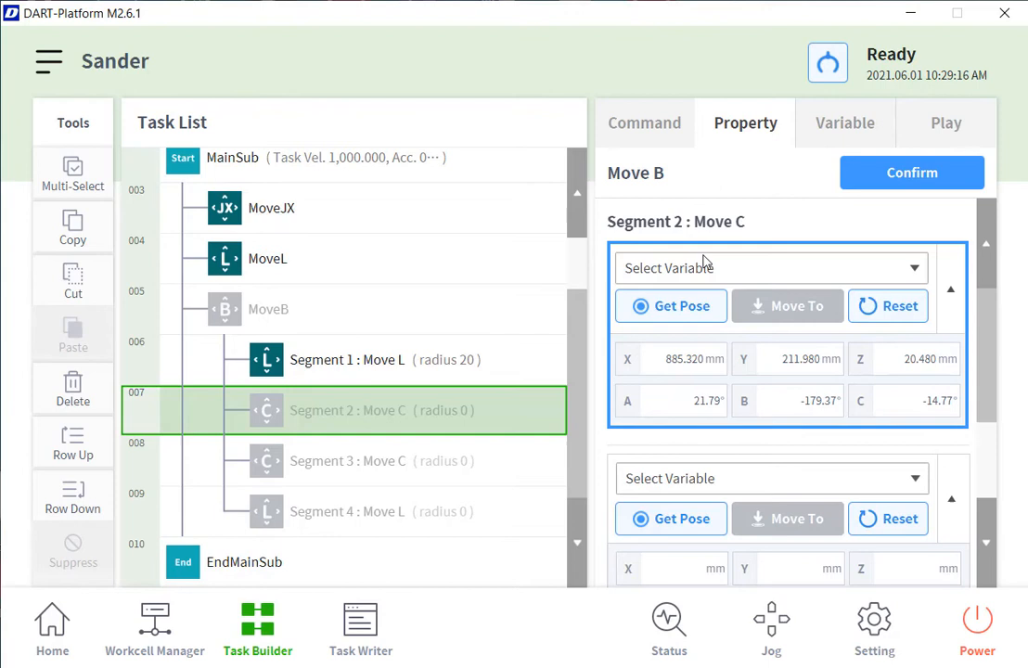
{"action": "left_click", "coordinate": [670, 520]}
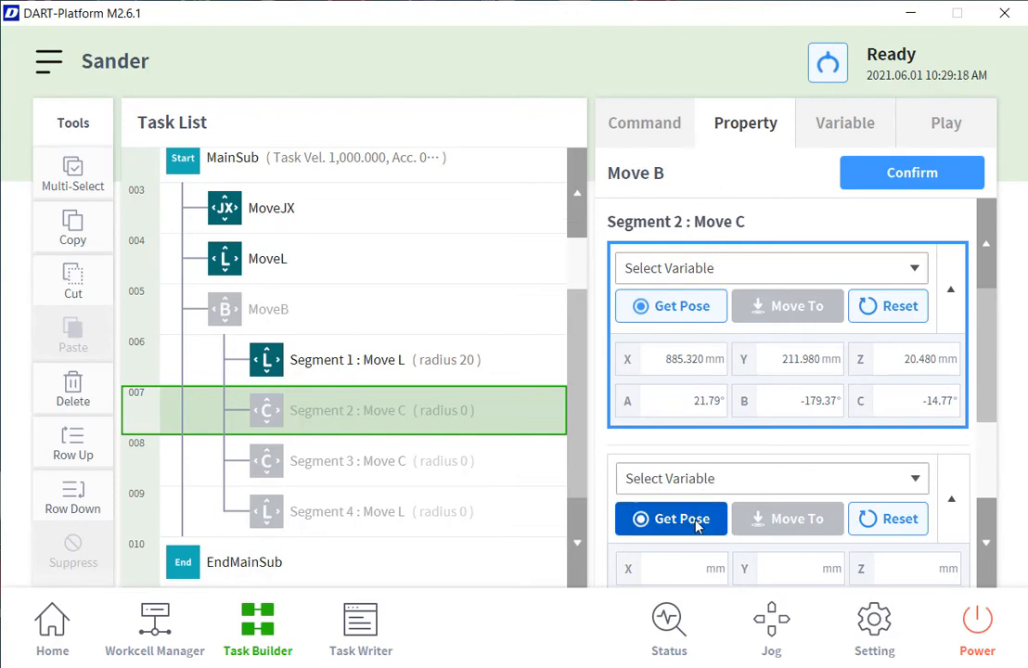
{"action": "left_click", "coordinate": [670, 519]}
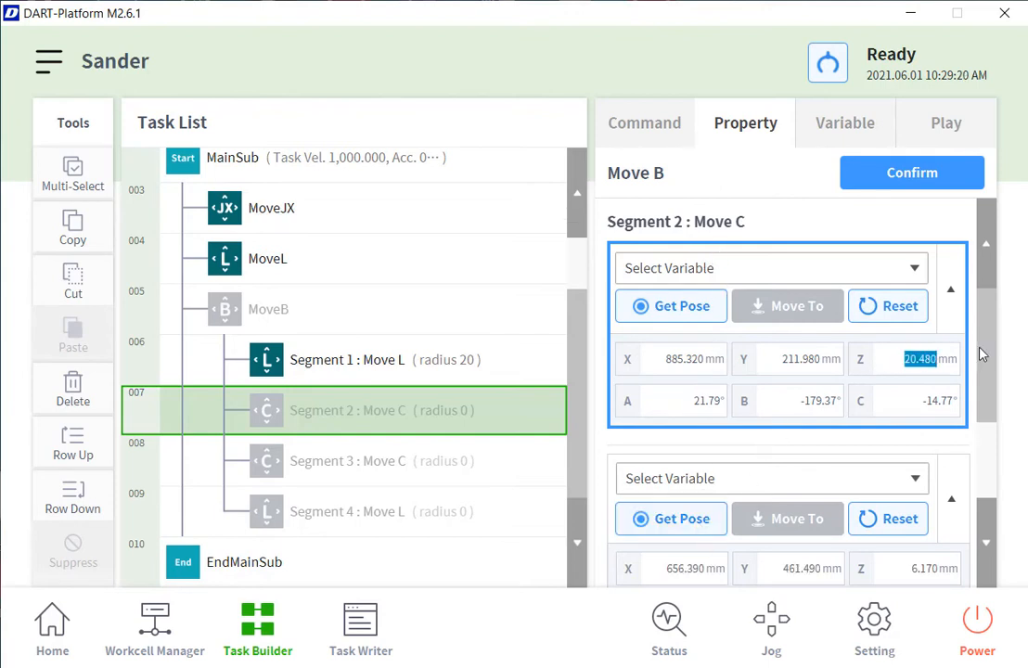
{"action": "type", "text": "35.000"}
{"action": "type", "text": "20"}
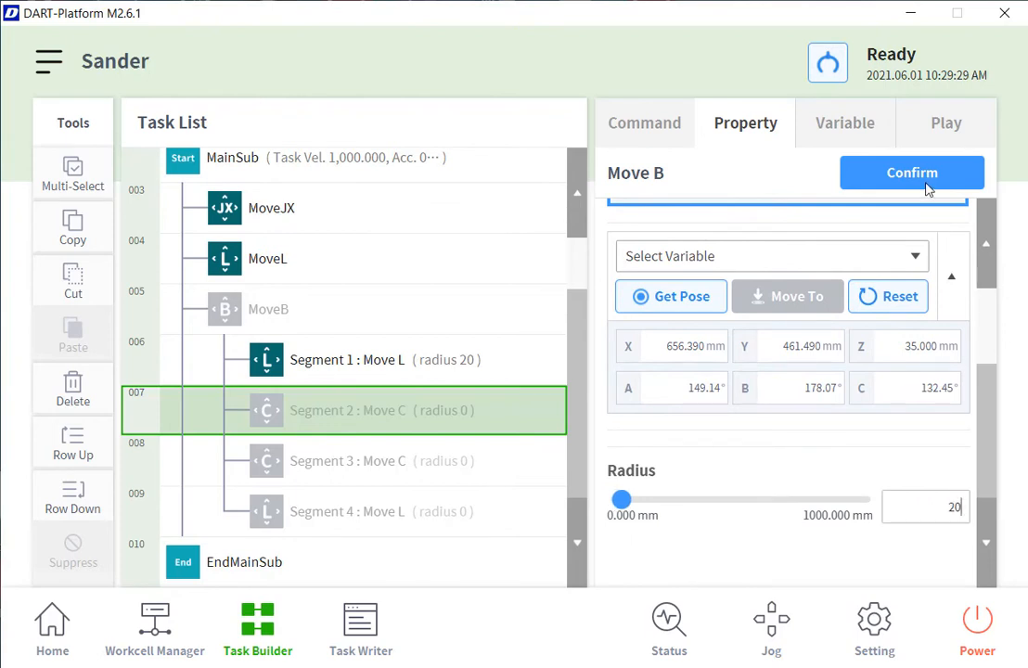
{"action": "left_click", "coordinate": [911, 172]}
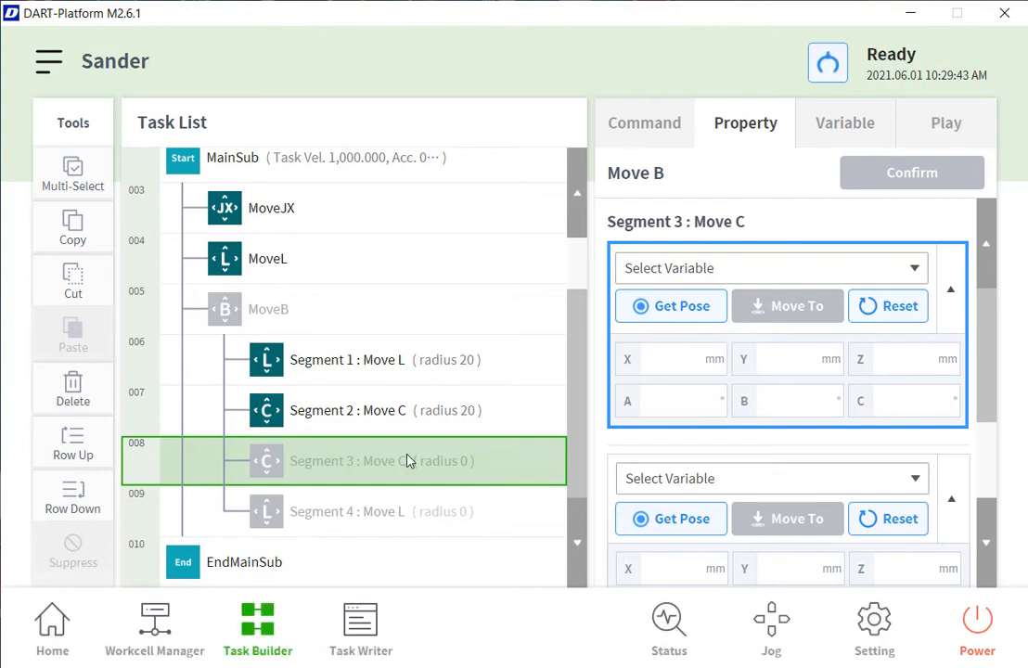
{"action": "mouse_move", "coordinate": [195, 308]}
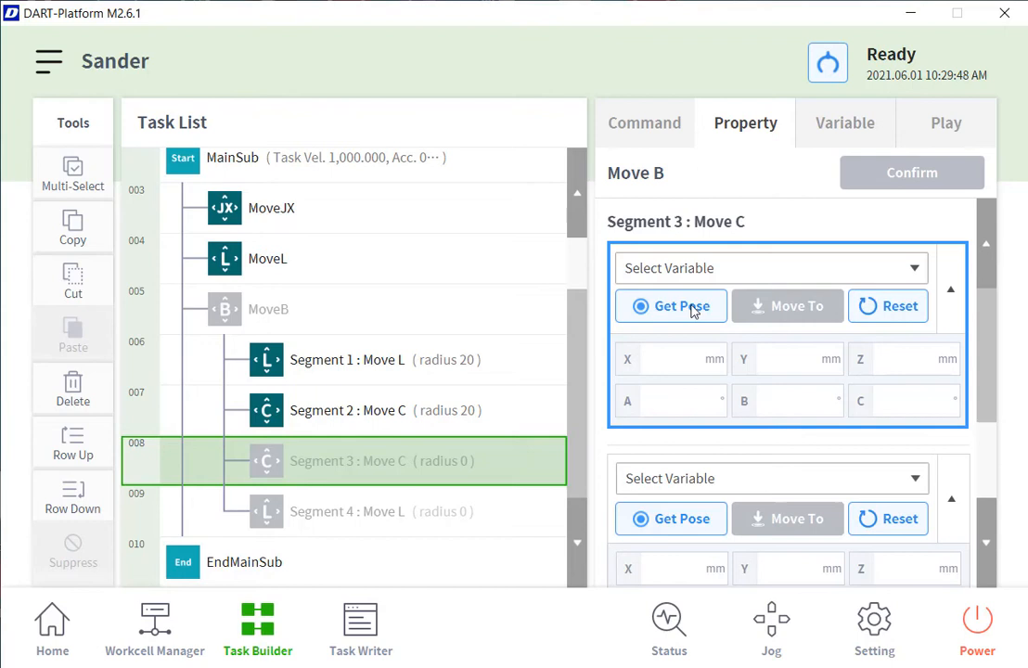
Capture Segment 3's via and end points (X 402.5, 331.99) at Z 35, radius 20 mm, and confirm
{"action": "left_click", "coordinate": [670, 306]}
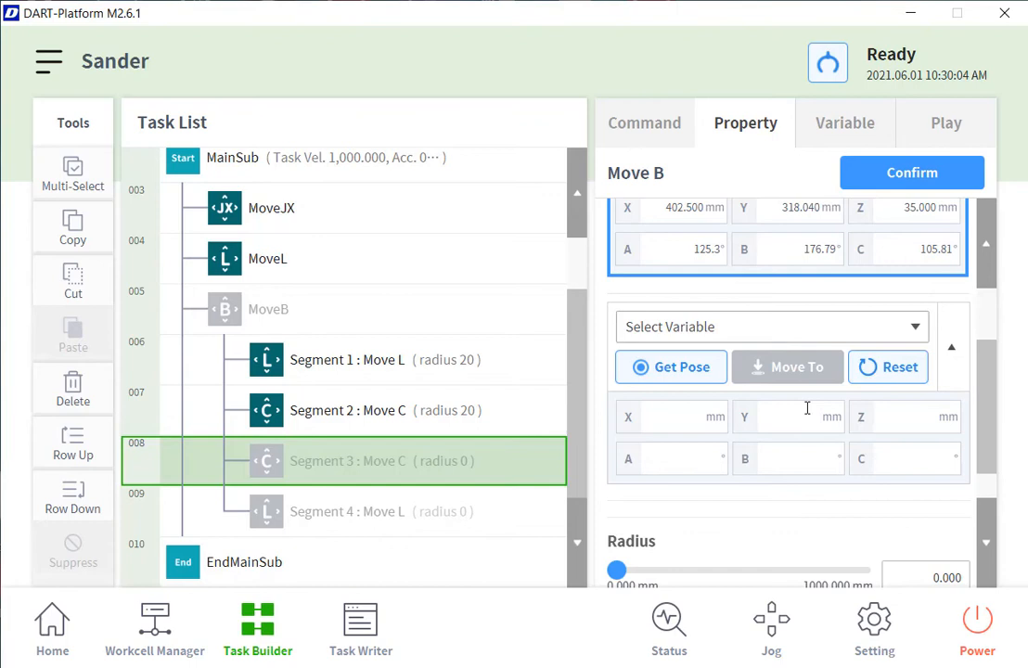
{"action": "left_click", "coordinate": [670, 367]}
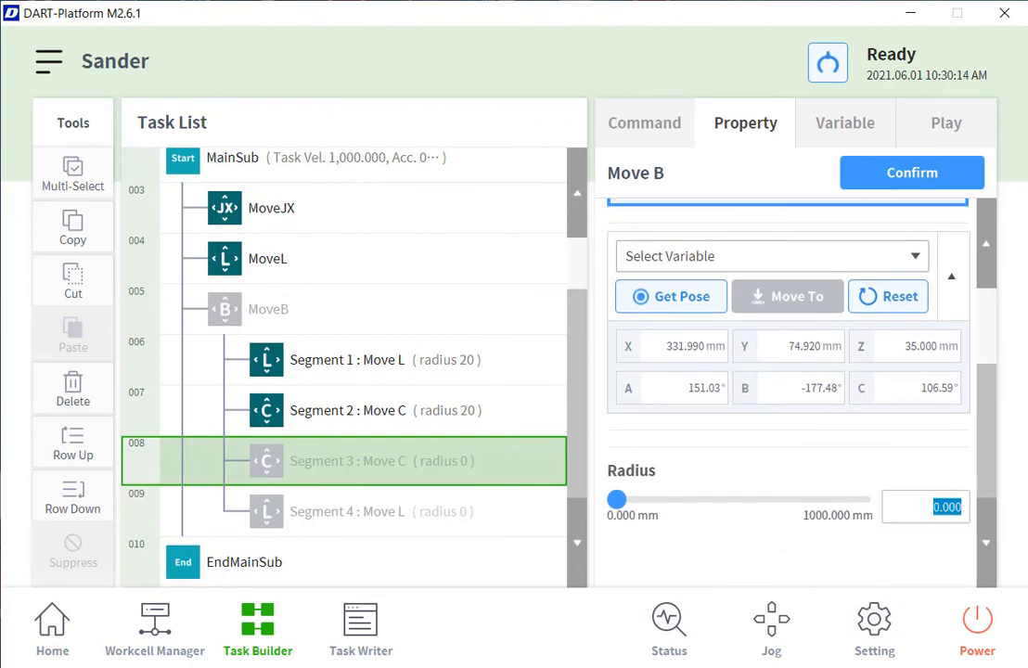
{"action": "type", "text": "20"}
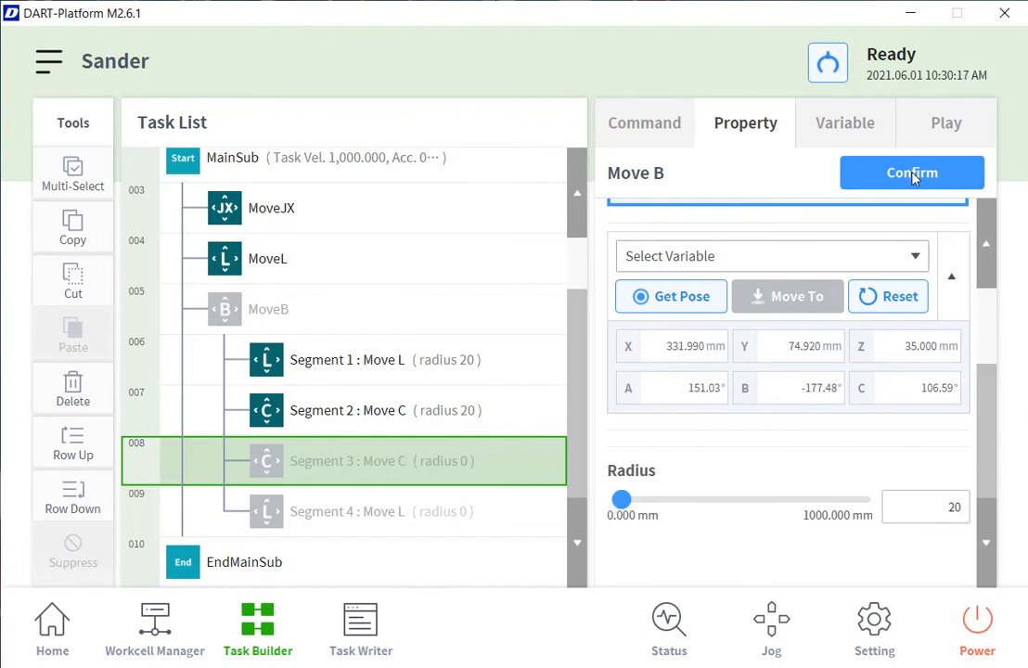
{"action": "left_click", "coordinate": [912, 172]}
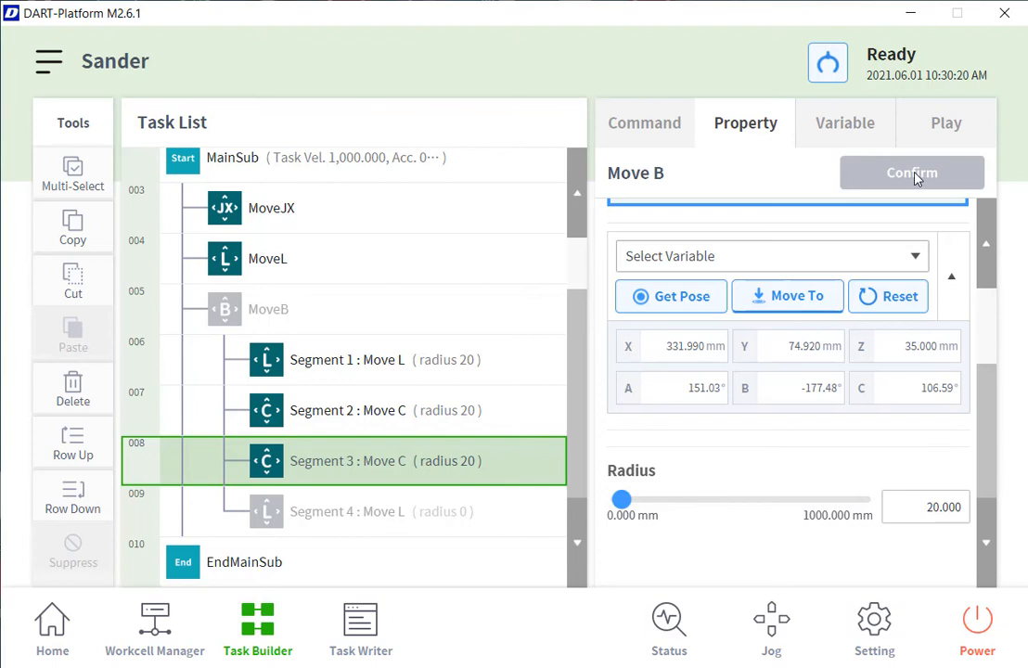
{"action": "left_click", "coordinate": [387, 512]}
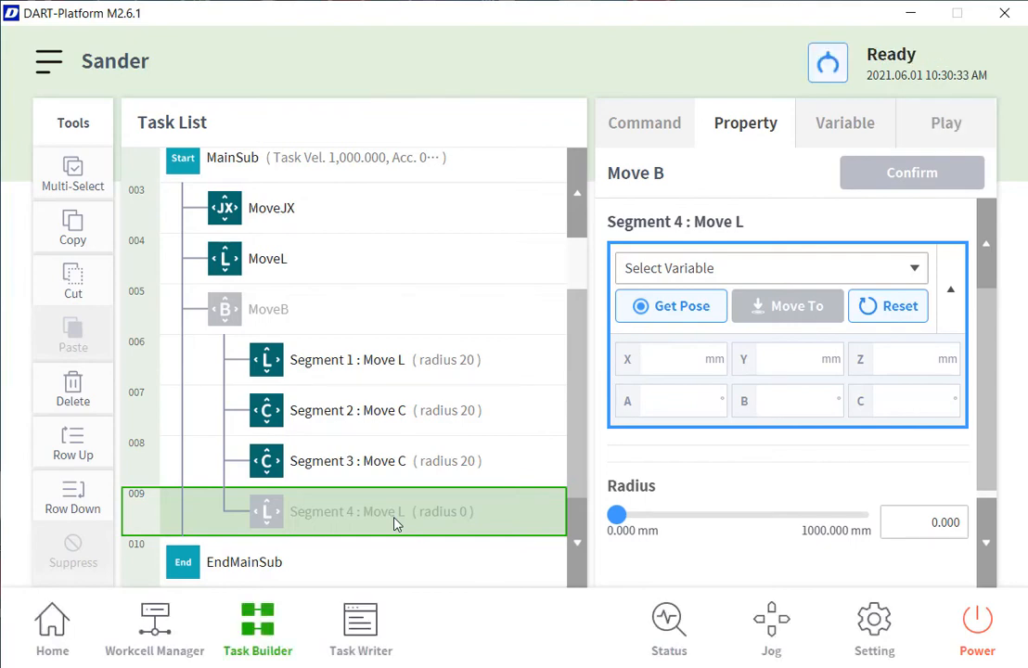
{"action": "mouse_move", "coordinate": [594, 438]}
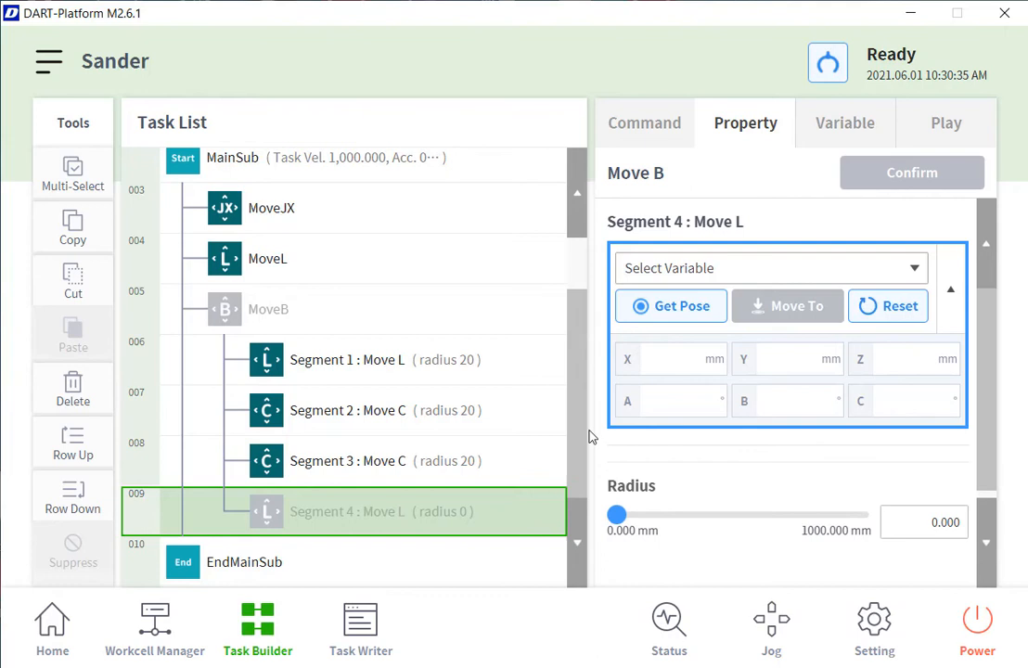
Capture Segment 4's pose (X 490.8, Y -140.59), set Z 35 mm and radius 20 mm, and confirm
{"action": "left_click", "coordinate": [670, 306]}
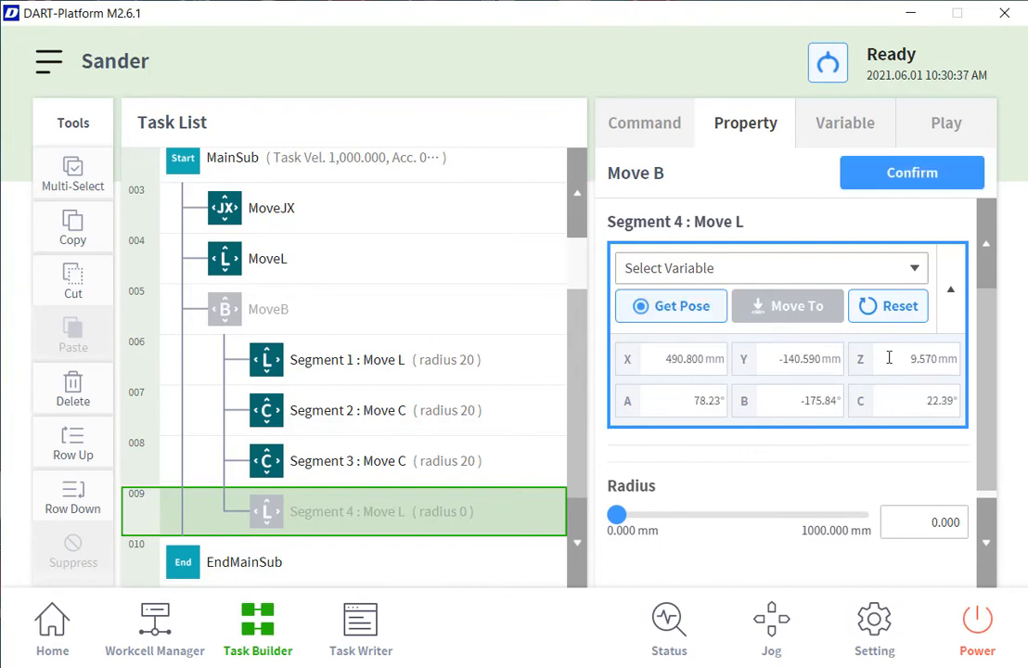
{"action": "type", "text": "35"}
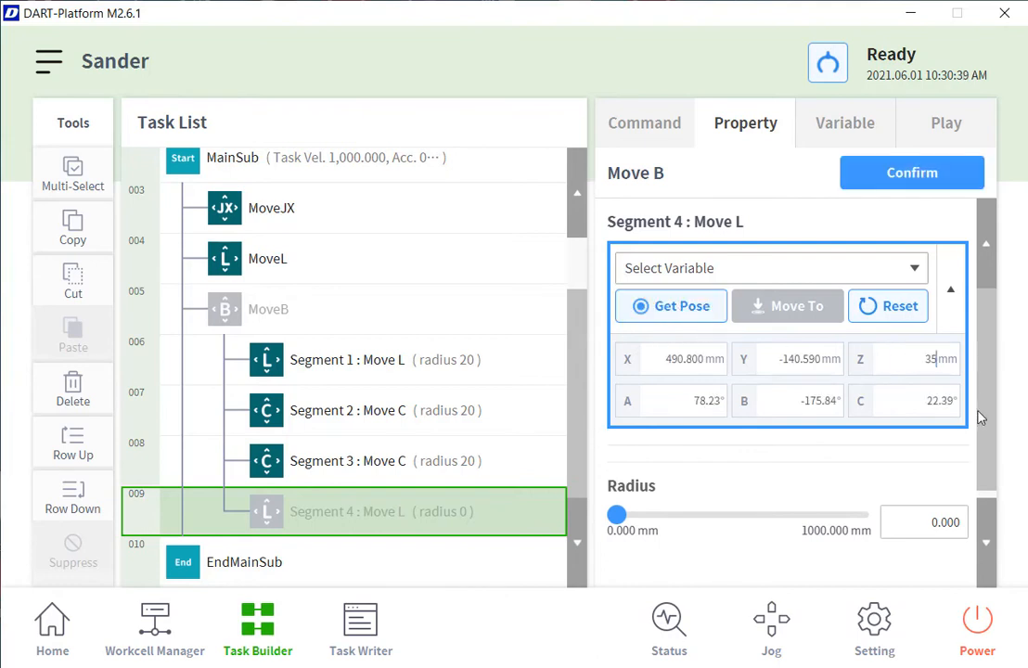
{"action": "type", "text": "2"}
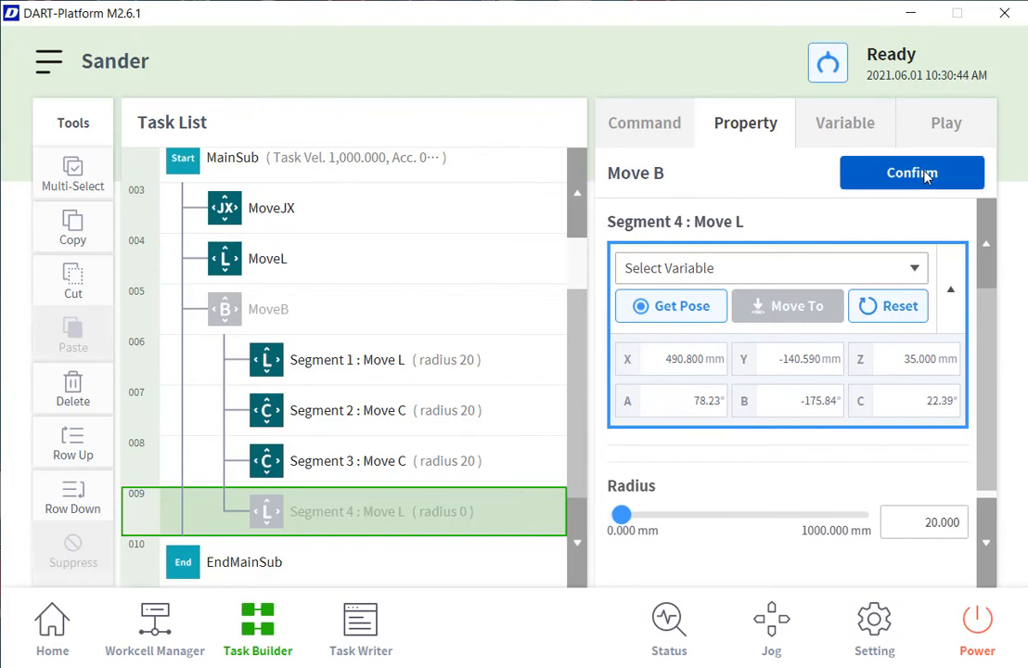
{"action": "left_click", "coordinate": [911, 173]}
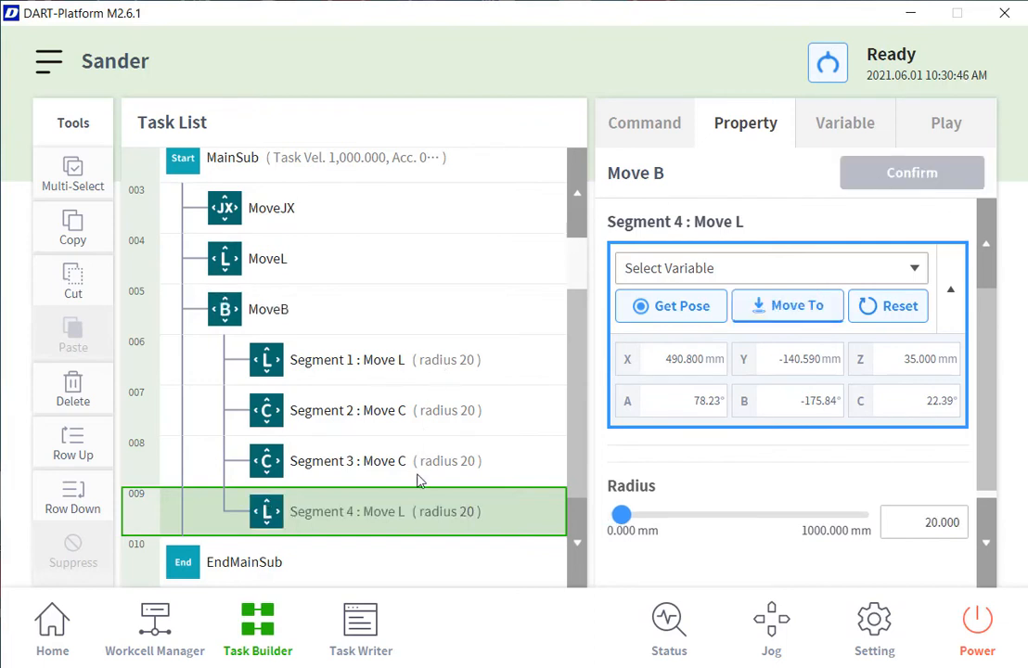
{"action": "mouse_move", "coordinate": [575, 412]}
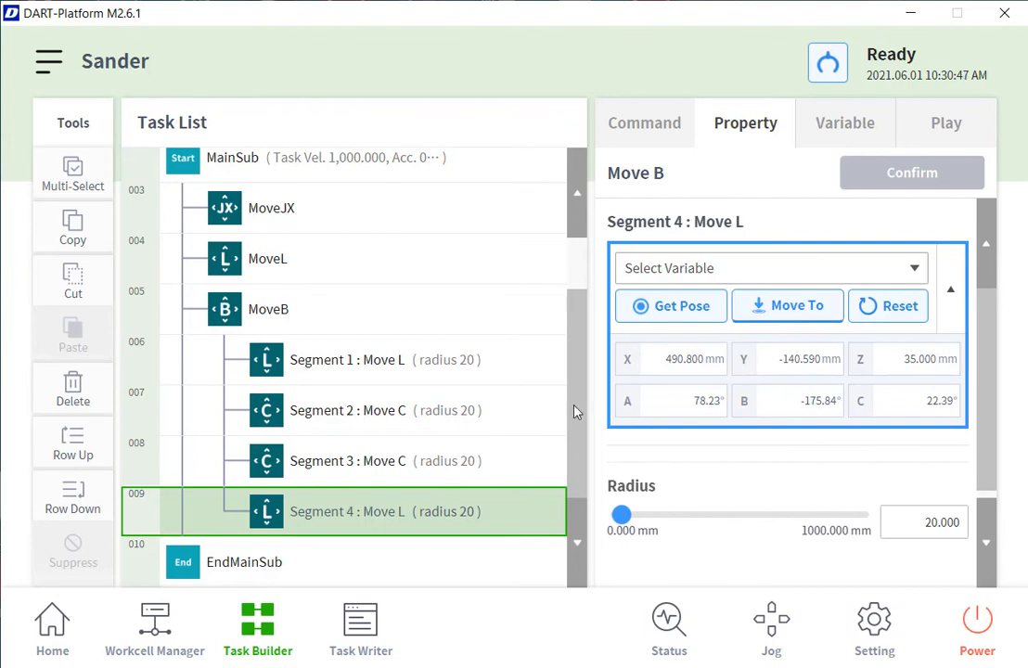
Confirm the whole MoveB blend using local speed settings
{"action": "left_click", "coordinate": [270, 308]}
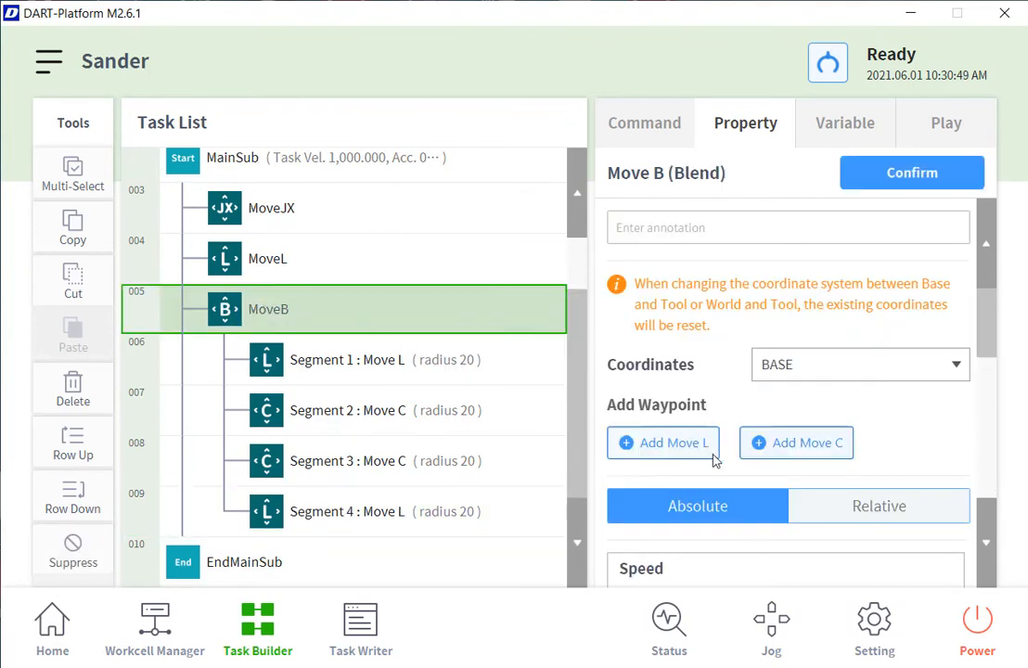
{"action": "scroll", "scroll_direction": "down", "scroll_amount": 3}
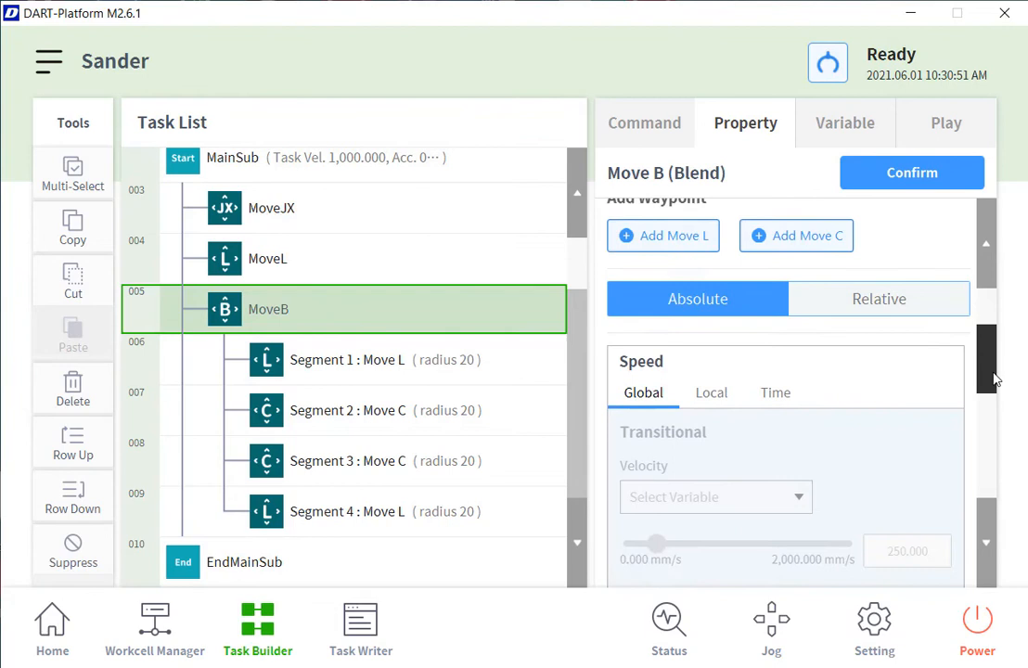
{"action": "left_click", "coordinate": [712, 394]}
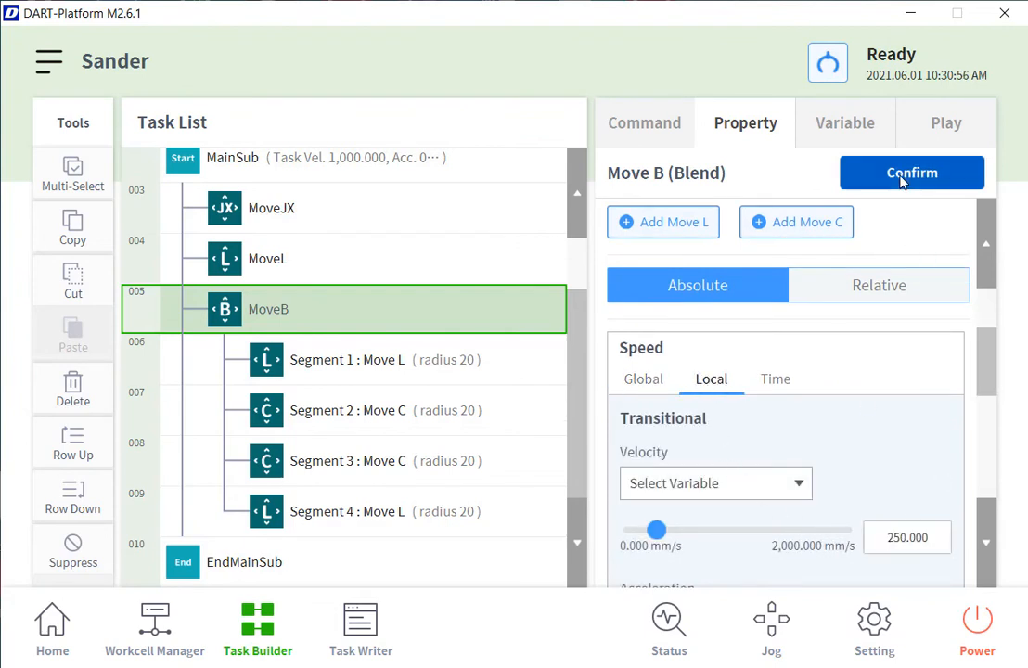
{"action": "left_click", "coordinate": [911, 173]}
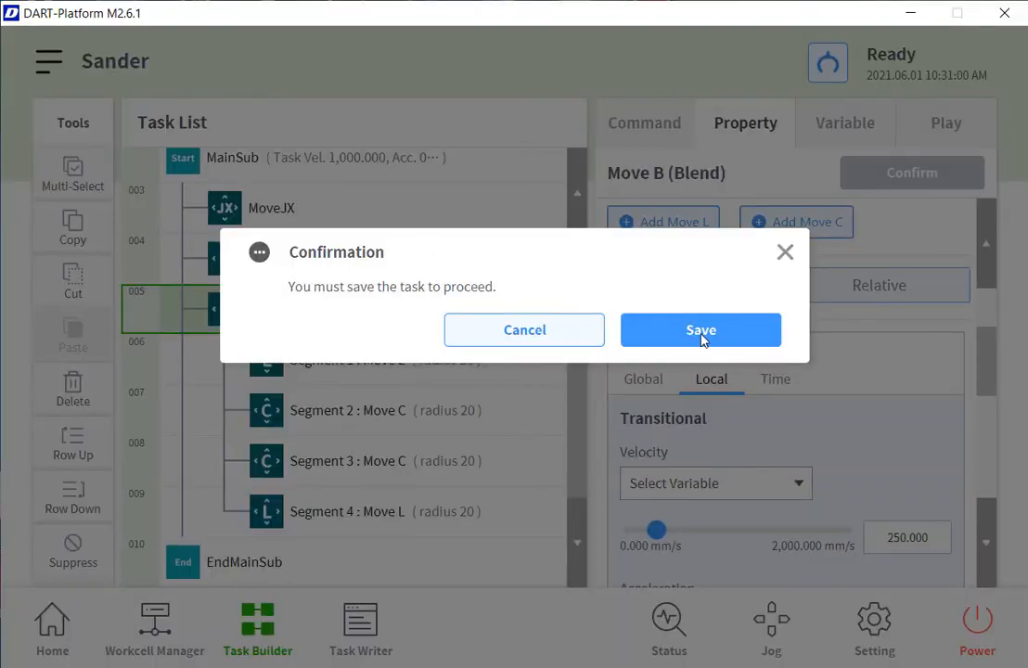
Save the Sander task, start playback and switch execution to the real robot
{"action": "left_click", "coordinate": [701, 330]}
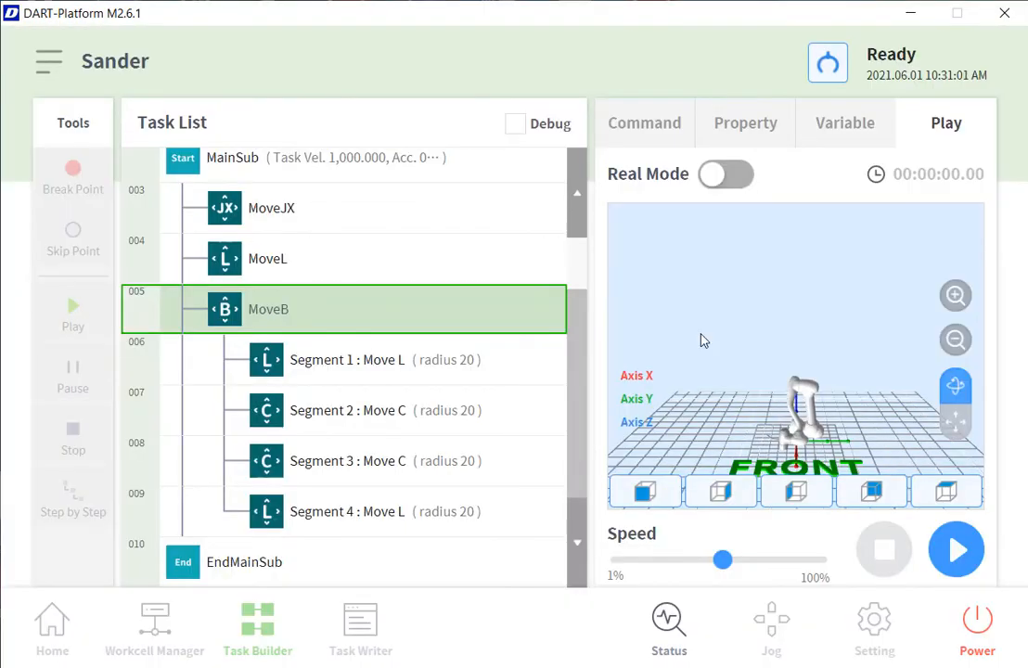
{"action": "left_click", "coordinate": [956, 549]}
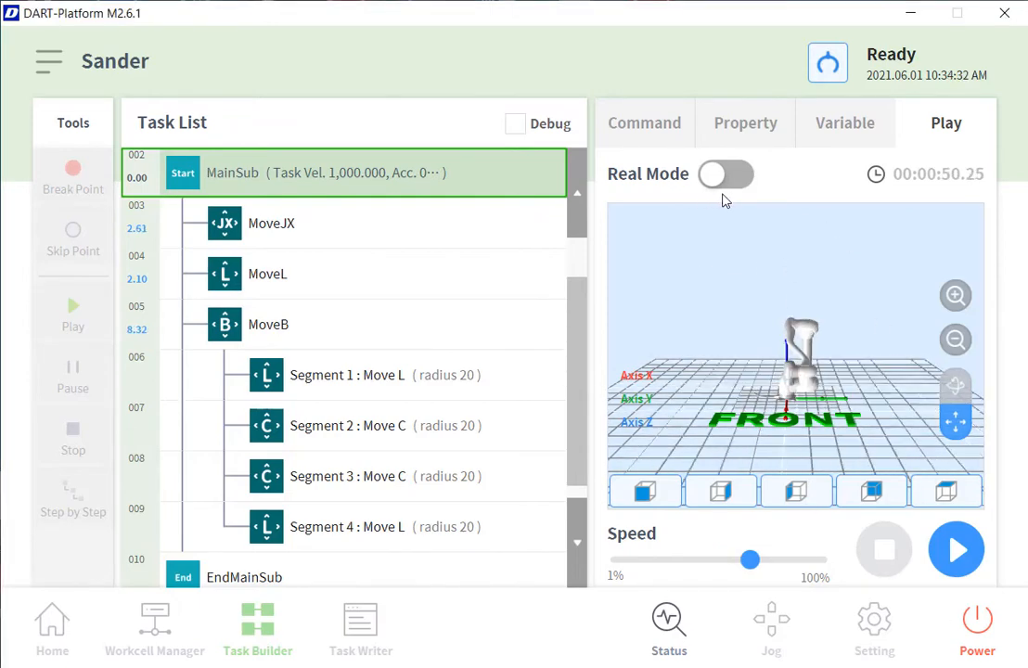
{"action": "mouse_move", "coordinate": [750, 178]}
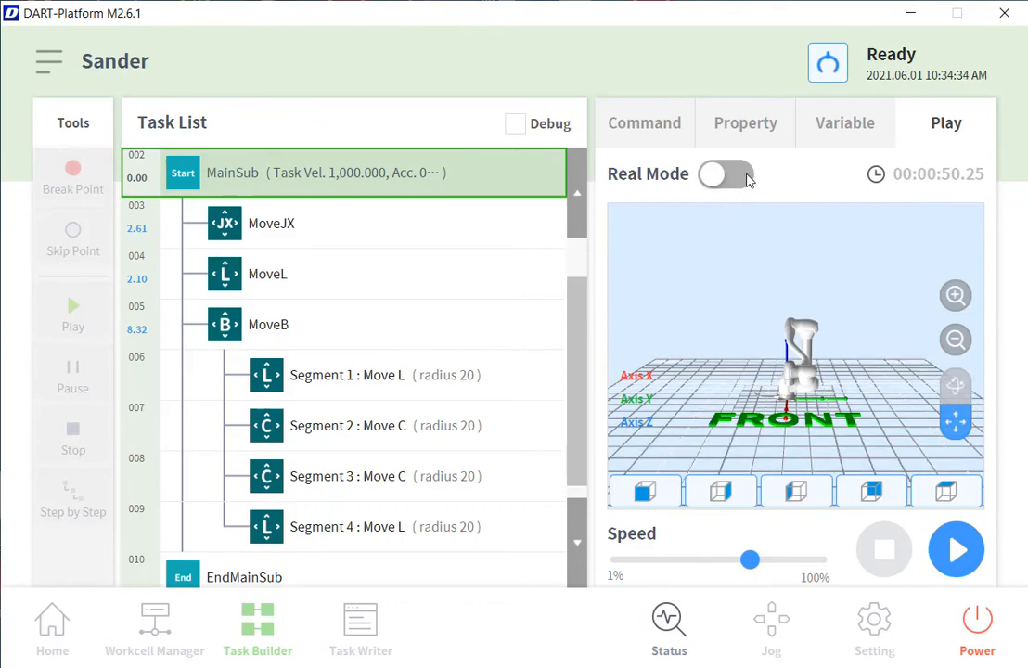
{"action": "left_click", "coordinate": [727, 174]}
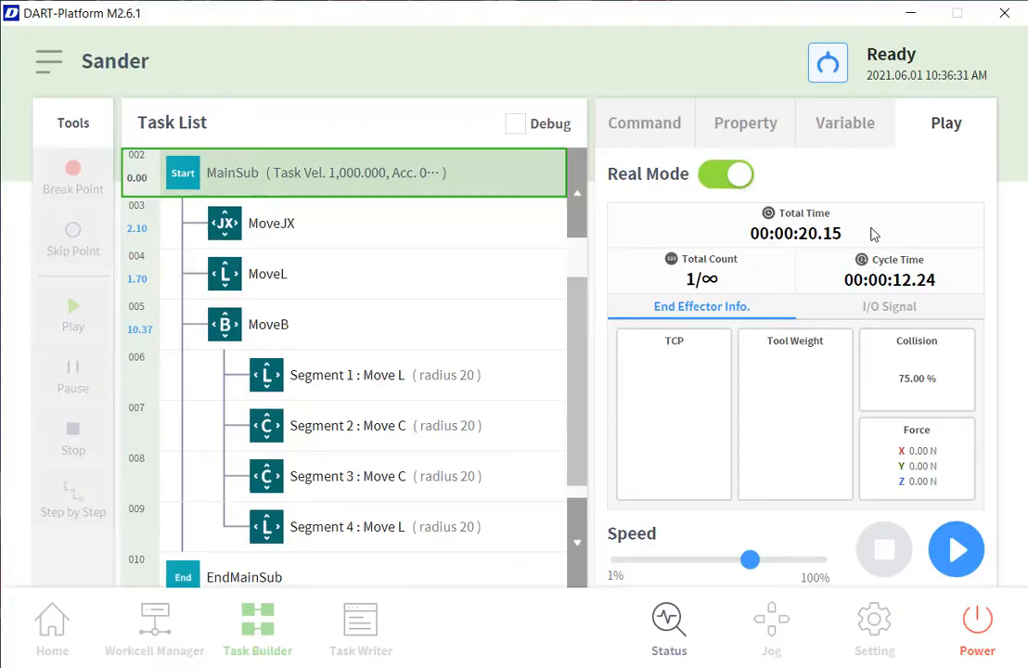
Insert Compliance and Force steps from Force Control Command after the MoveL step
{"action": "left_click", "coordinate": [746, 122]}
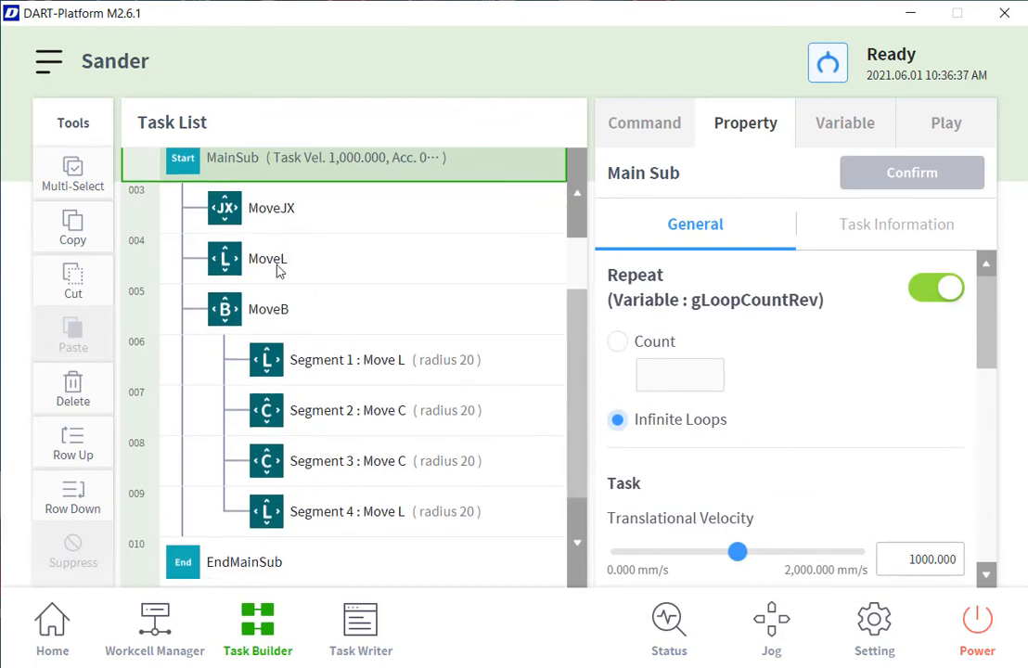
{"action": "left_click", "coordinate": [267, 260]}
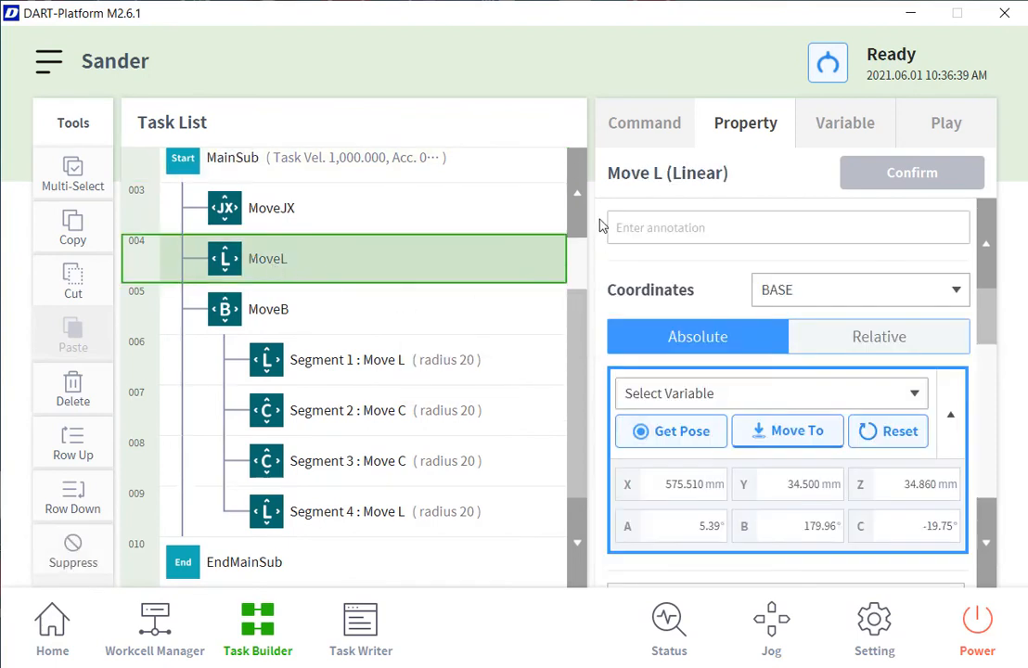
{"action": "left_click", "coordinate": [644, 123]}
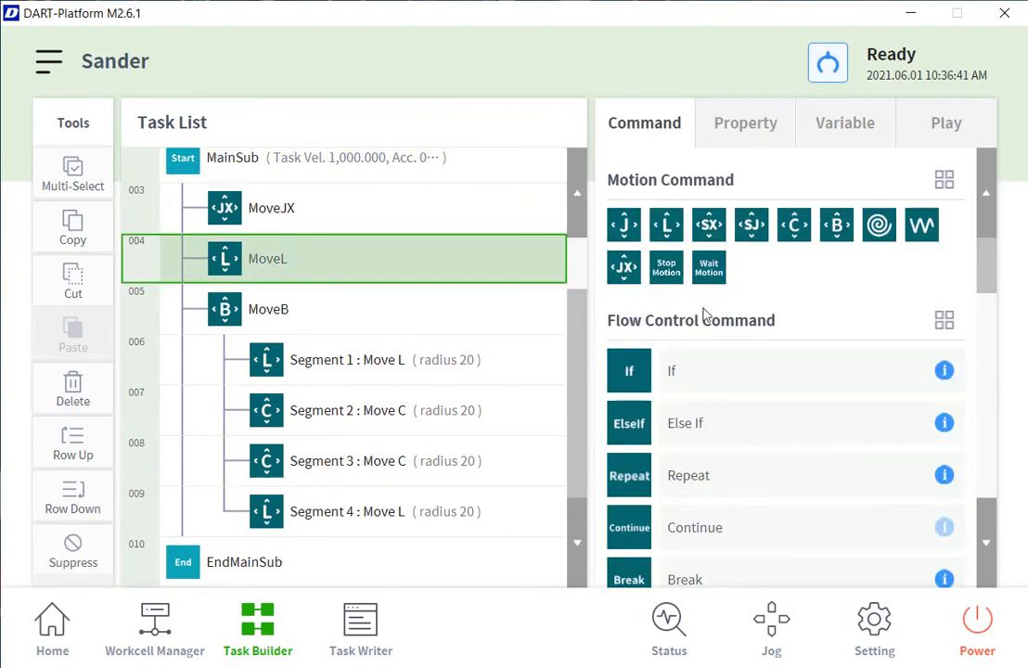
{"action": "scroll", "scroll_direction": "down", "scroll_amount": 3}
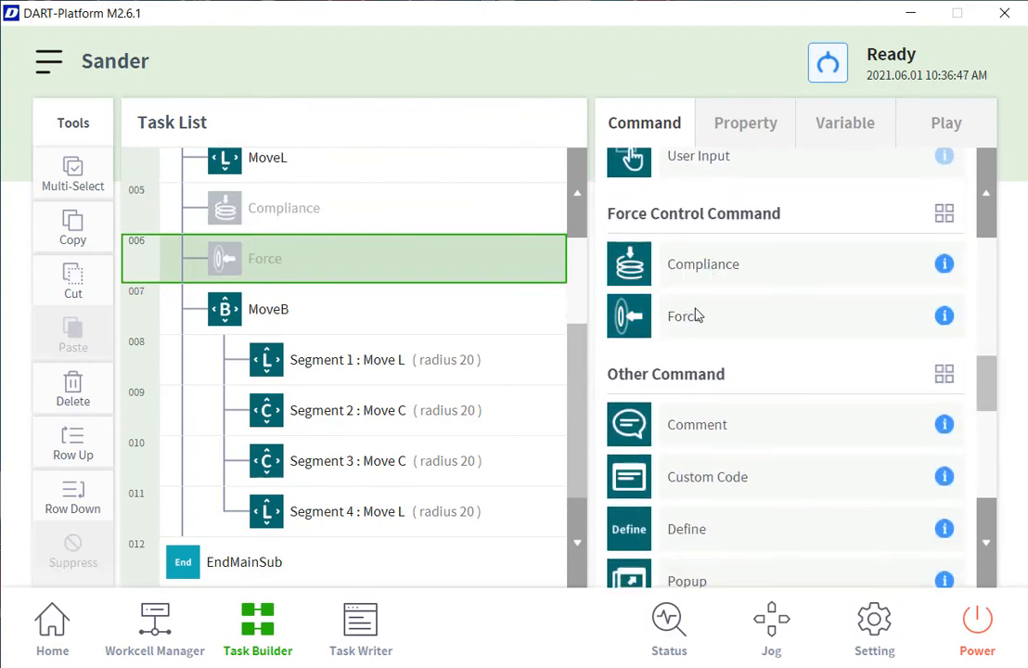
Set the new Compliance step to On and confirm it
{"action": "left_click", "coordinate": [284, 208]}
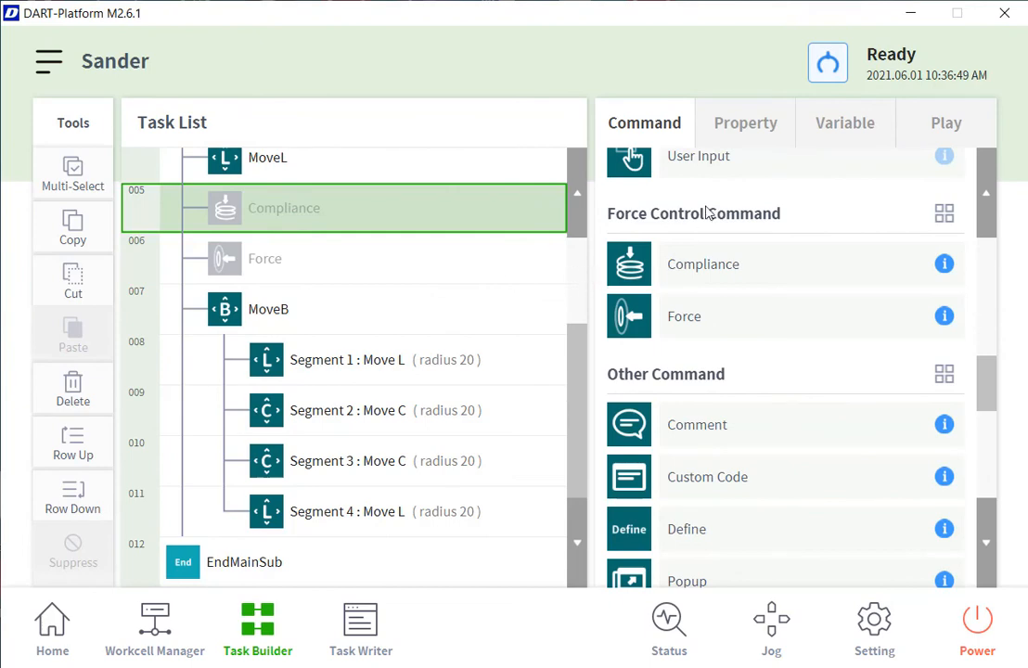
{"action": "left_click", "coordinate": [746, 123]}
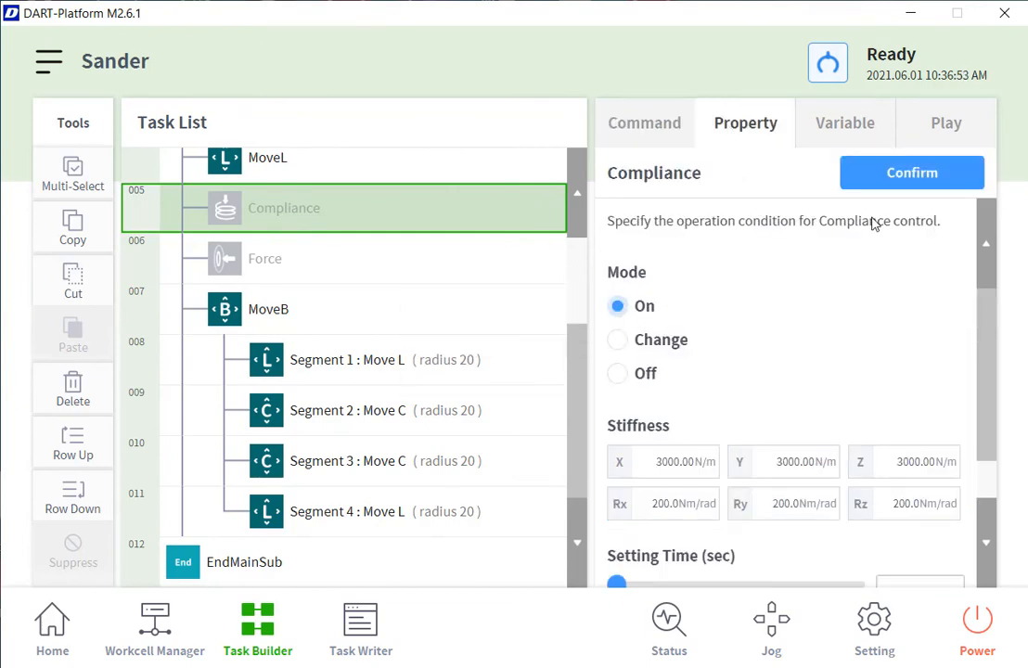
{"action": "mouse_move", "coordinate": [905, 490]}
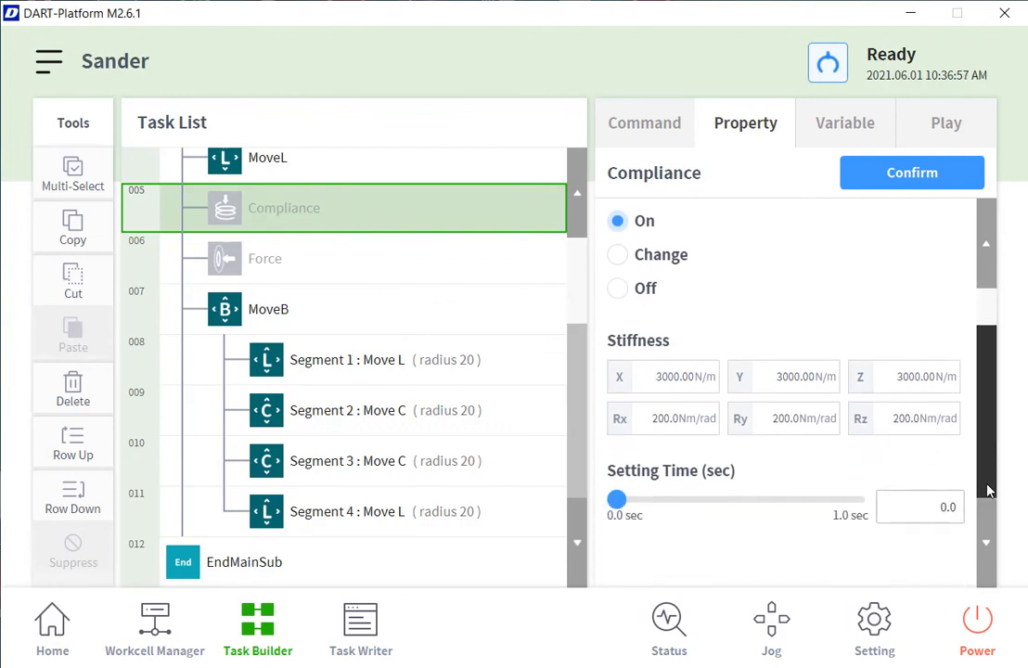
{"action": "left_click", "coordinate": [912, 173]}
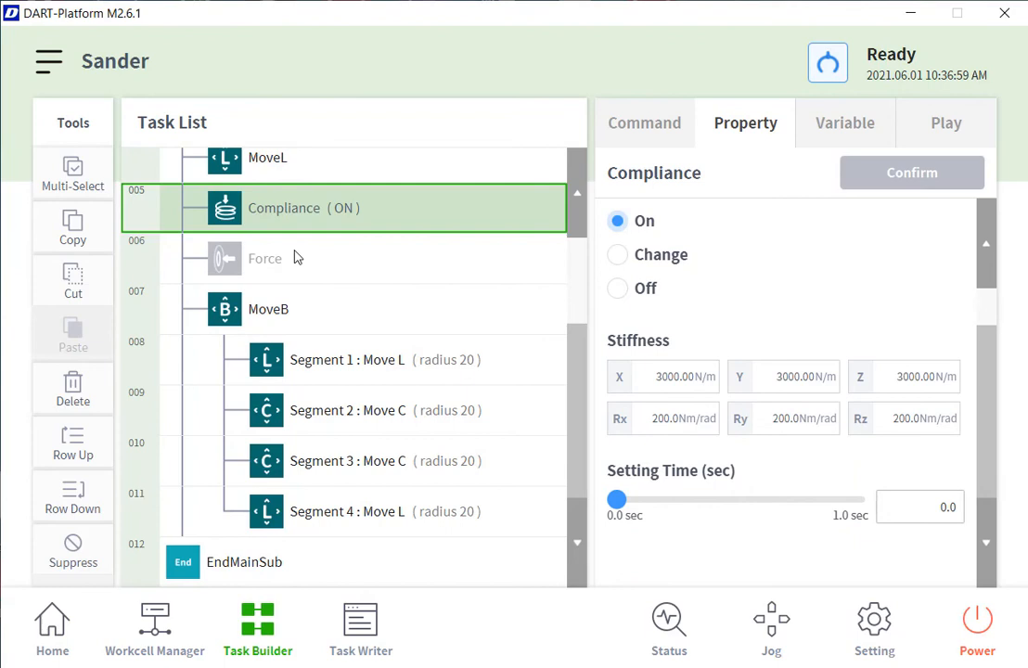
{"action": "left_click", "coordinate": [264, 258]}
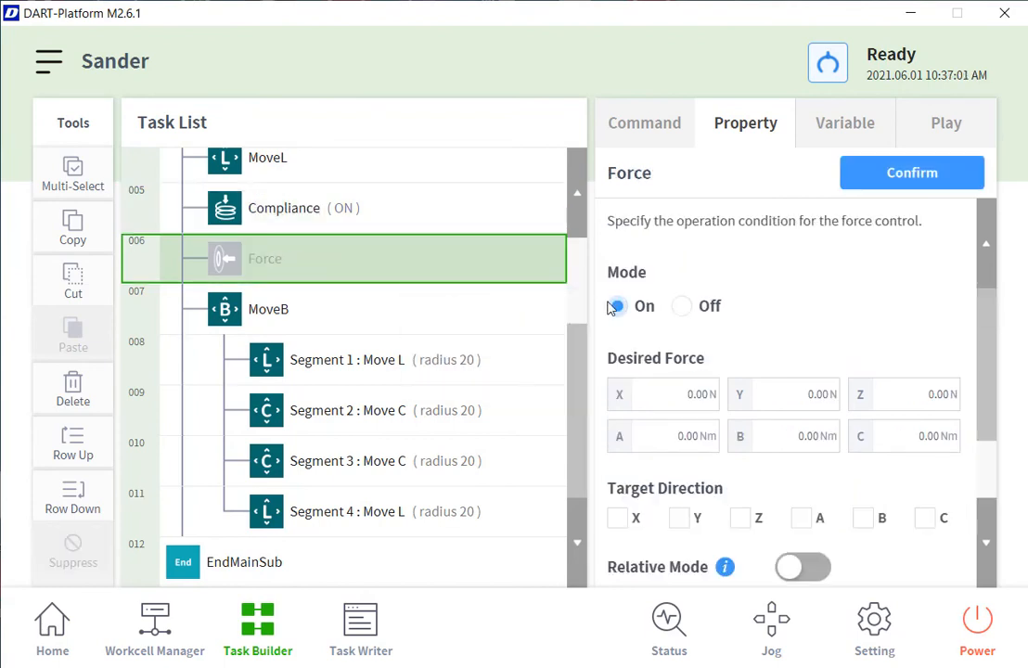
Set the Force step's desired force to 30 N along Z with target direction Z
{"action": "left_click", "coordinate": [616, 304]}
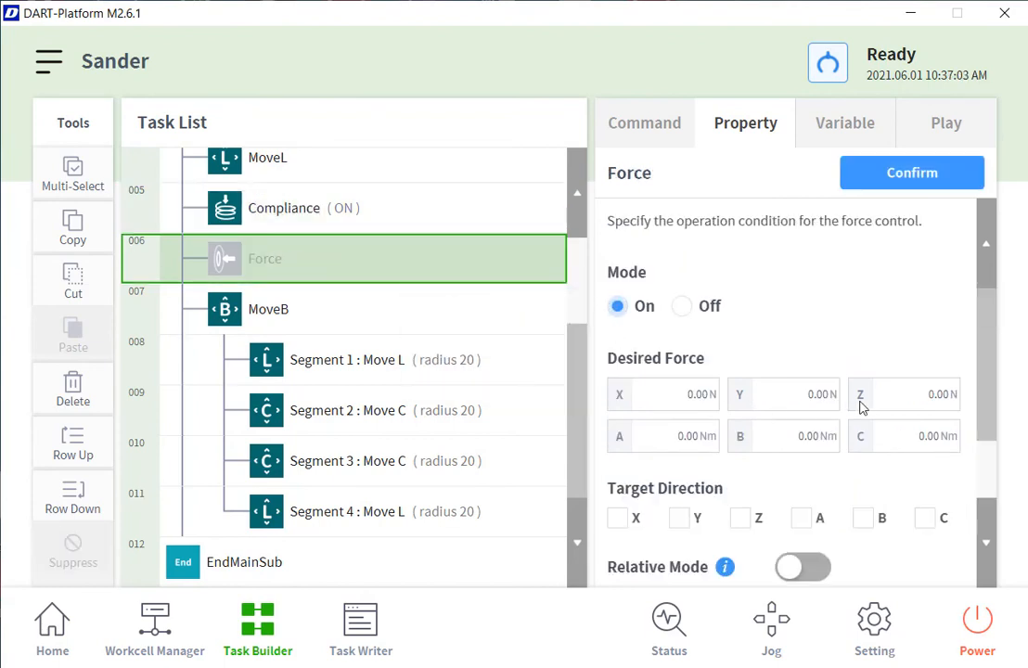
{"action": "left_click", "coordinate": [904, 393]}
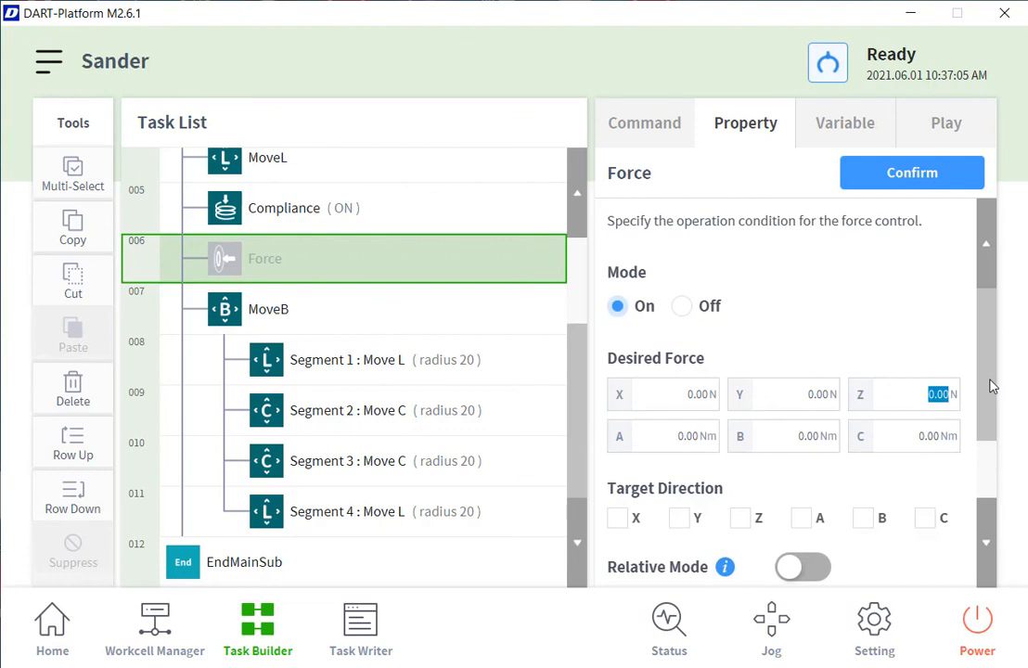
{"action": "type", "text": "30.00"}
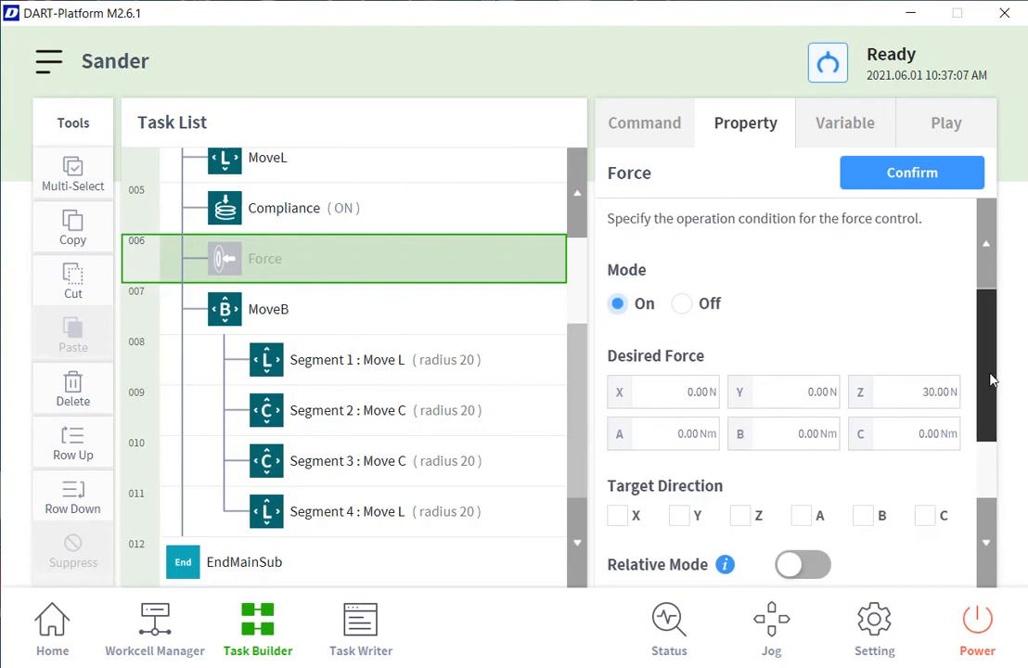
{"action": "scroll", "scroll_direction": "down", "scroll_amount": 3}
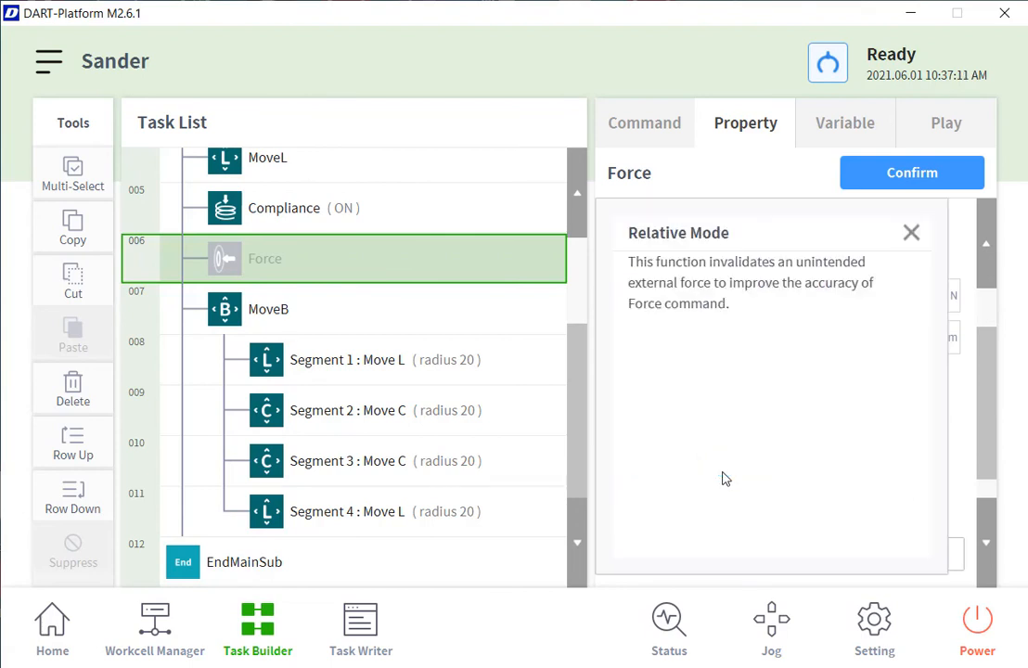
{"action": "mouse_move", "coordinate": [813, 308]}
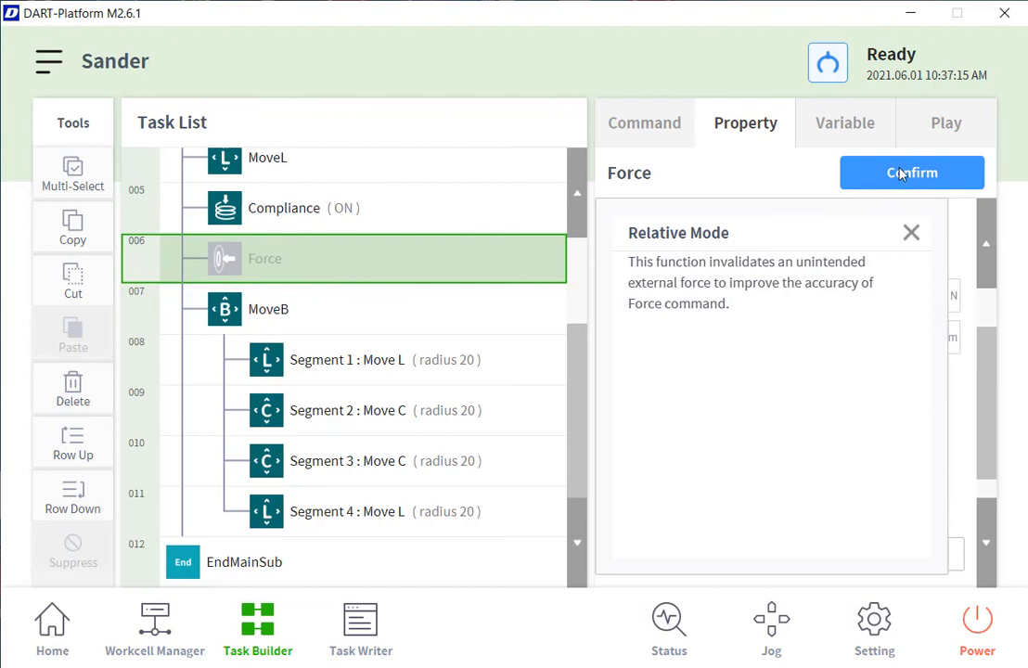
Enable relative mode with setting time 0.25 s and confirm the Force step as On
{"action": "left_click", "coordinate": [910, 232]}
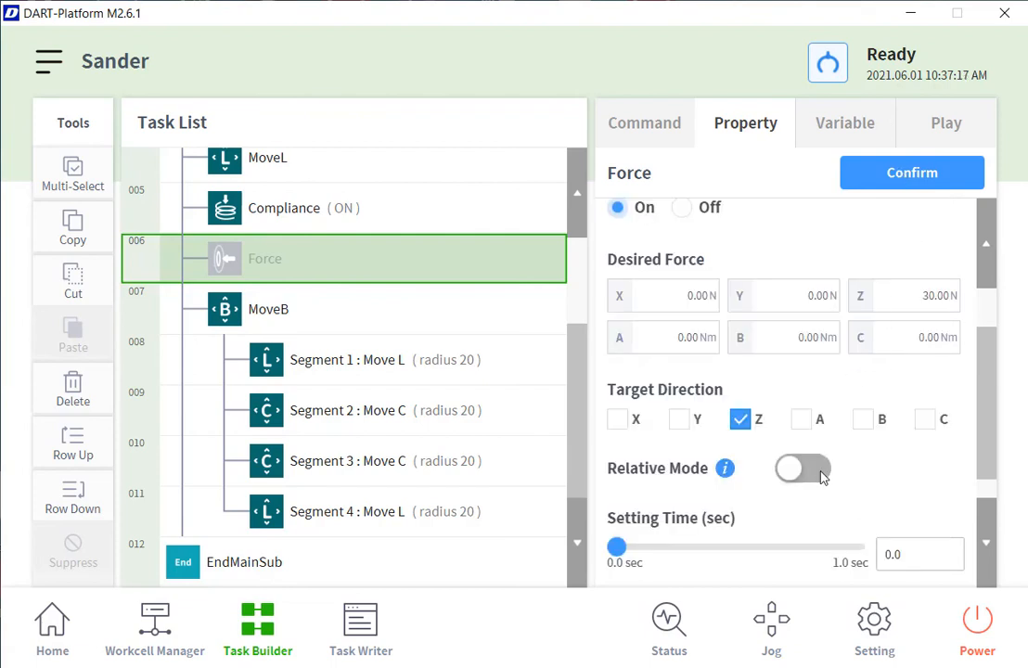
{"action": "left_click", "coordinate": [801, 468]}
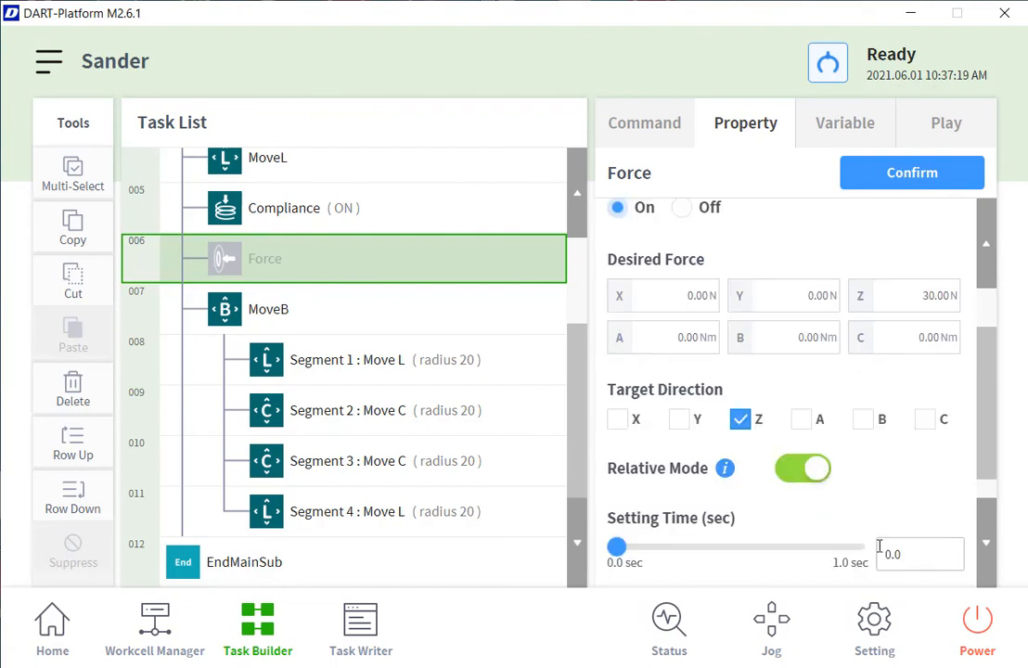
{"action": "type", "text": ".25"}
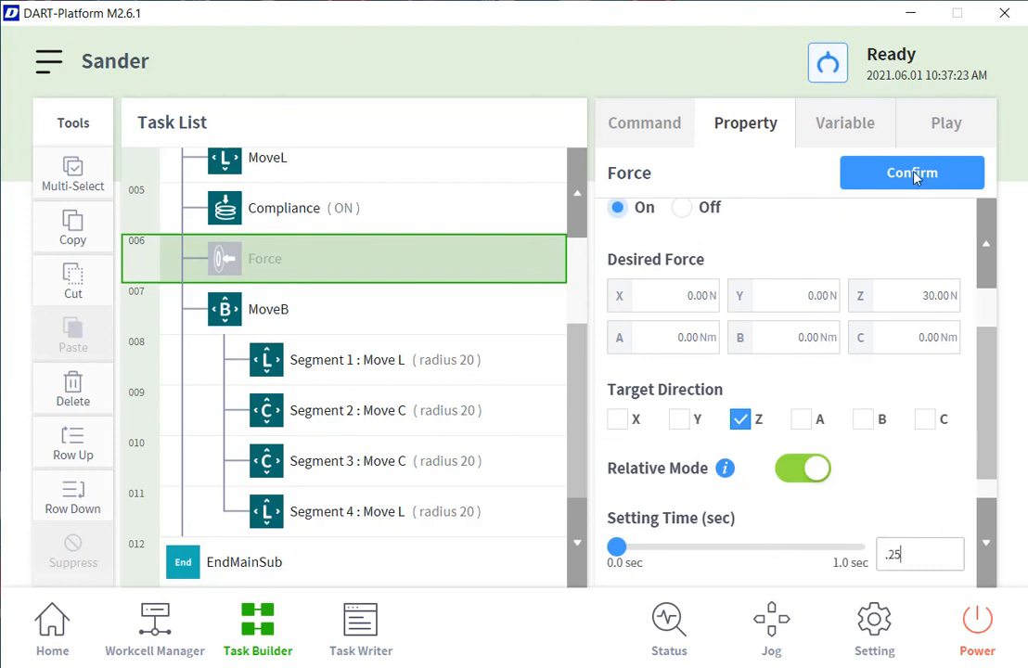
{"action": "left_click", "coordinate": [911, 173]}
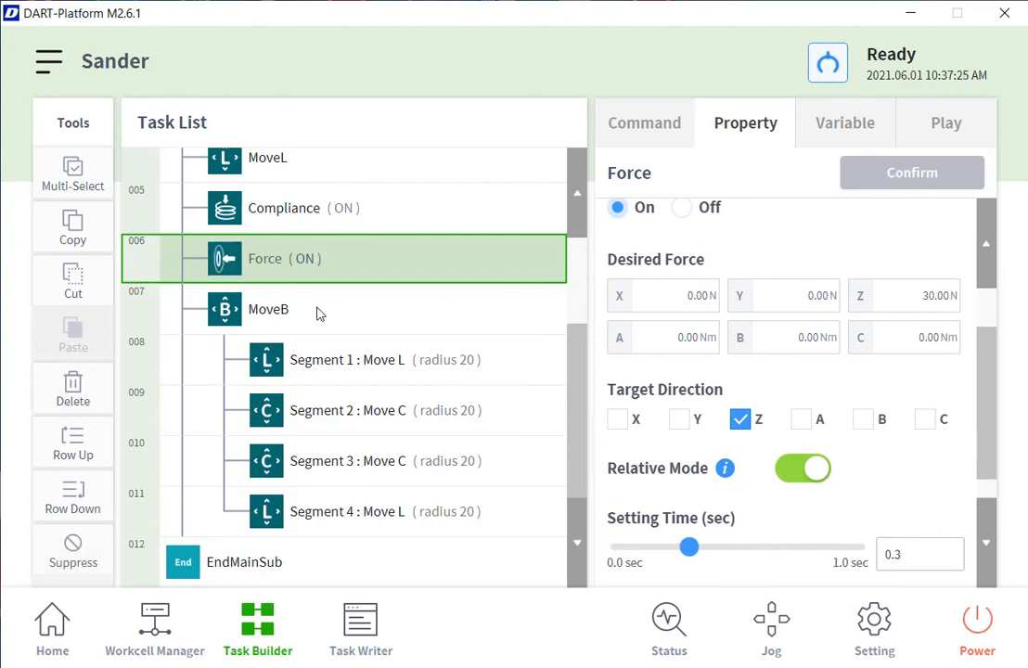
{"action": "left_click", "coordinate": [269, 308]}
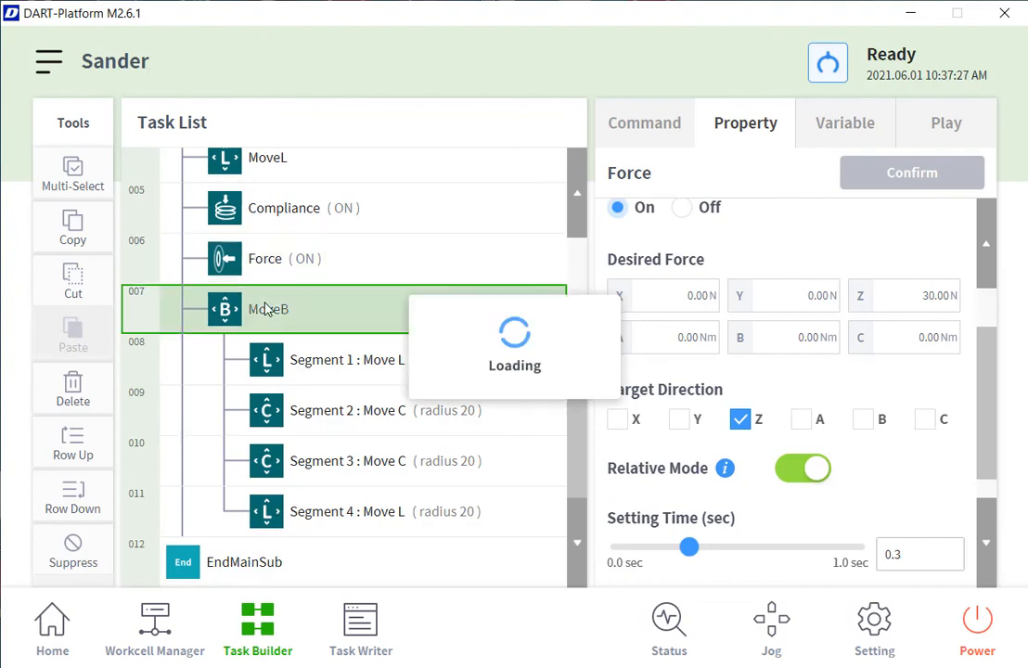
Add Compliance OFF and Force OFF steps after the MoveB blend, confirm and save the task
{"action": "left_click", "coordinate": [644, 123]}
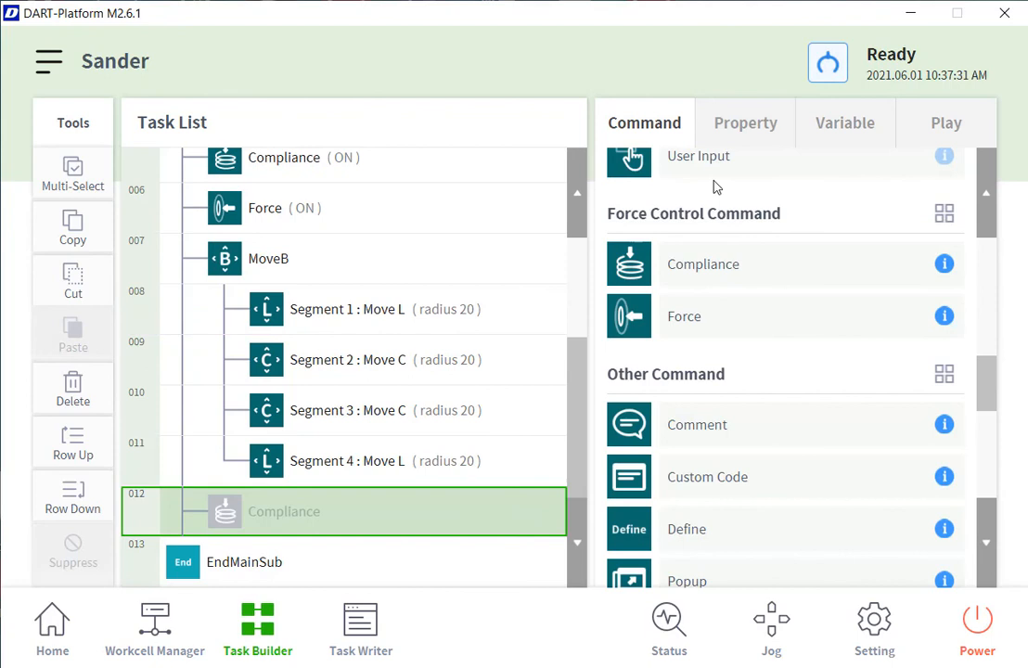
{"action": "mouse_move", "coordinate": [769, 187]}
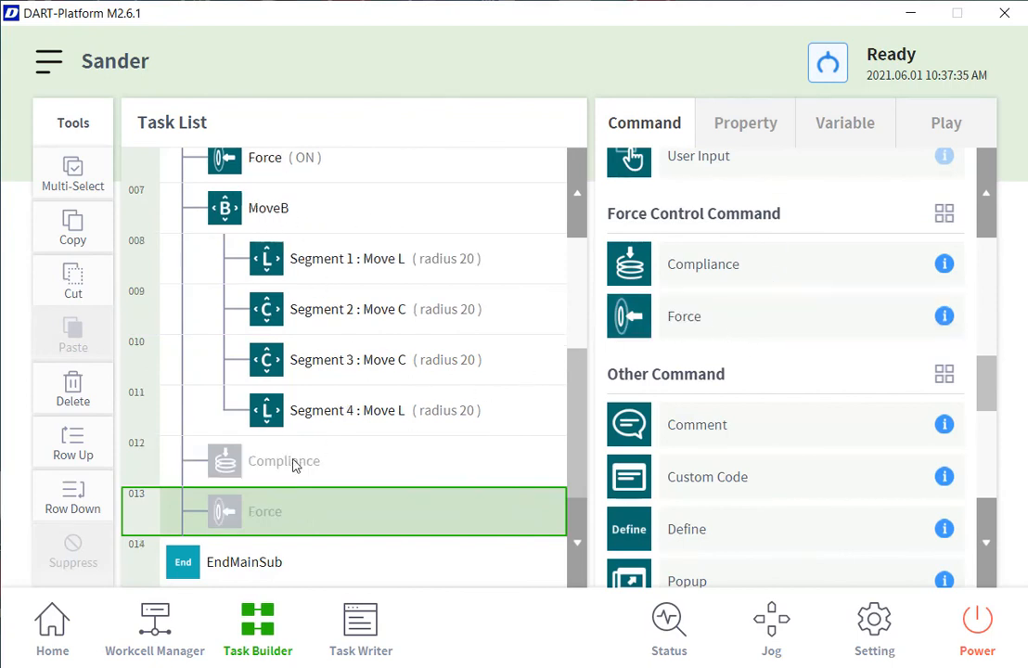
{"action": "left_click", "coordinate": [283, 460]}
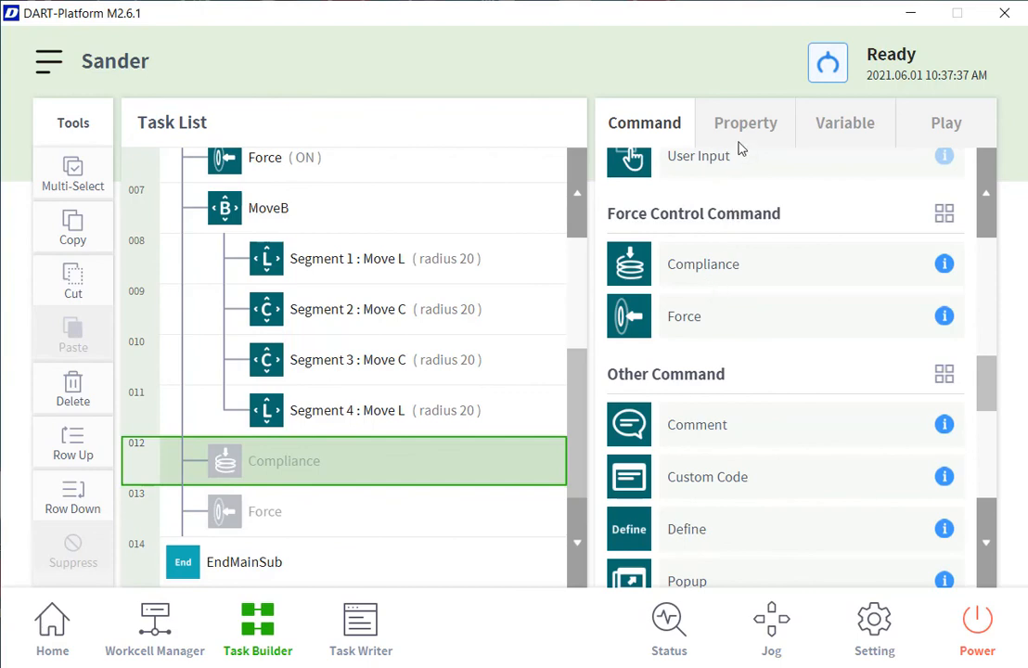
{"action": "left_click", "coordinate": [746, 122]}
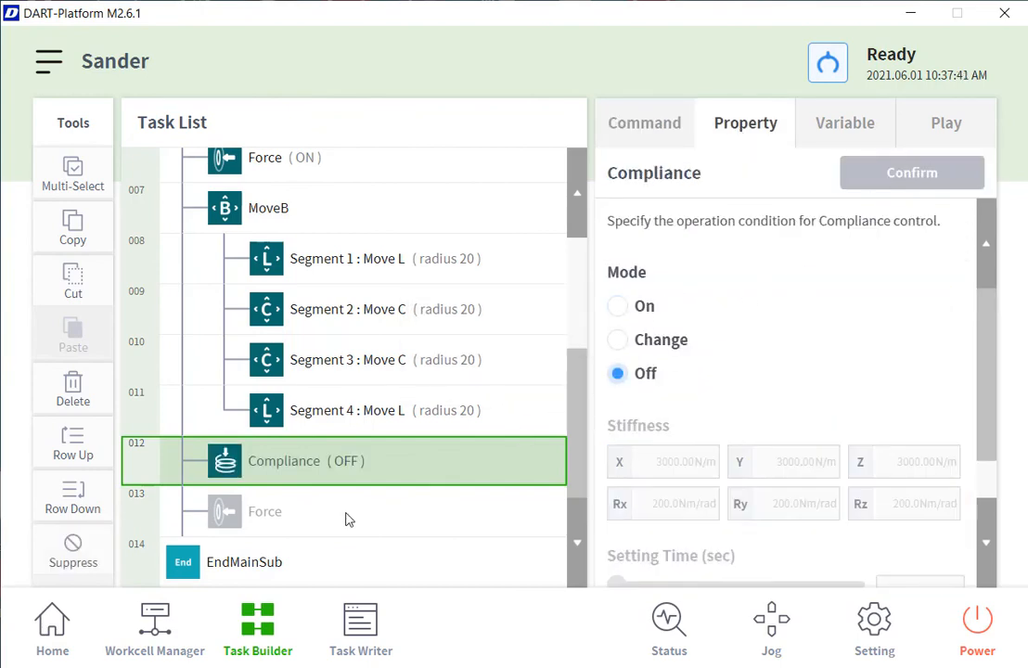
{"action": "left_click", "coordinate": [264, 512]}
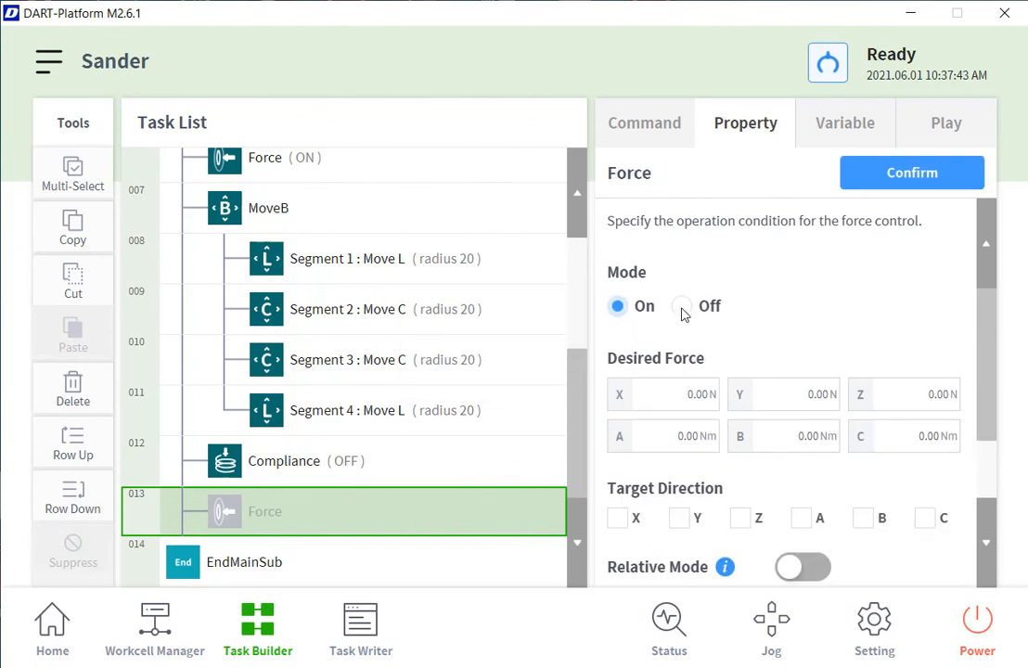
{"action": "left_click", "coordinate": [683, 306]}
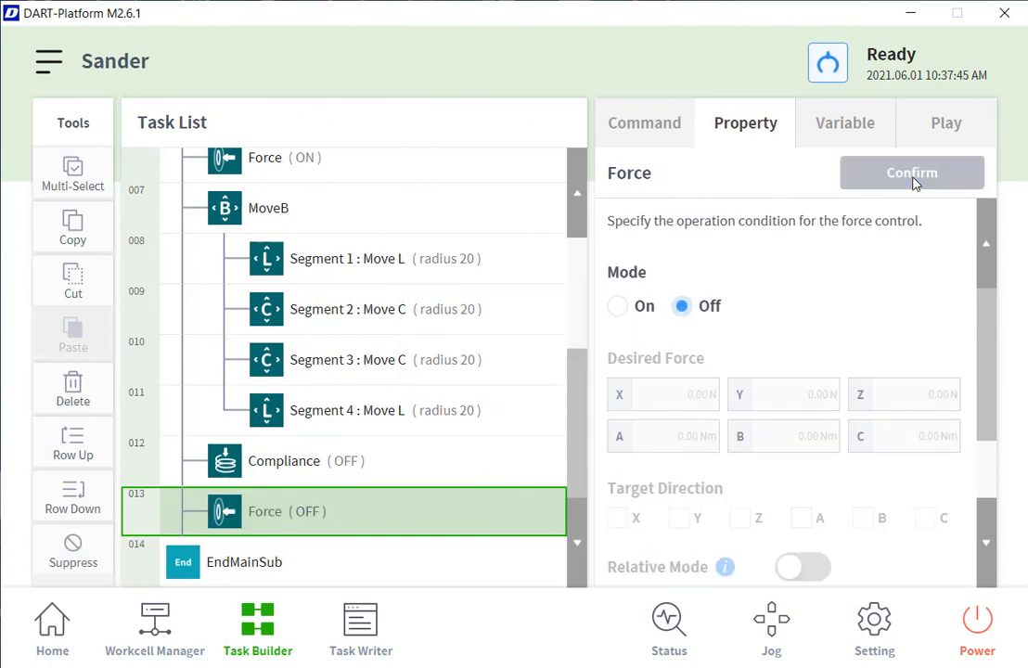
{"action": "left_click", "coordinate": [911, 173]}
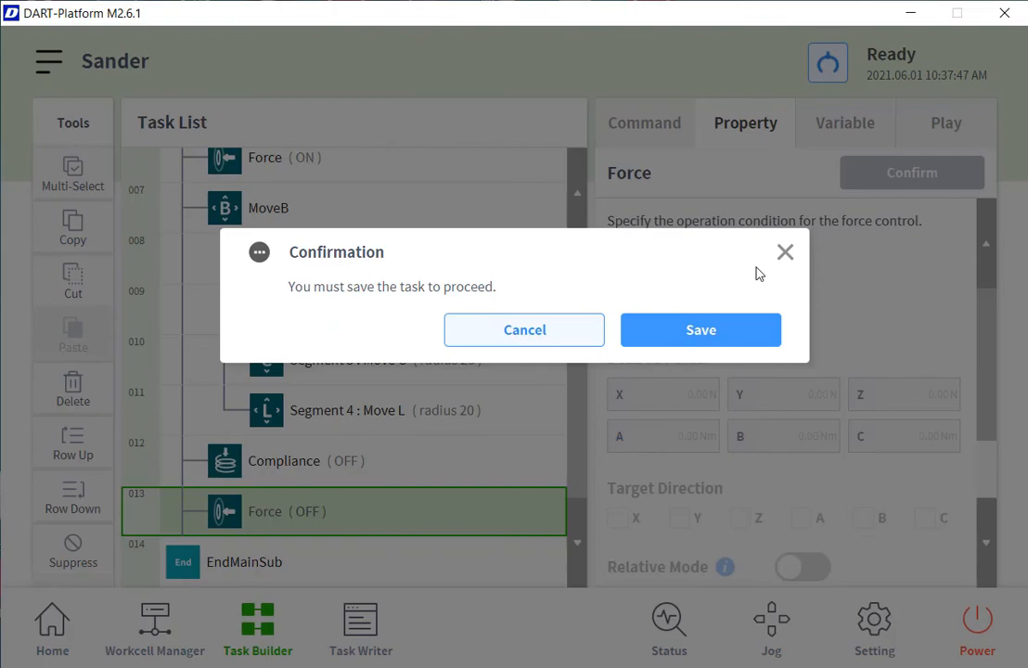
{"action": "left_click", "coordinate": [702, 330]}
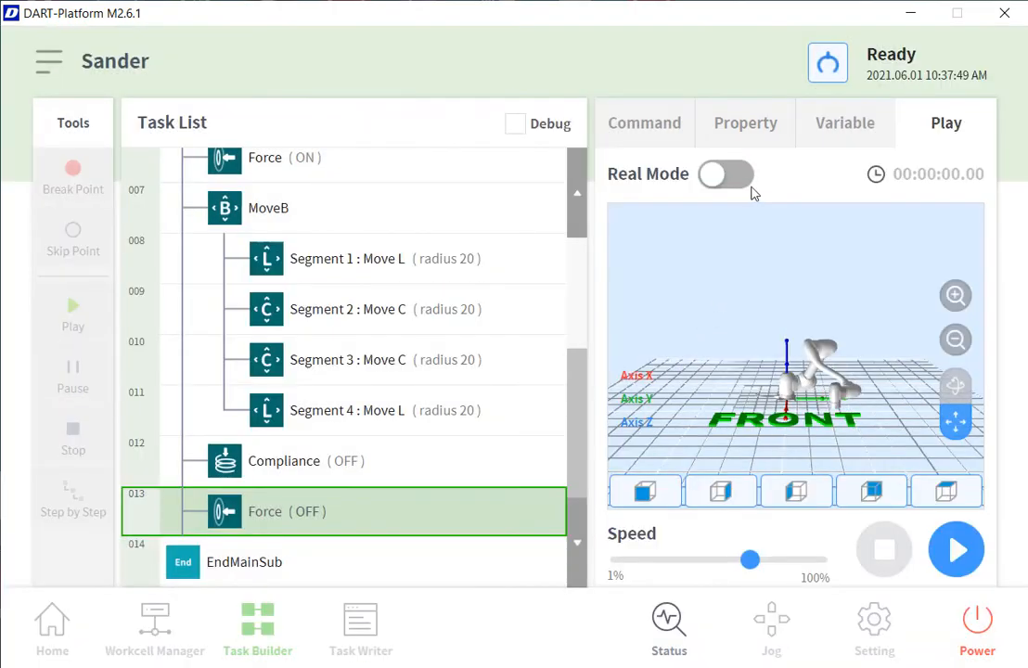
Run the Sander task in real mode for two cycles, then return to command editing
{"action": "left_click", "coordinate": [728, 175]}
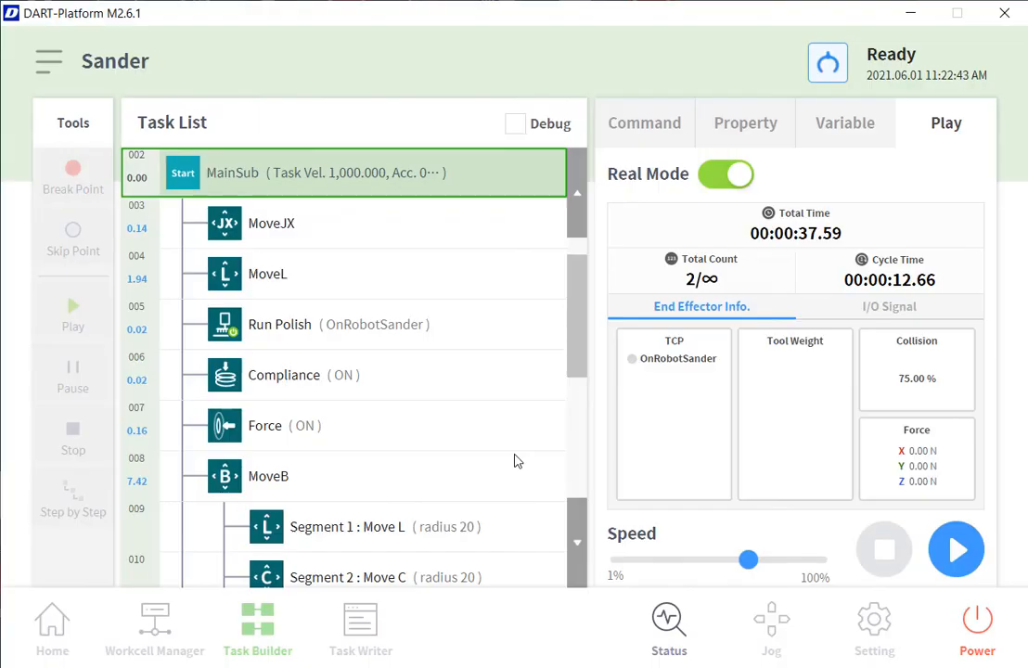
{"action": "mouse_move", "coordinate": [338, 401]}
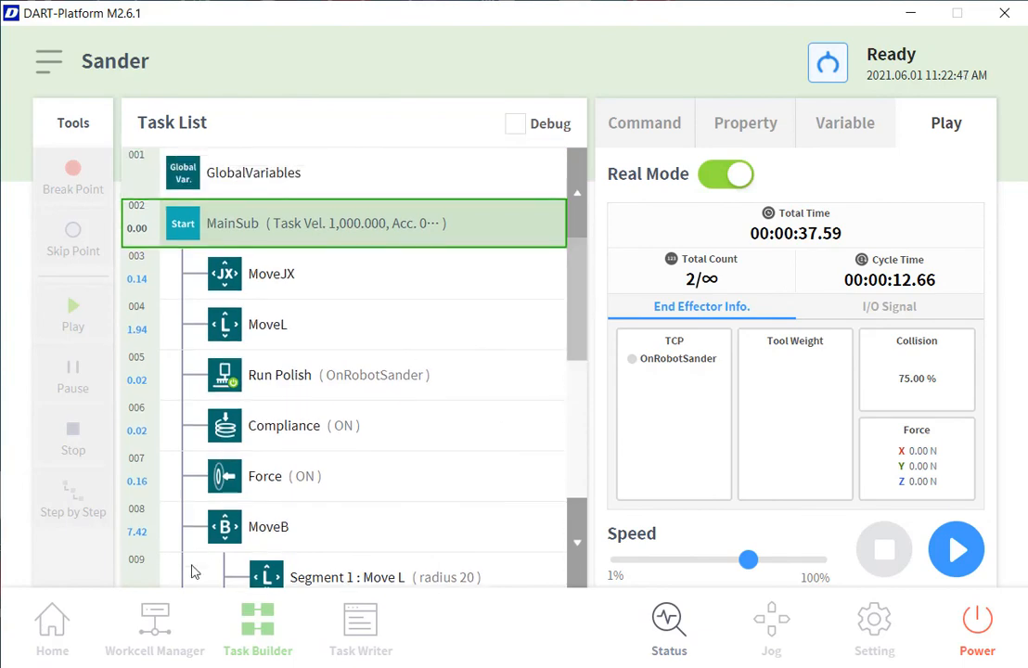
{"action": "mouse_move", "coordinate": [97, 290]}
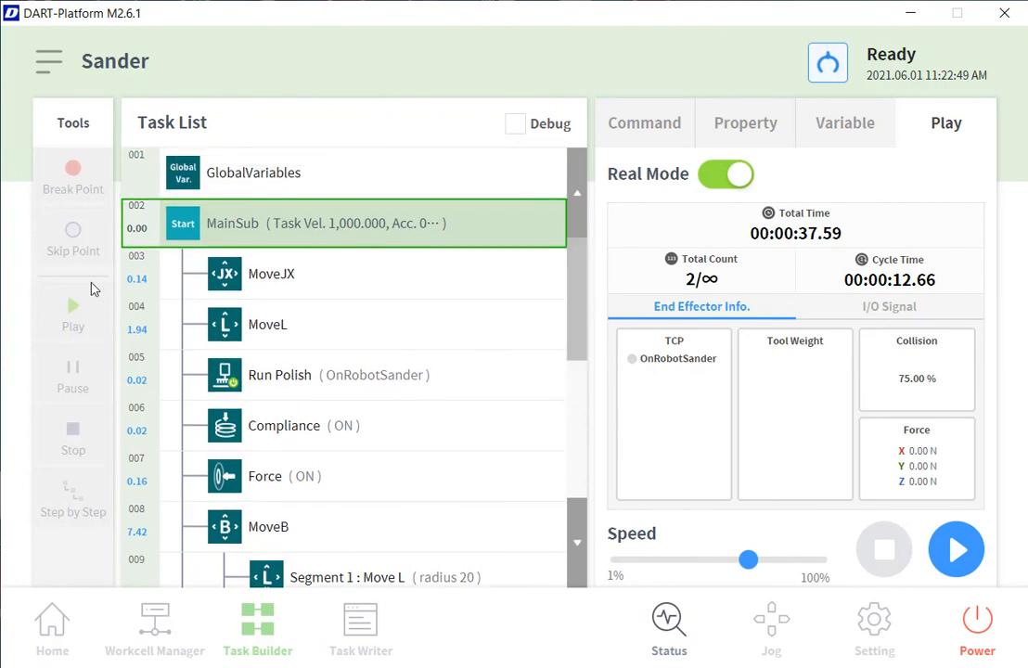
{"action": "left_click", "coordinate": [644, 123]}
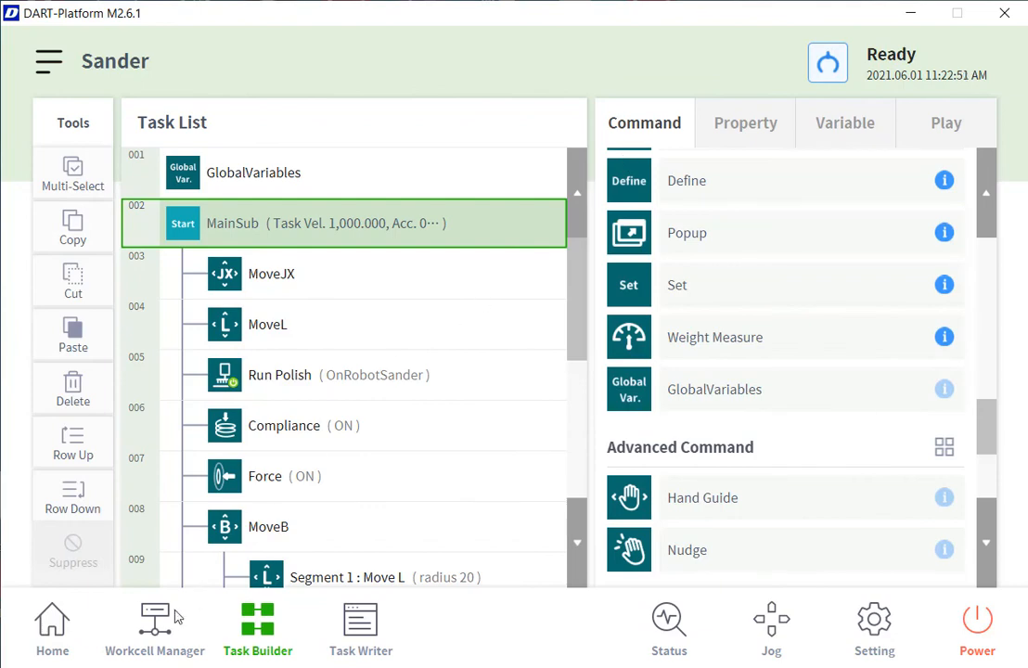
Open the Workcell Manager overview of robot, end effector, machine and peripherals
{"action": "left_click", "coordinate": [156, 629]}
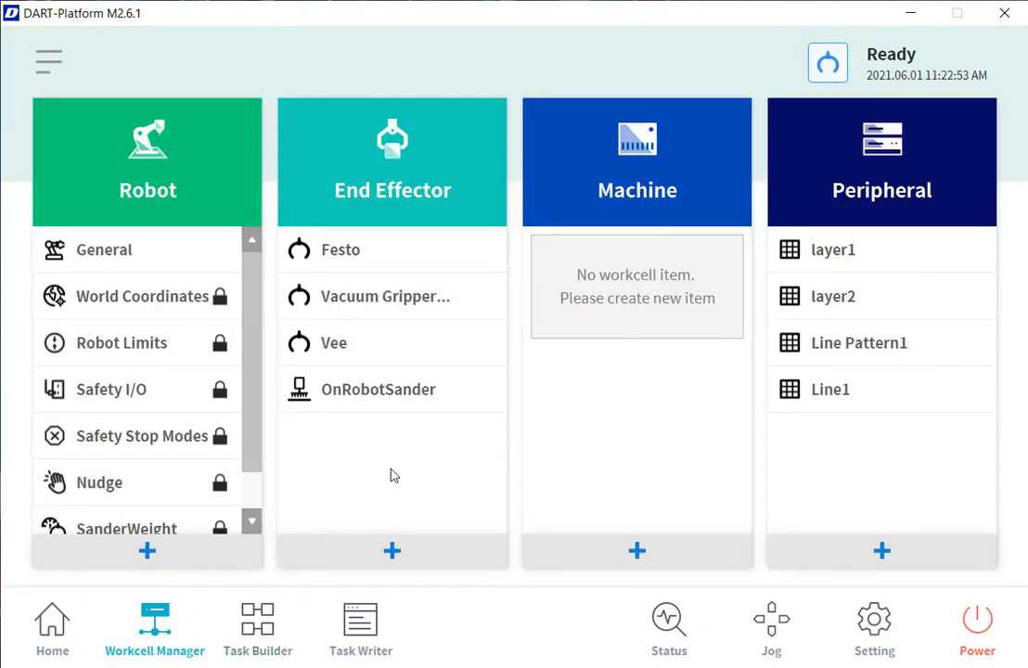
{"action": "mouse_move", "coordinate": [527, 482]}
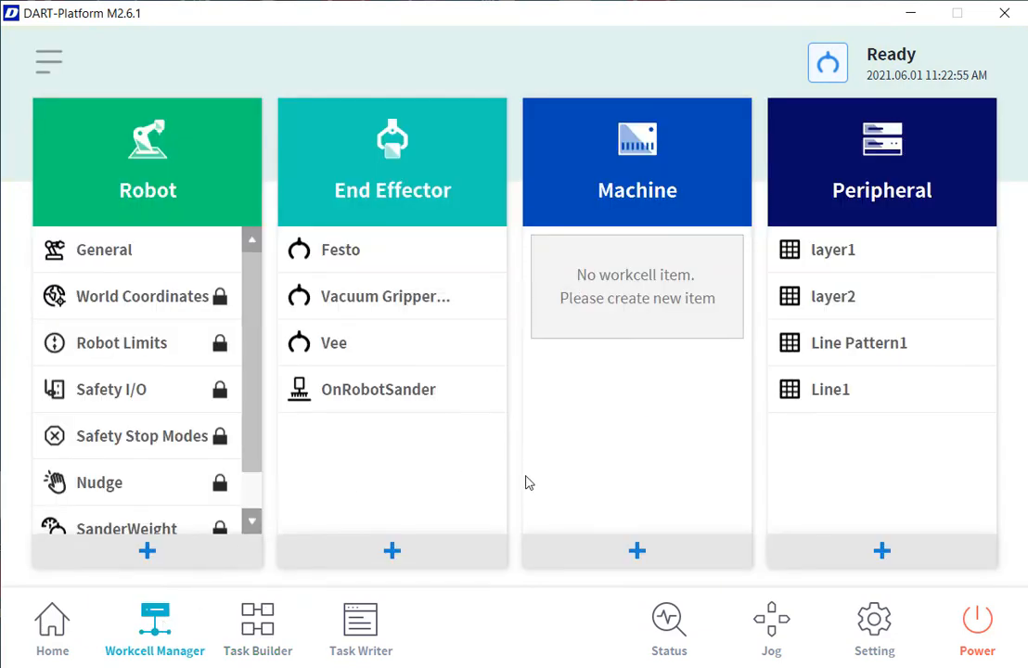
{"action": "mouse_move", "coordinate": [560, 479]}
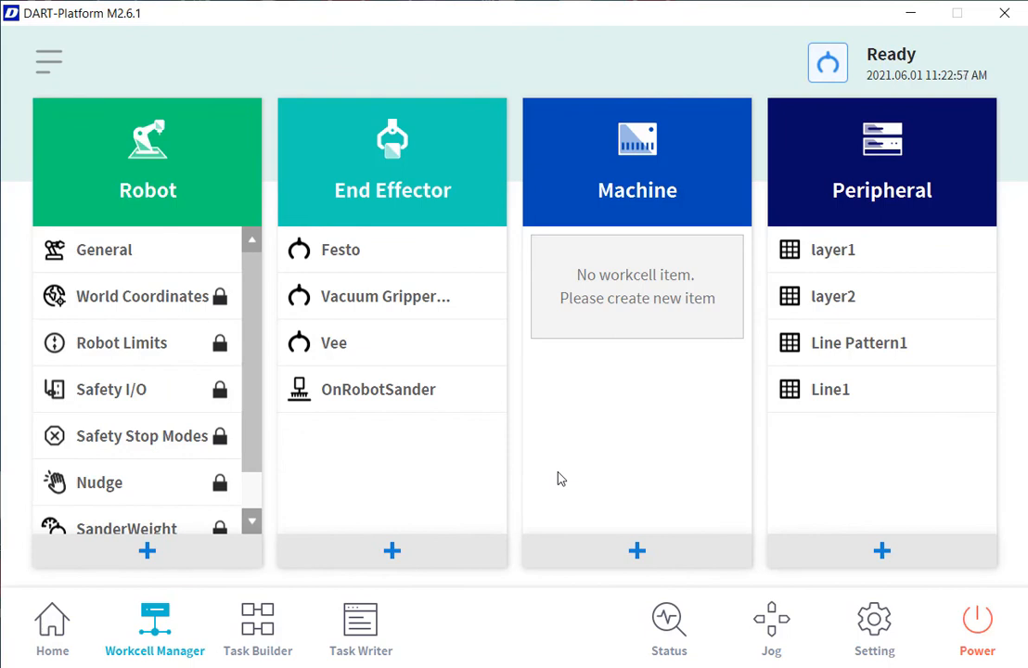